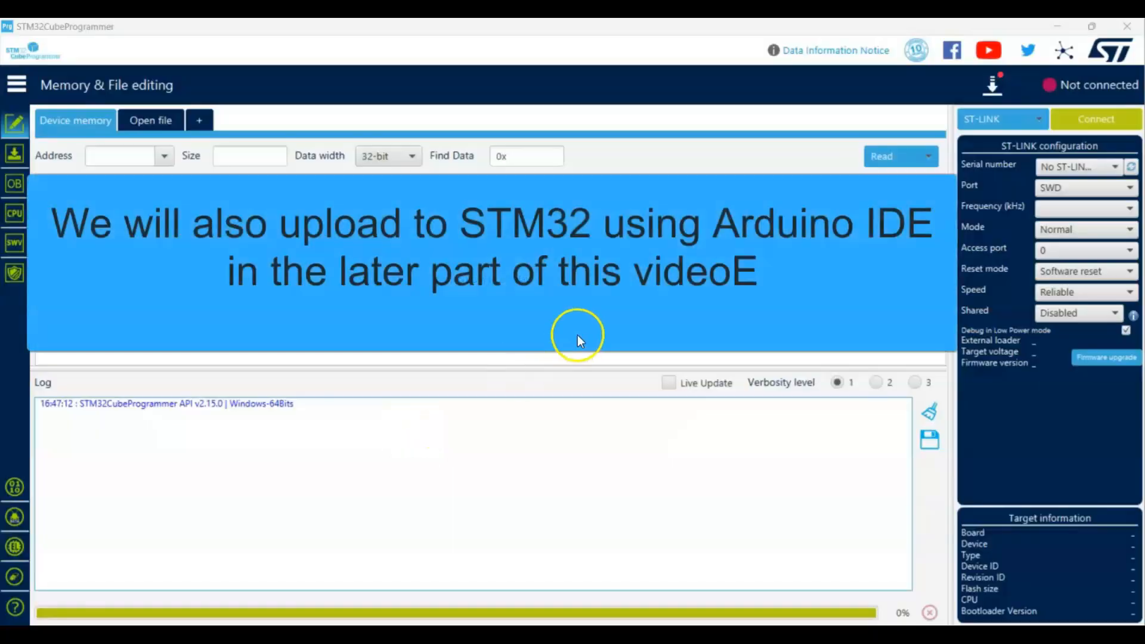
{"action": "mouse_move", "coordinate": [1004, 119]}
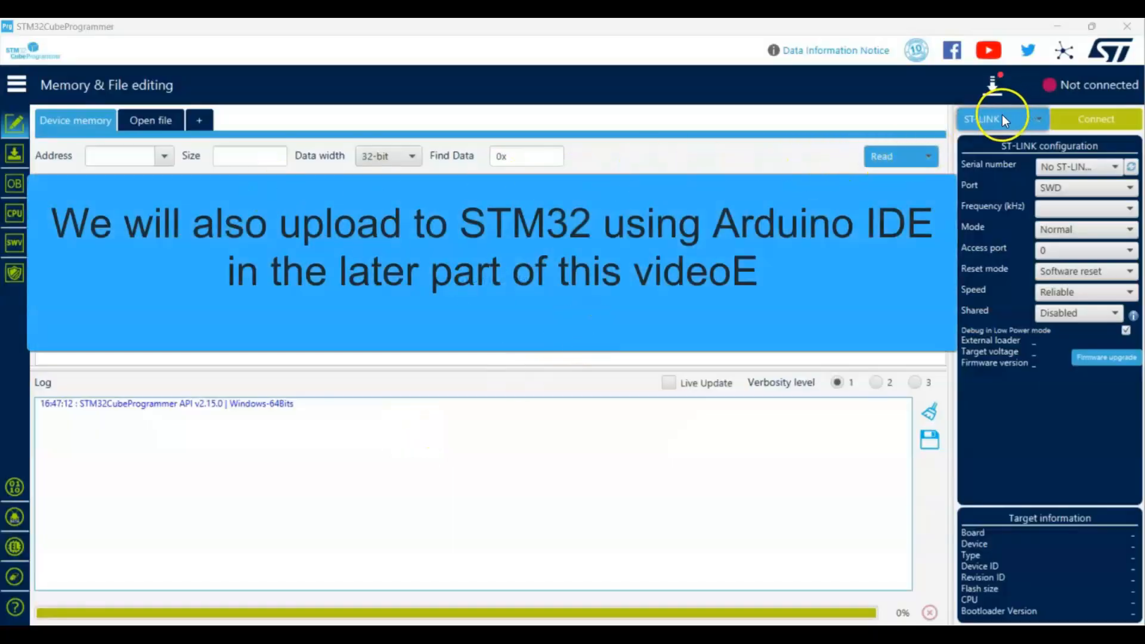
Connect to the board over the USB interface and dismiss the data read error
{"action": "left_click", "coordinate": [1038, 120]}
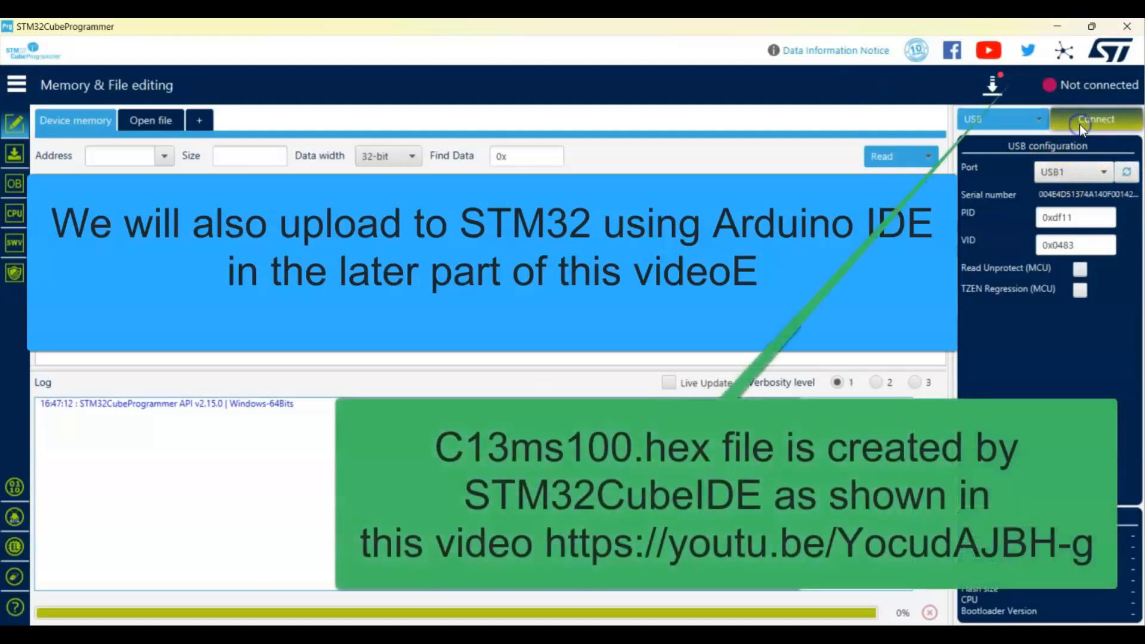
{"action": "left_click", "coordinate": [1095, 118]}
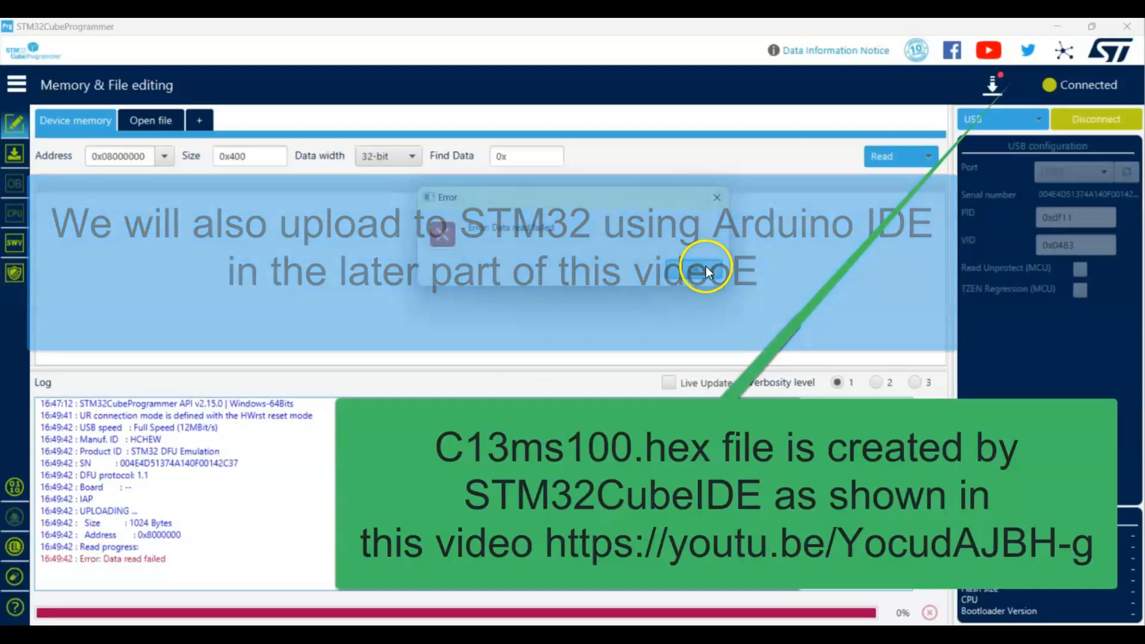
{"action": "left_click", "coordinate": [715, 197]}
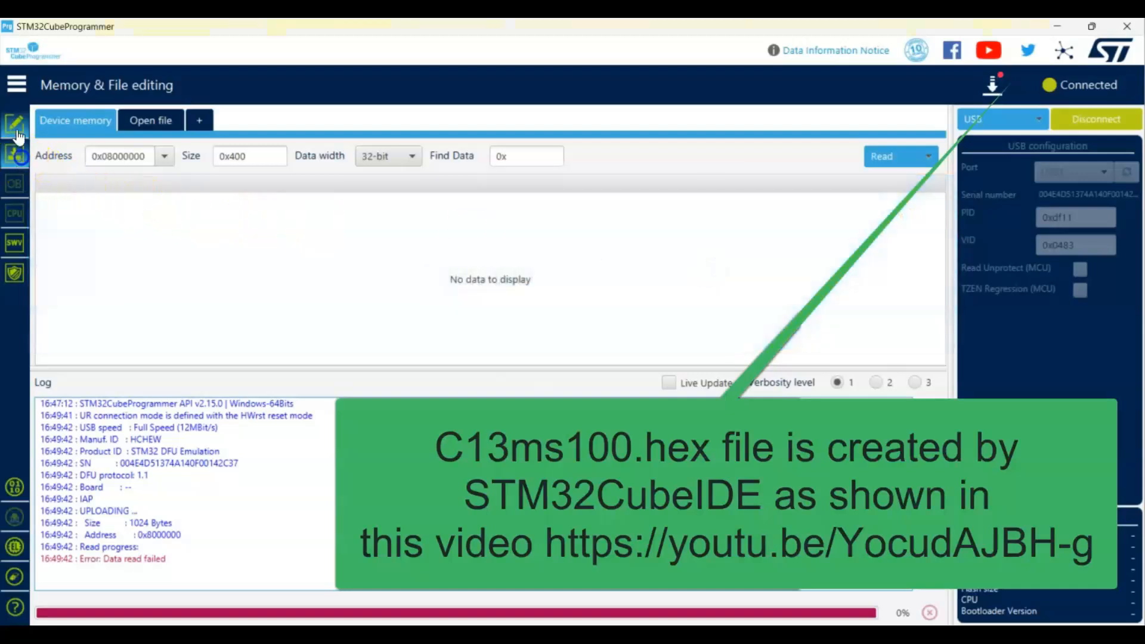
Select C13ms100.hex as the firmware file in Erasing & Programming
{"action": "left_click", "coordinate": [15, 153]}
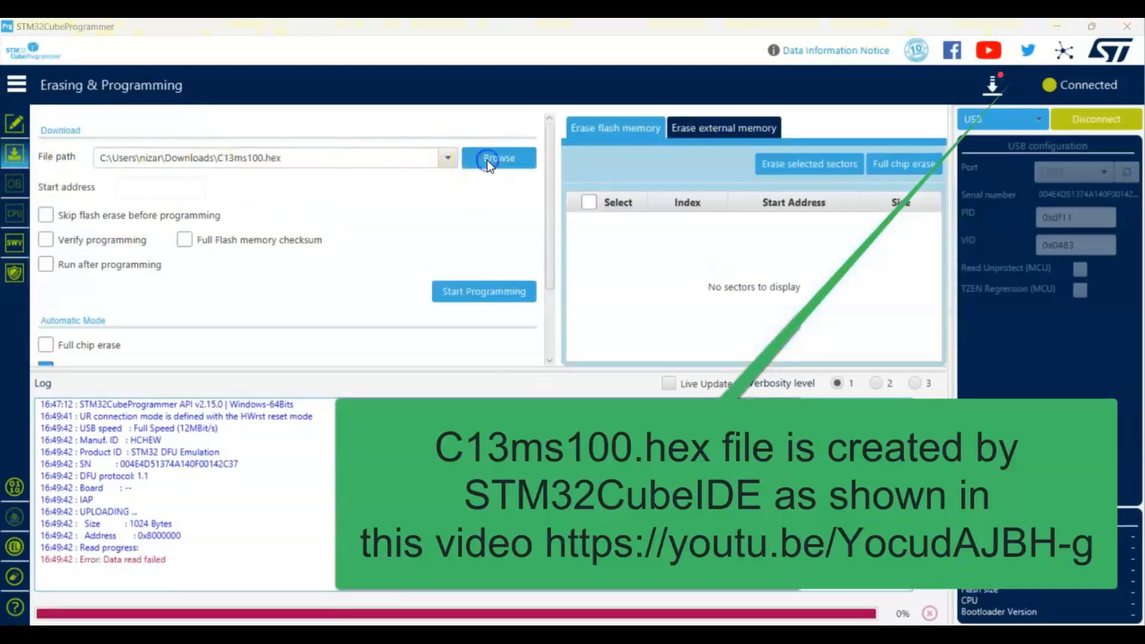
{"action": "left_click", "coordinate": [498, 158]}
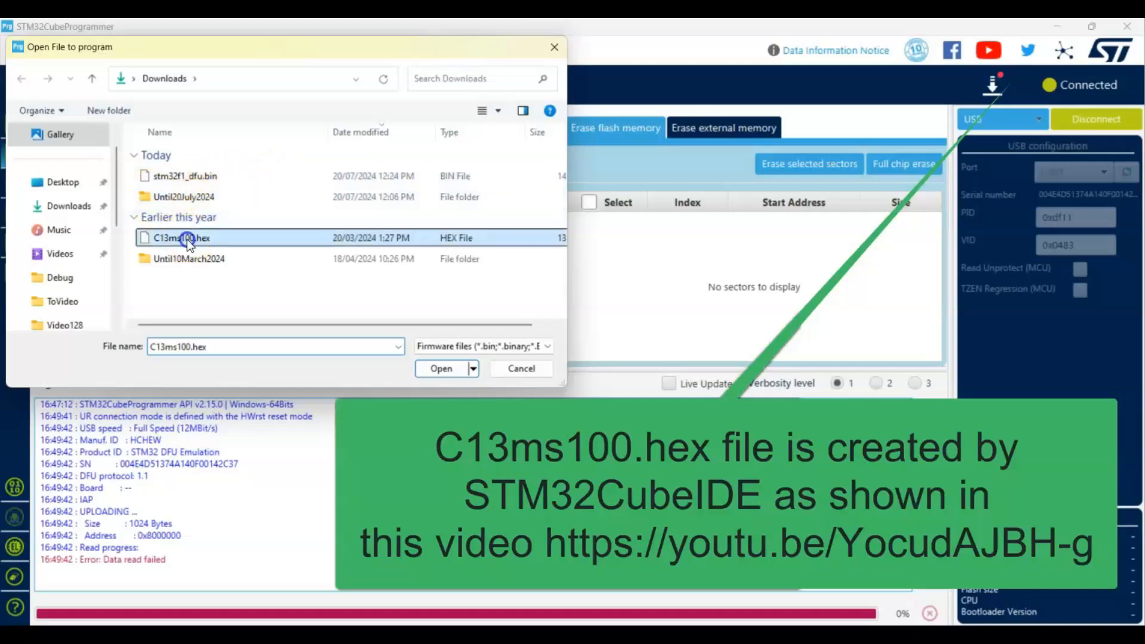
{"action": "left_click", "coordinate": [441, 368]}
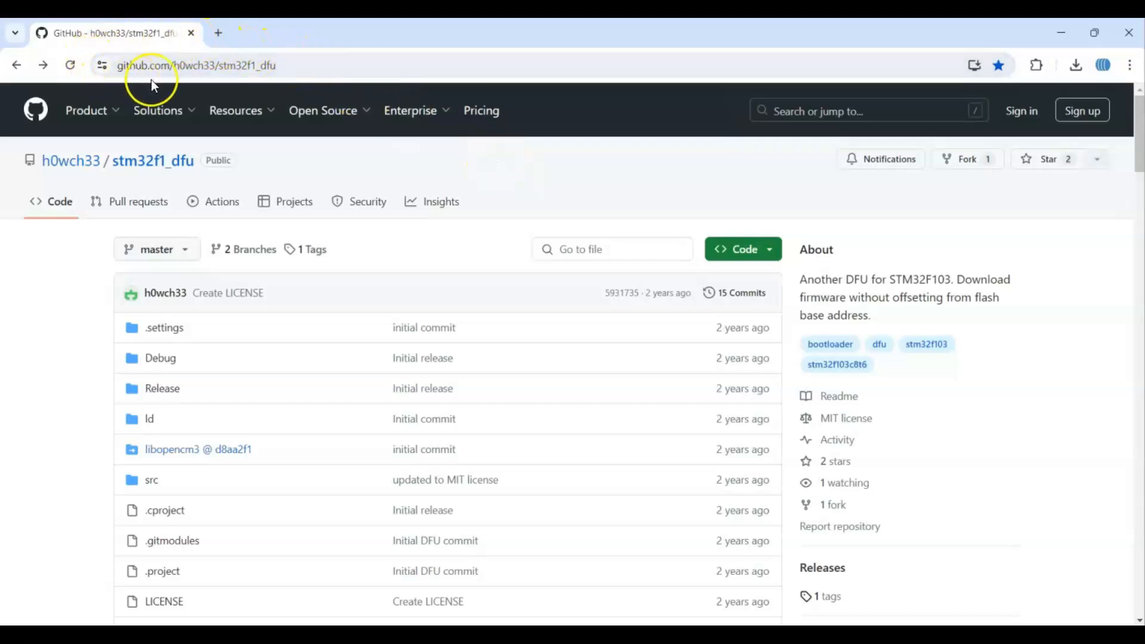
{"action": "mouse_move", "coordinate": [1129, 128]}
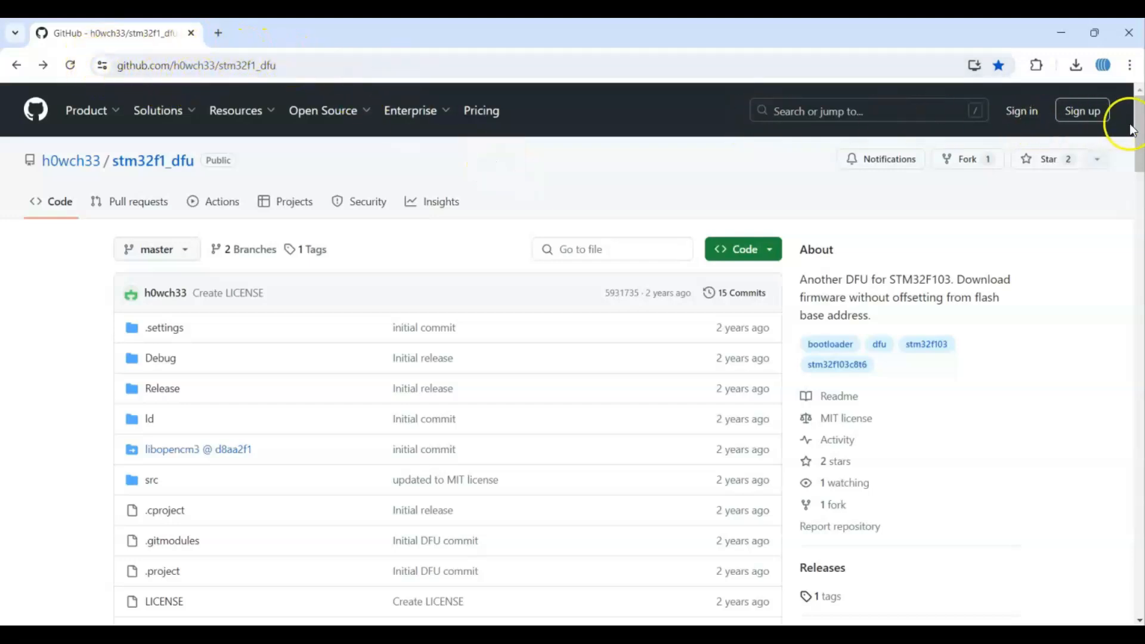
{"action": "scroll", "scroll_direction": "down", "scroll_amount": 3}
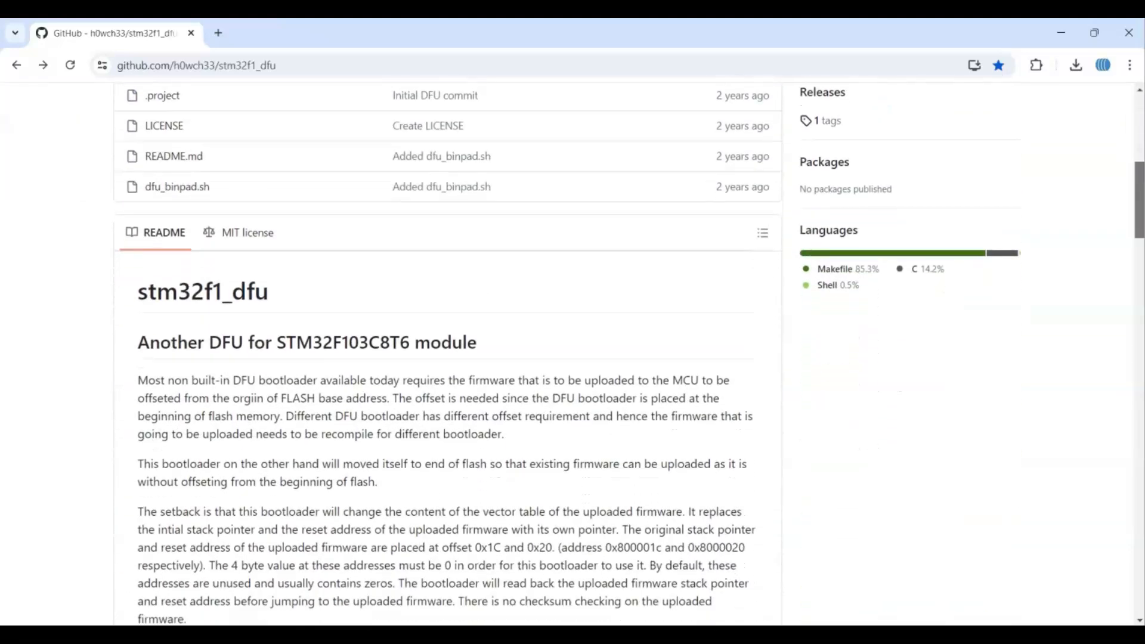
{"action": "scroll", "scroll_direction": "down", "scroll_amount": 3}
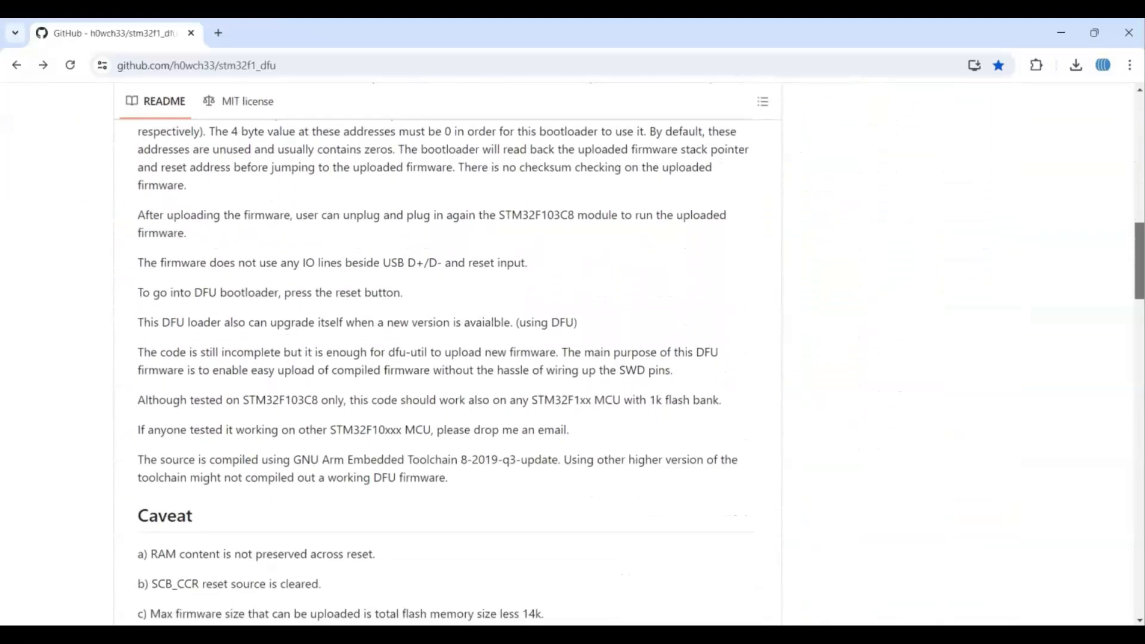
{"action": "scroll", "scroll_direction": "down", "scroll_amount": 3}
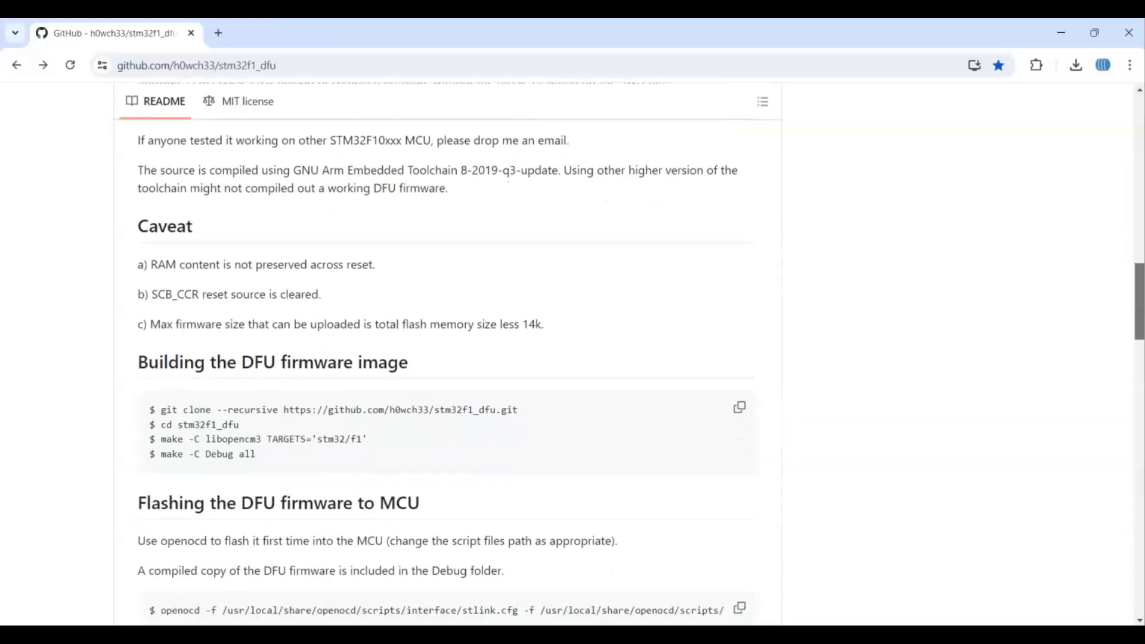
{"action": "scroll", "scroll_direction": "down", "scroll_amount": 3}
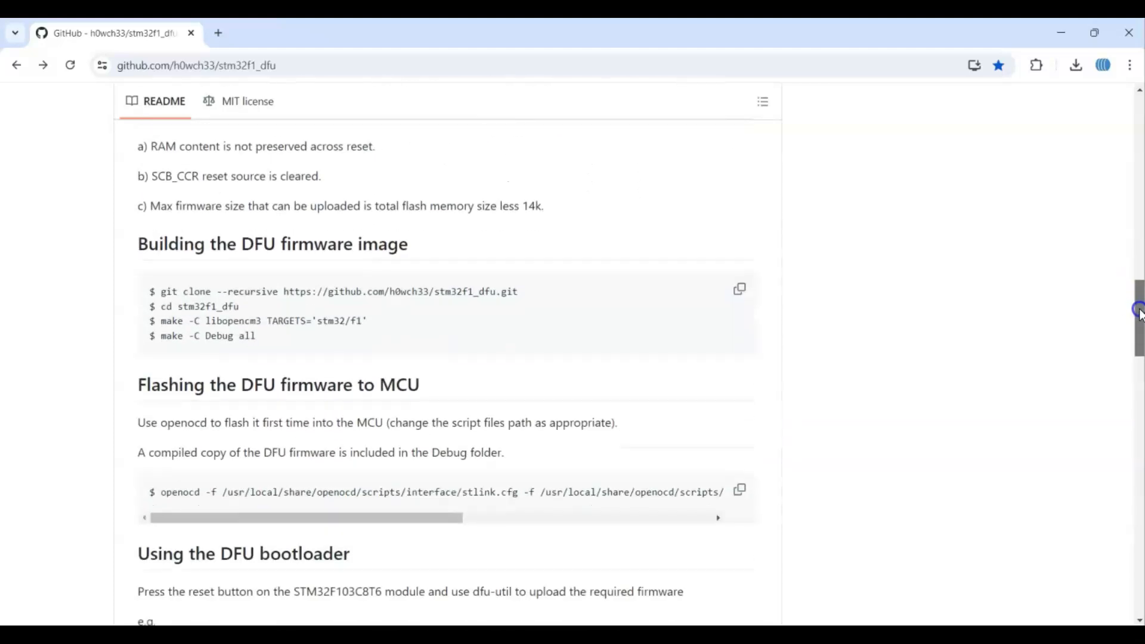
{"action": "scroll", "scroll_direction": "down", "scroll_amount": 3}
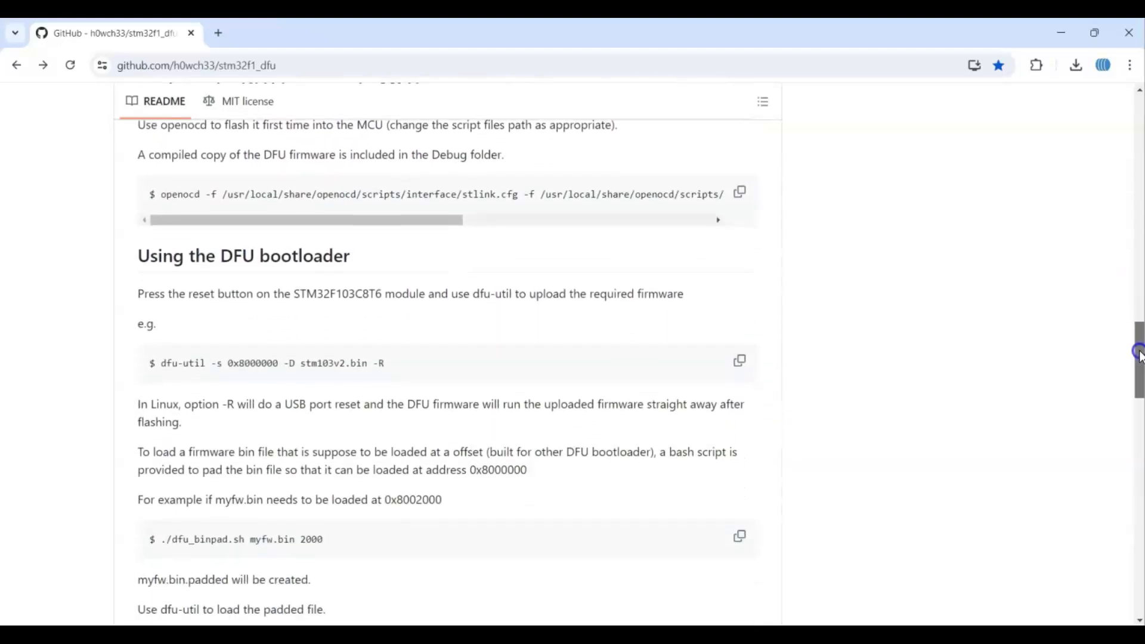
{"action": "scroll", "scroll_direction": "up", "scroll_amount": 3}
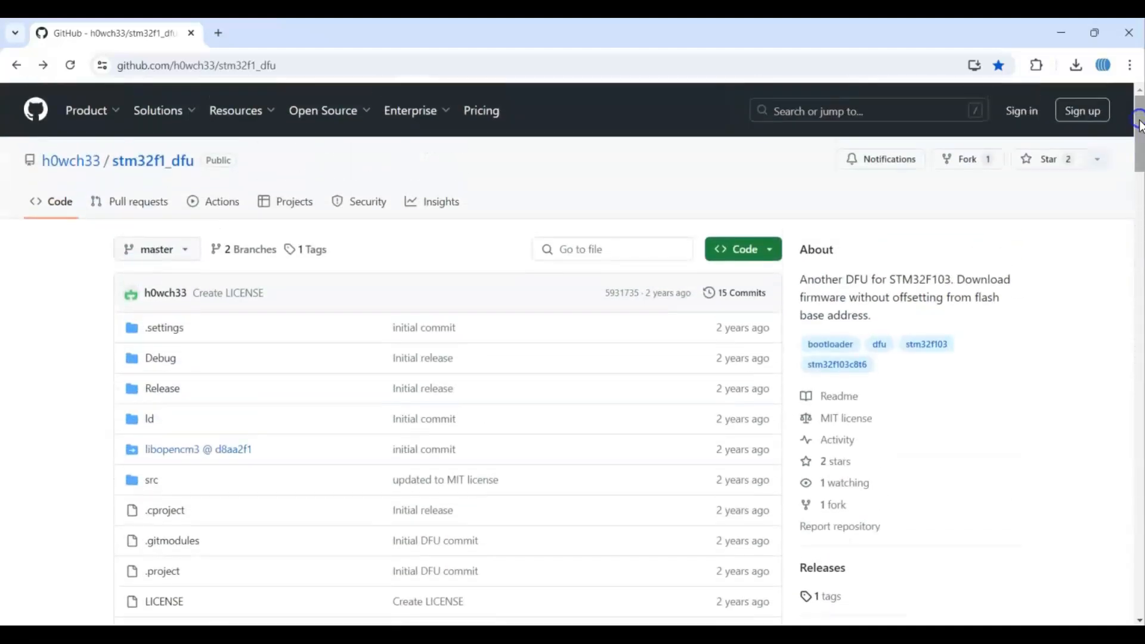
{"action": "mouse_move", "coordinate": [278, 333]}
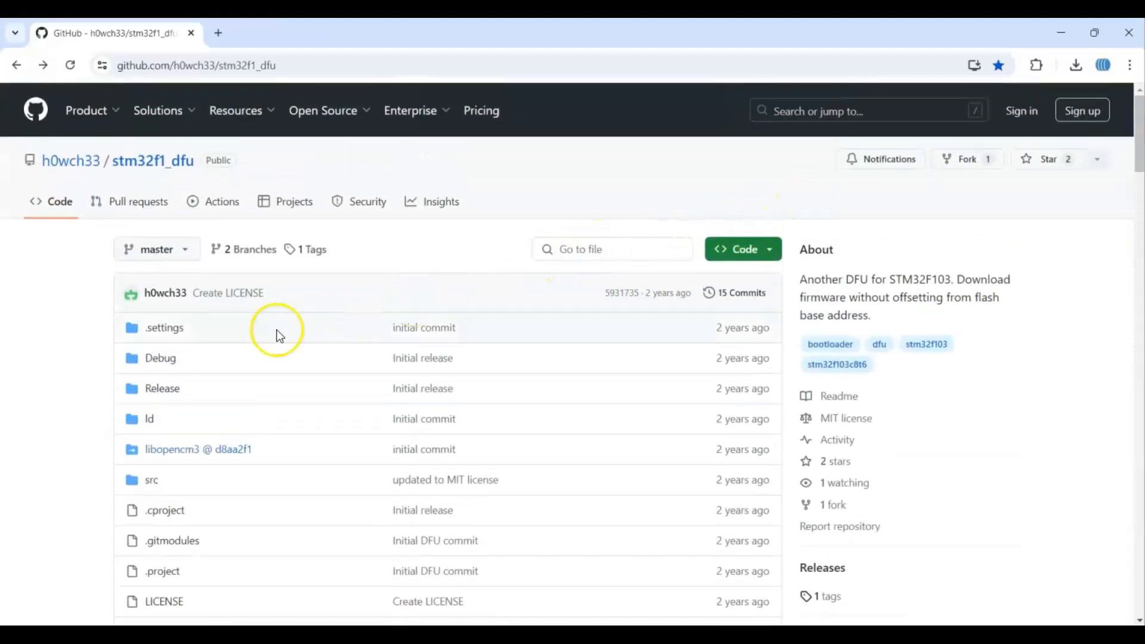
{"action": "mouse_move", "coordinate": [160, 358]}
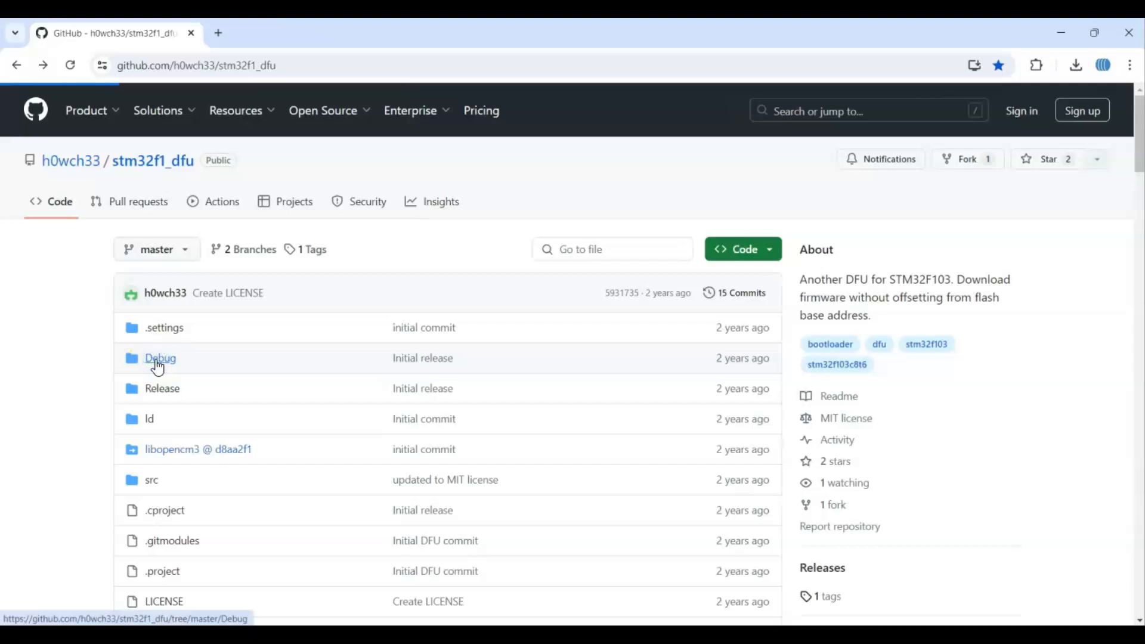
Browse into the Debug folder and view the stm32f1_dfu.bin bootloader file
{"action": "left_click", "coordinate": [160, 357]}
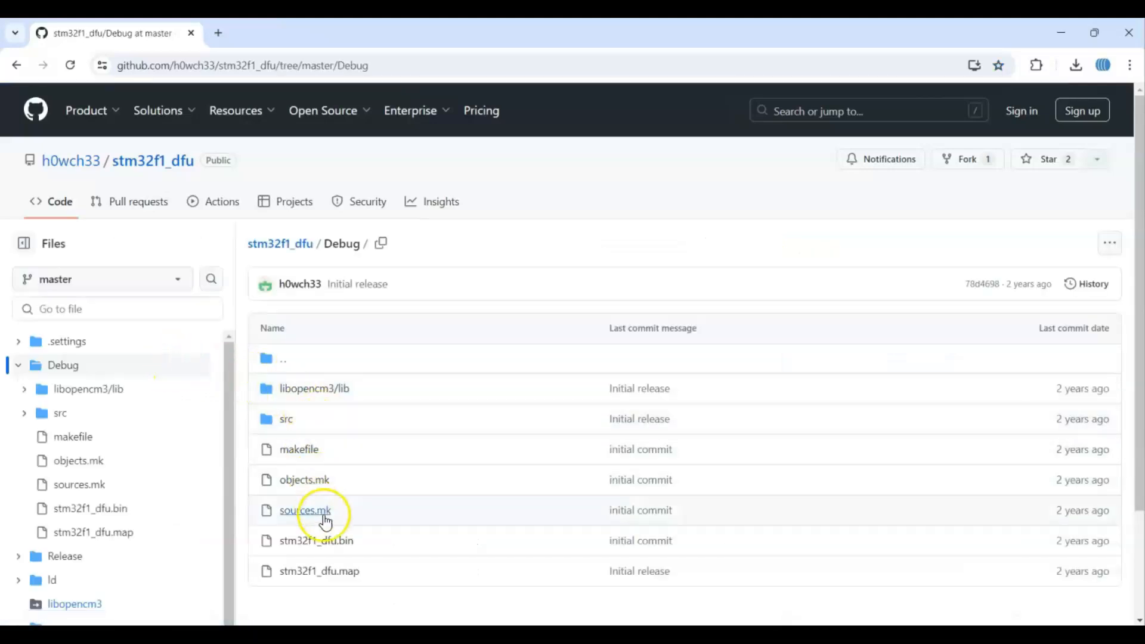
{"action": "mouse_move", "coordinate": [338, 541]}
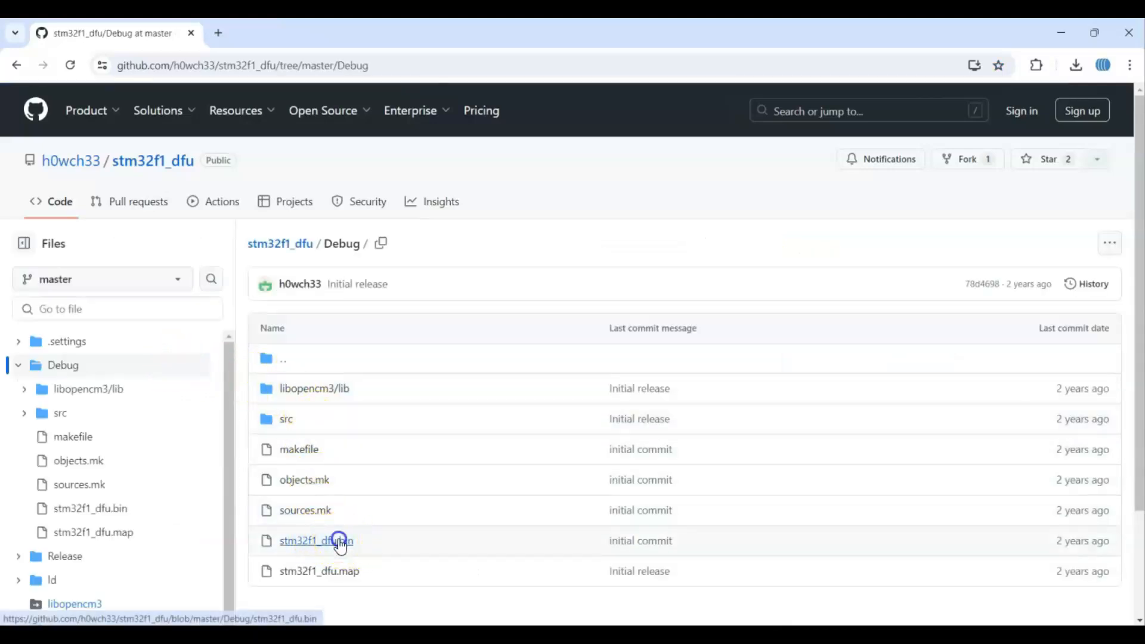
{"action": "left_click", "coordinate": [315, 541]}
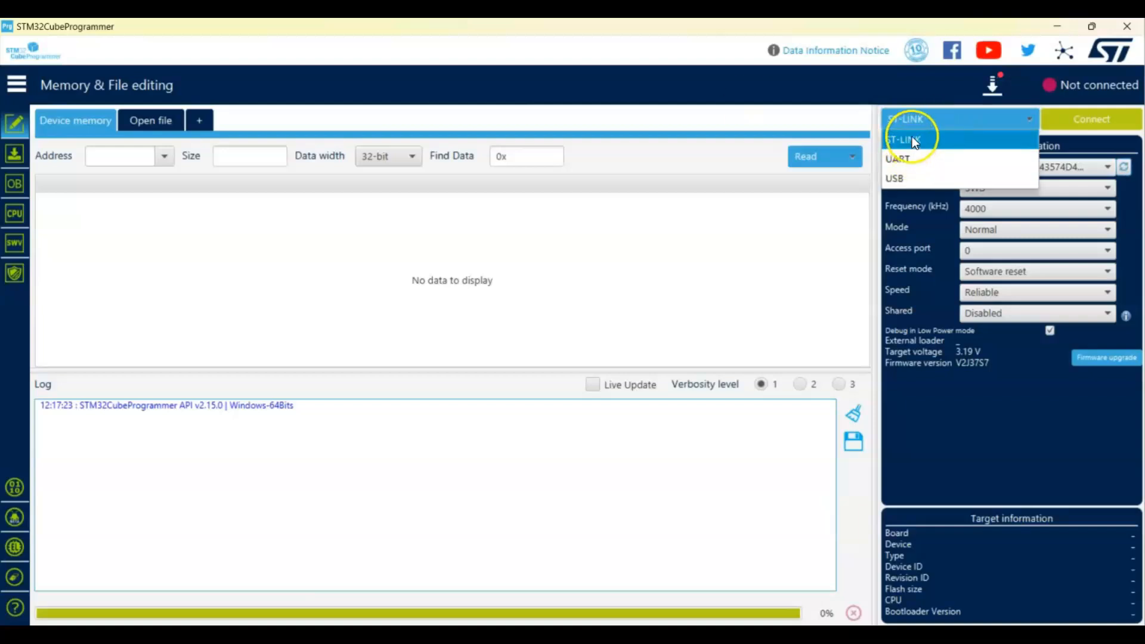
Connect to the STM32F103 board through the ST-LINK interface
{"action": "left_click", "coordinate": [909, 137]}
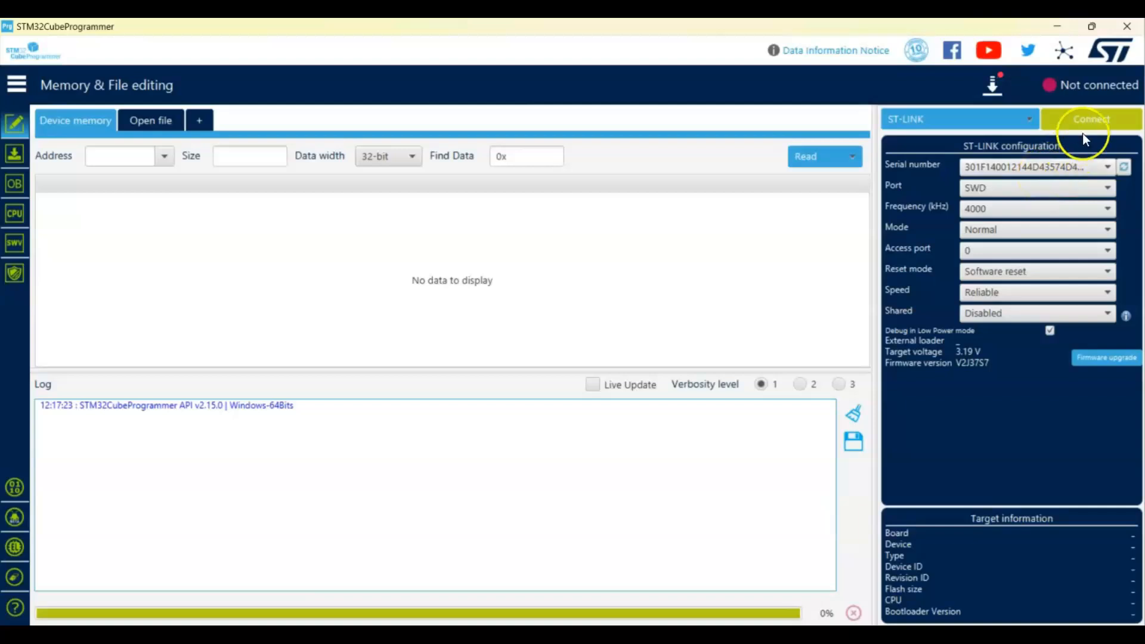
{"action": "left_click", "coordinate": [1088, 120]}
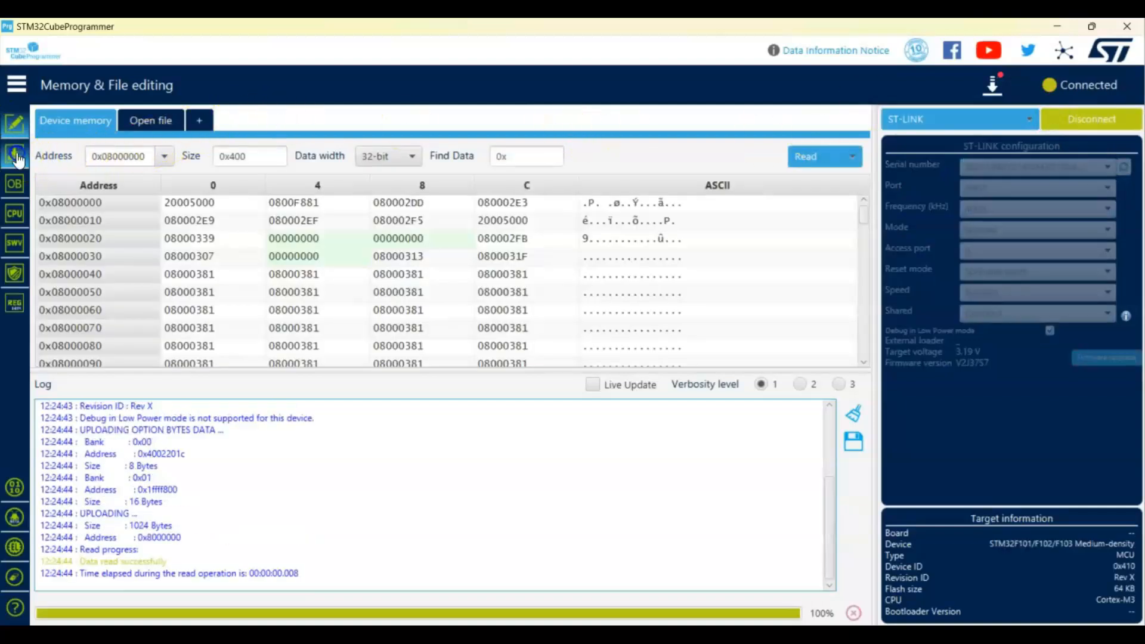
Load stm32f1_dfu.bin from Downloads as the file to program
{"action": "left_click", "coordinate": [14, 154]}
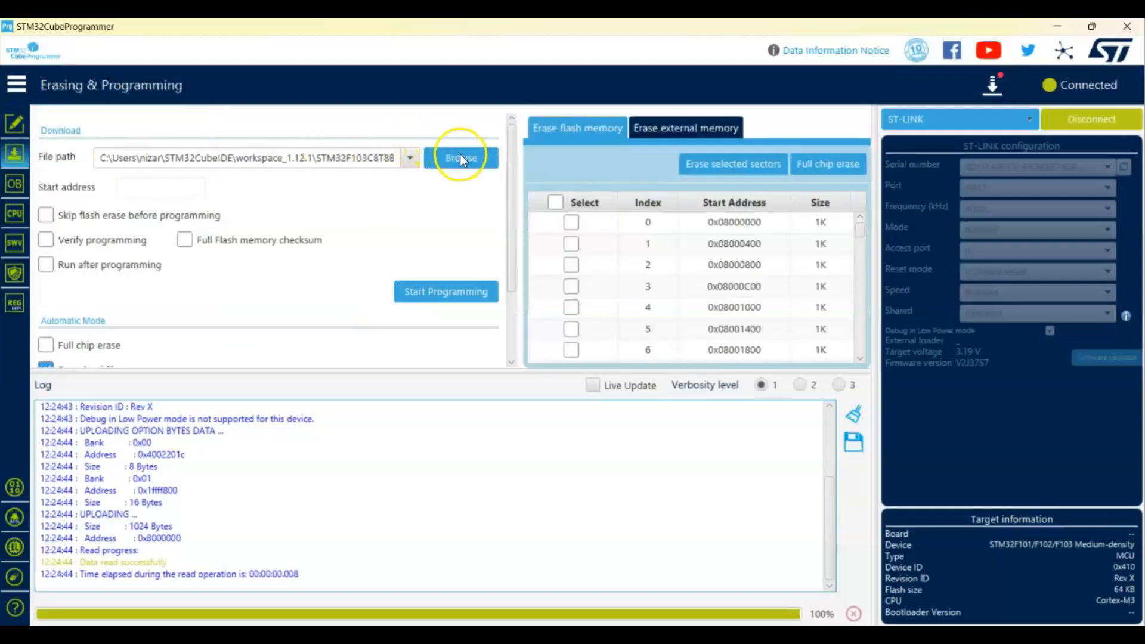
{"action": "left_click", "coordinate": [460, 158]}
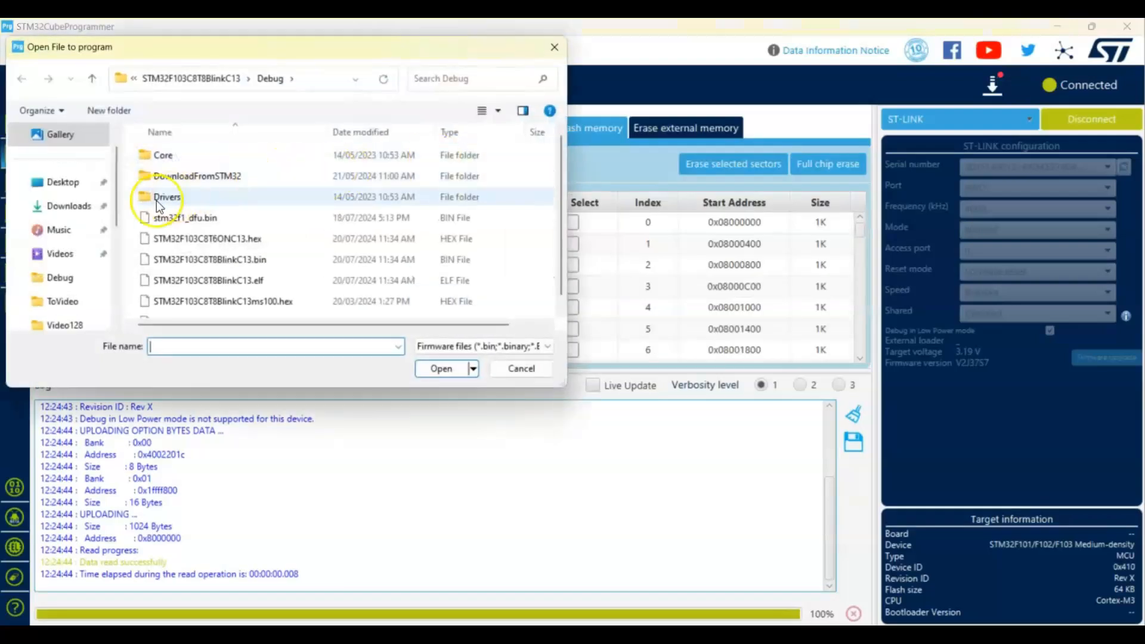
{"action": "left_click", "coordinate": [69, 205]}
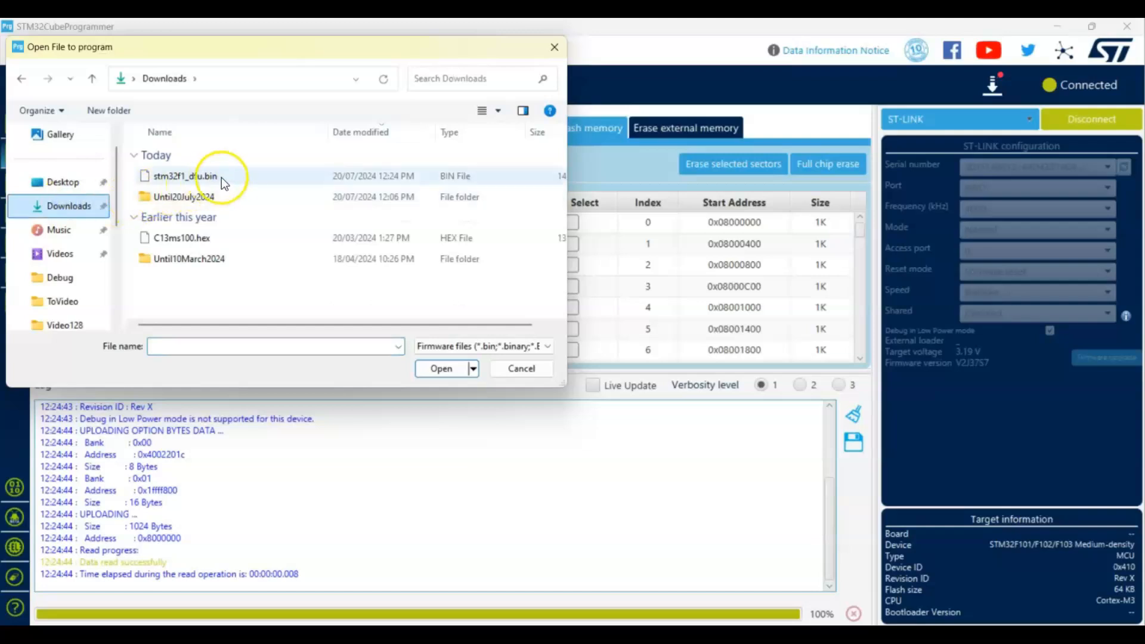
{"action": "left_click", "coordinate": [187, 177]}
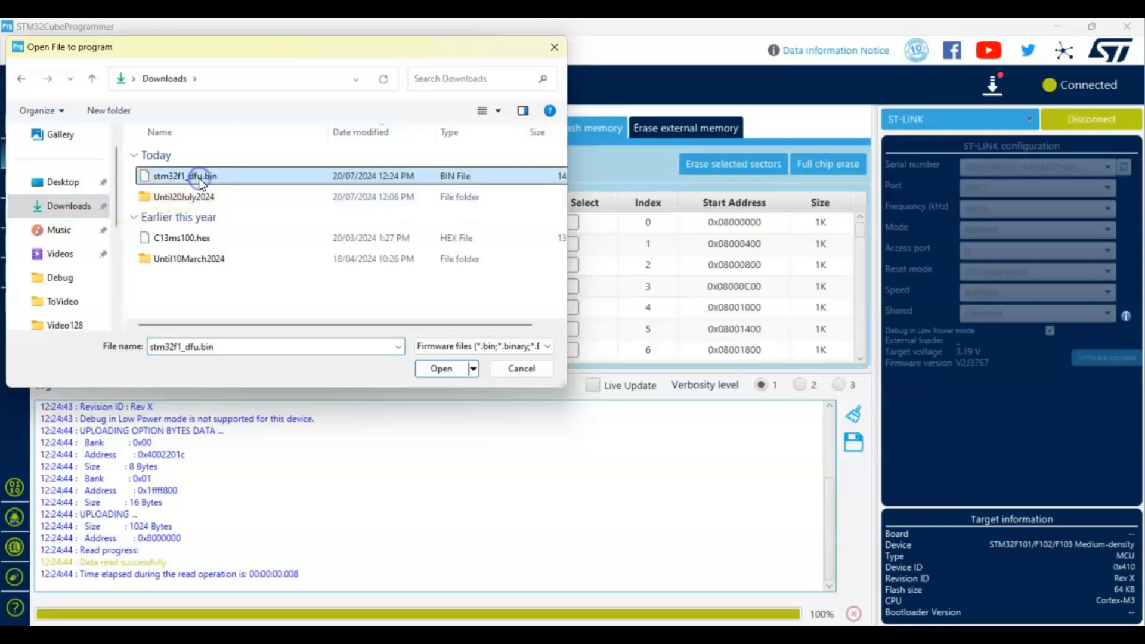
{"action": "left_click", "coordinate": [441, 368]}
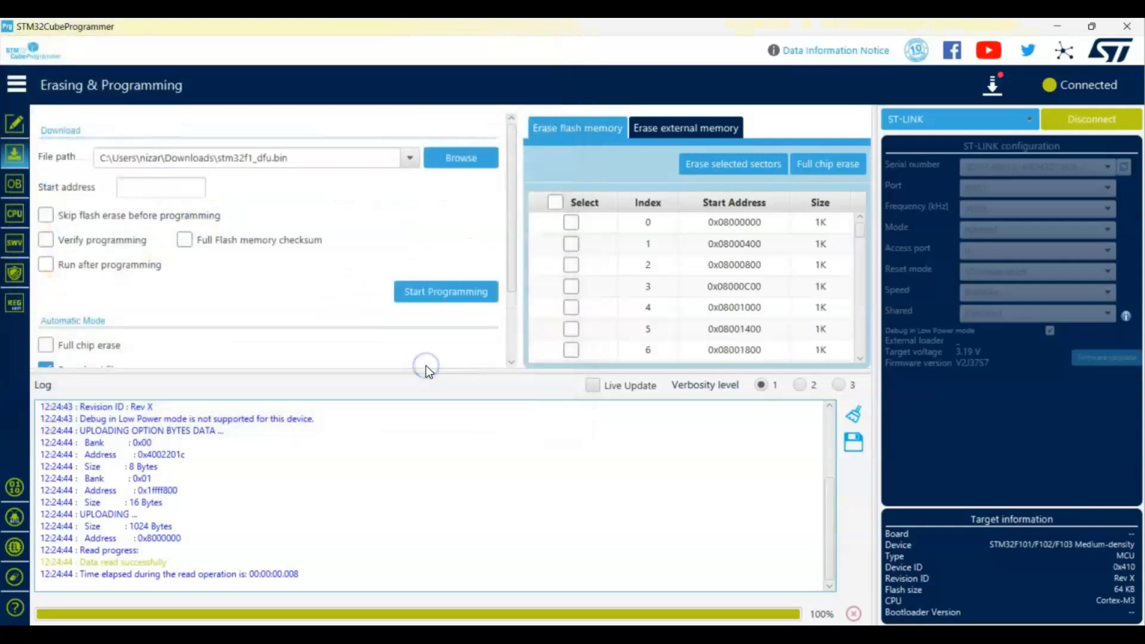
Enter 0x08000000 as the download start address
{"action": "left_click", "coordinate": [160, 187]}
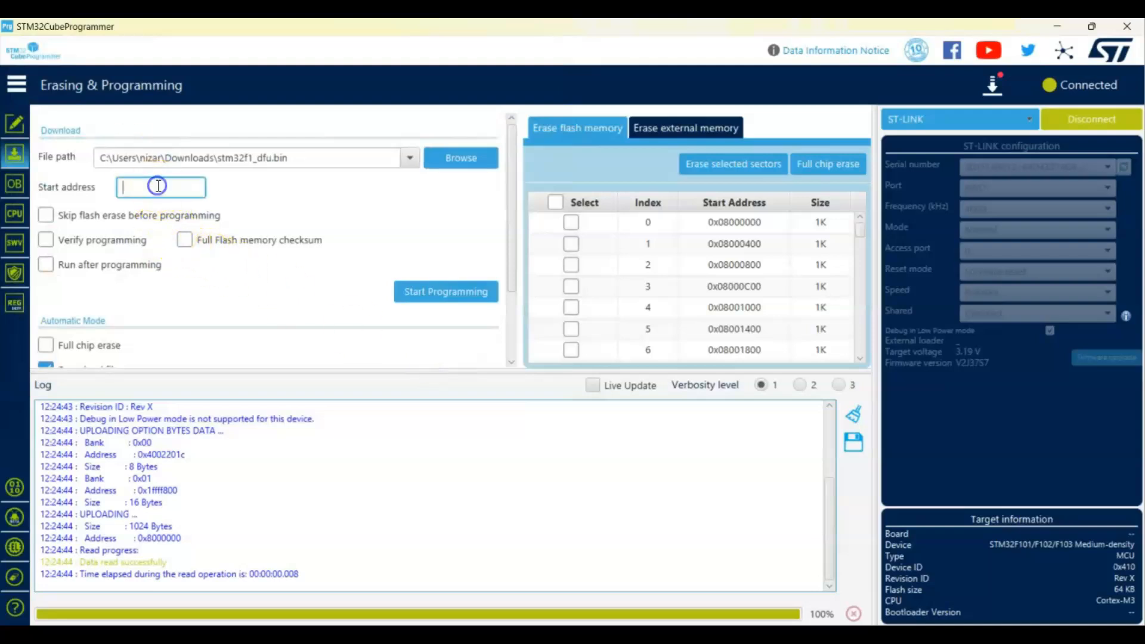
{"action": "type", "text": "0x"}
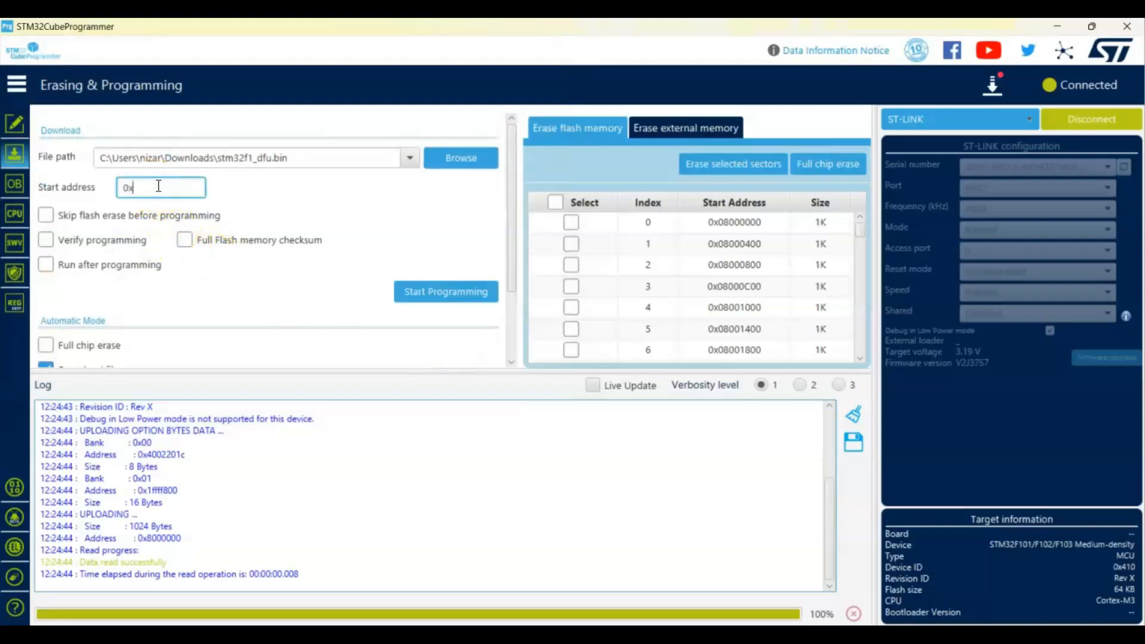
{"action": "type", "text": "08000000"}
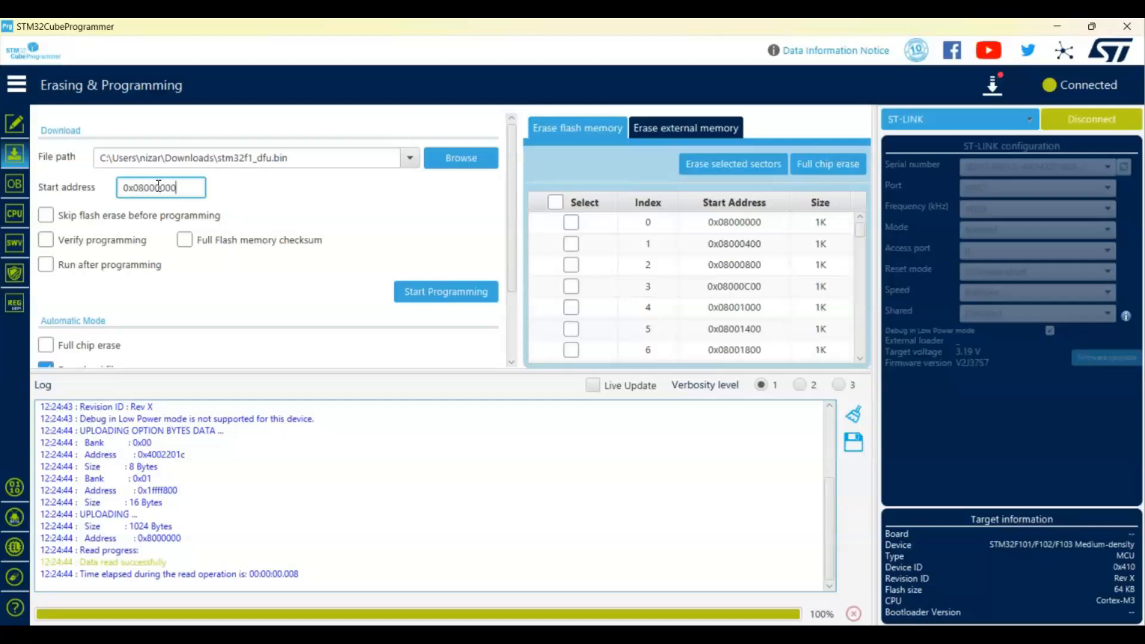
{"action": "mouse_move", "coordinate": [392, 296]}
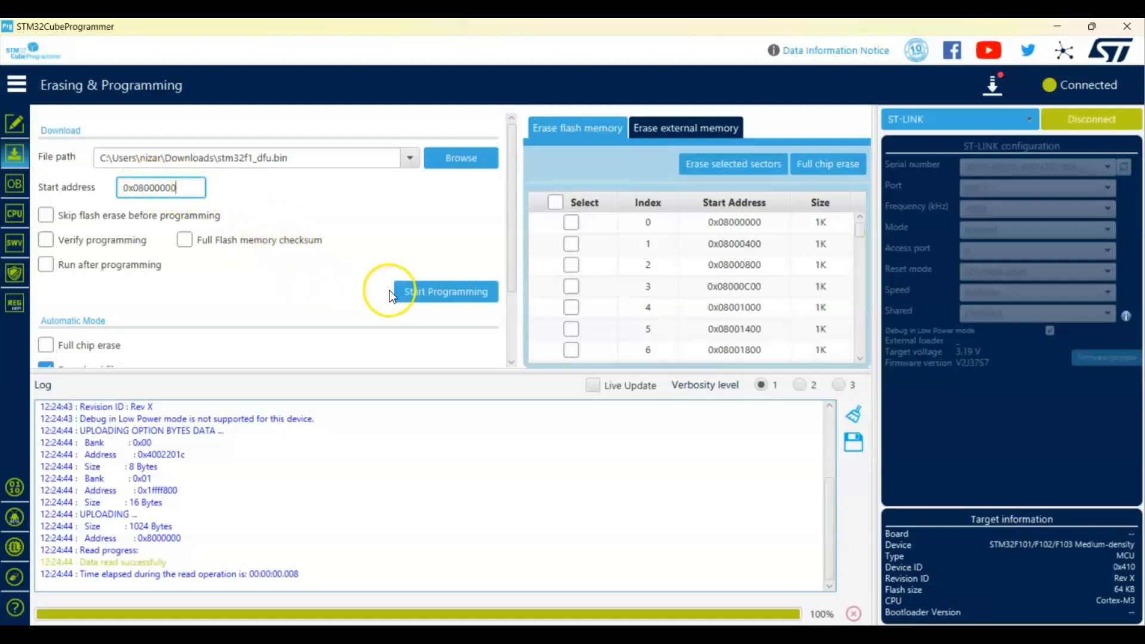
Flash stm32f1_dfu.bin to the board, acknowledge completion and disconnect
{"action": "left_click", "coordinate": [445, 291]}
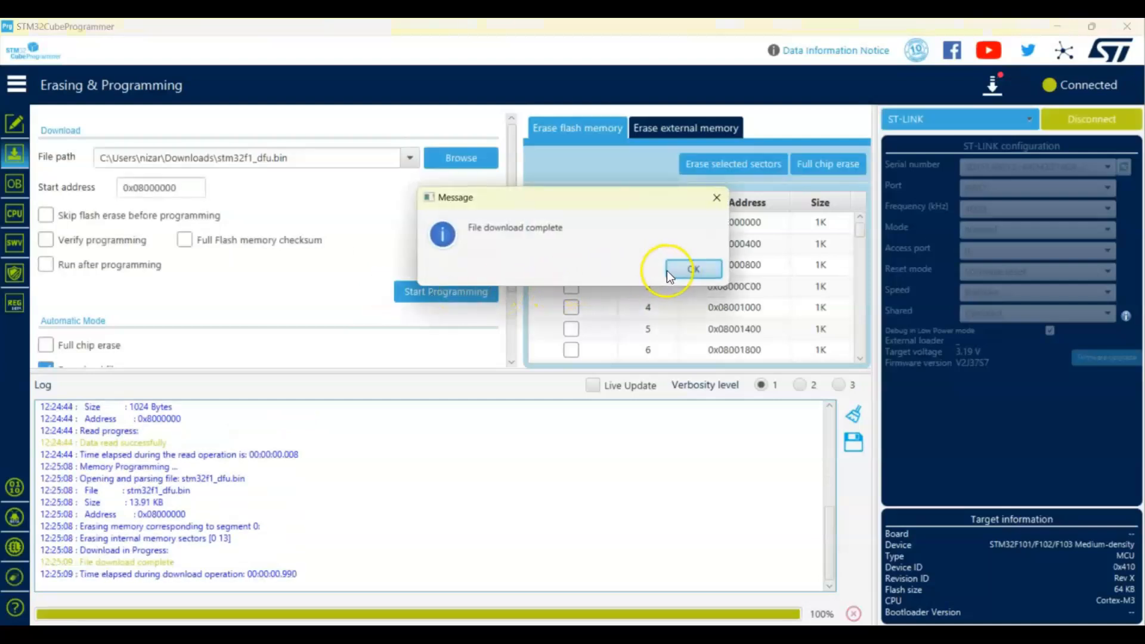
{"action": "left_click", "coordinate": [690, 268]}
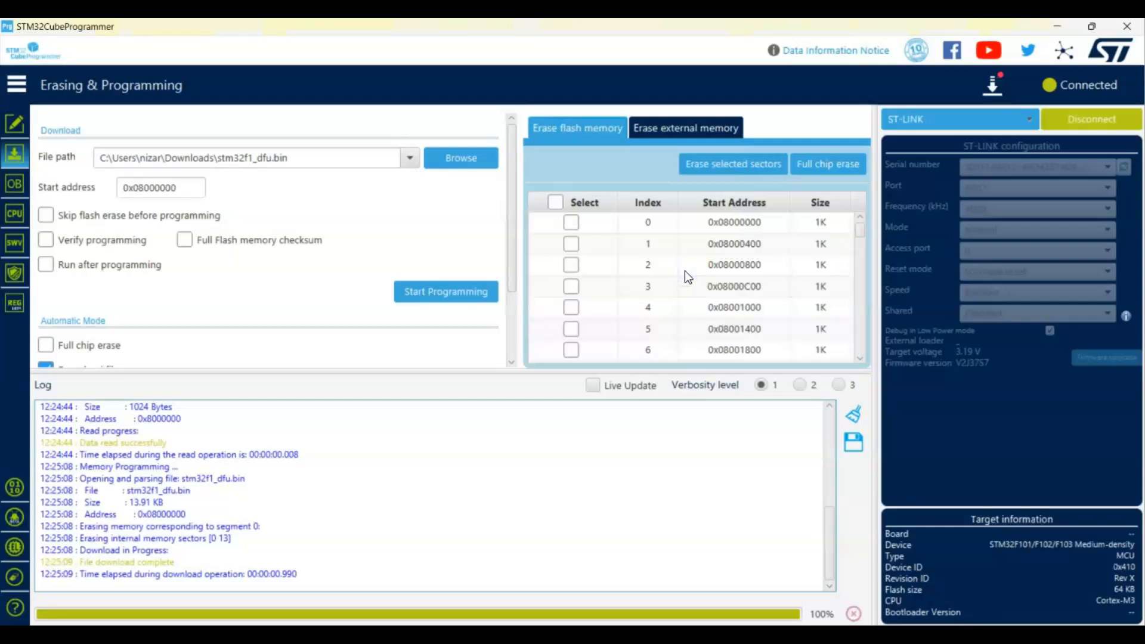
{"action": "left_click", "coordinate": [1090, 119]}
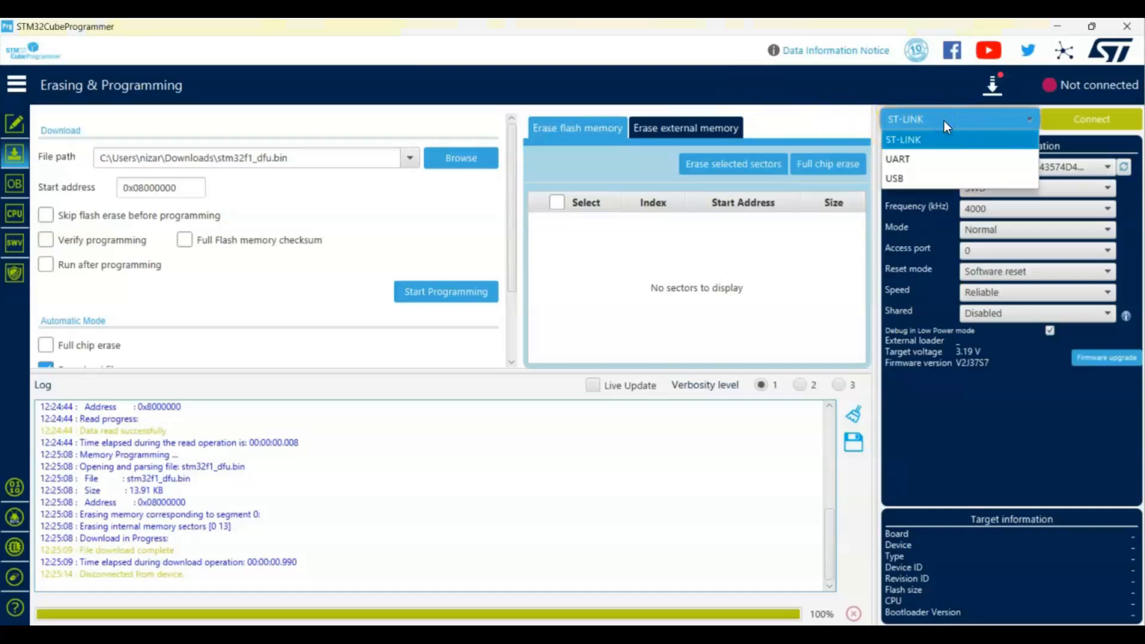
Rescan for the USB DFU port, connect over USB1 and dismiss the read failed error
{"action": "left_click", "coordinate": [893, 177]}
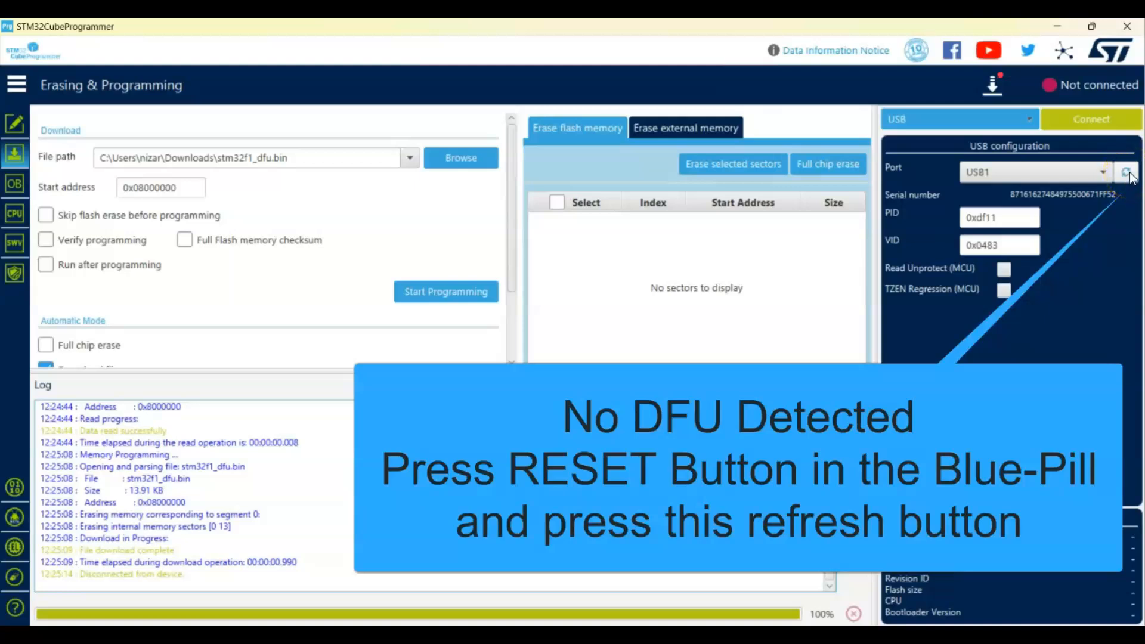
{"action": "left_click", "coordinate": [1130, 171]}
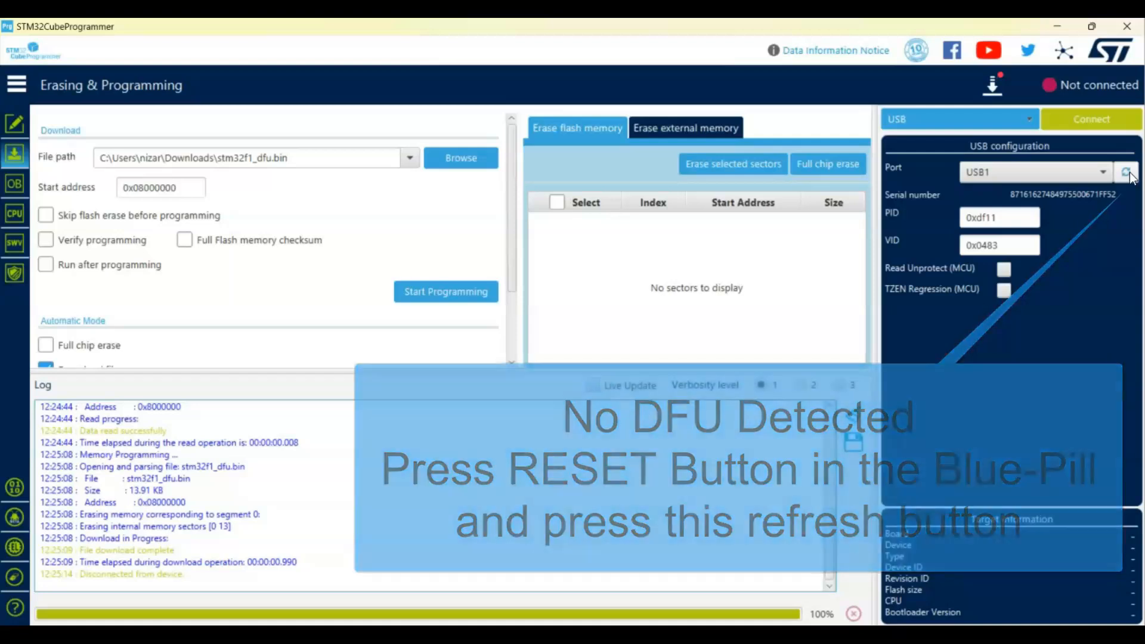
{"action": "left_click", "coordinate": [1128, 173]}
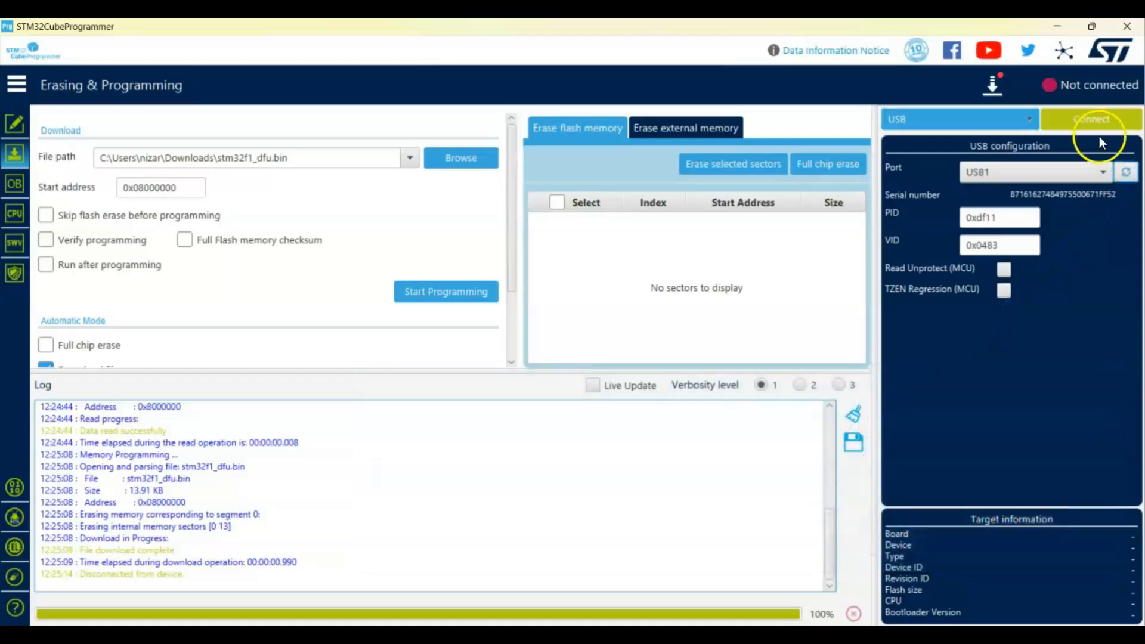
{"action": "left_click", "coordinate": [1092, 119]}
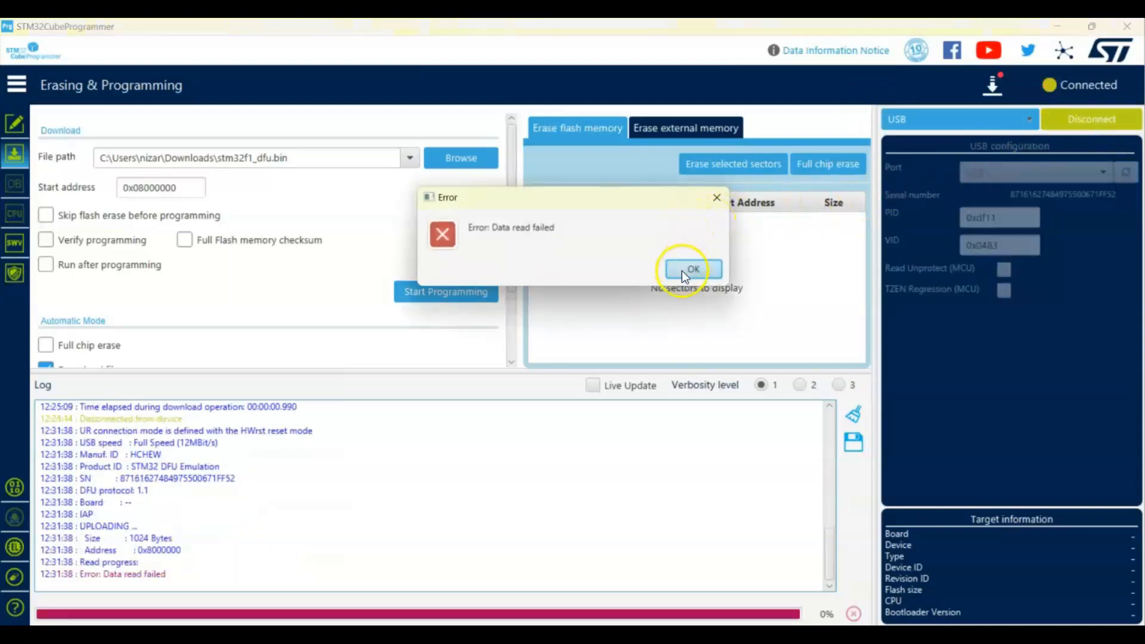
{"action": "left_click", "coordinate": [692, 270]}
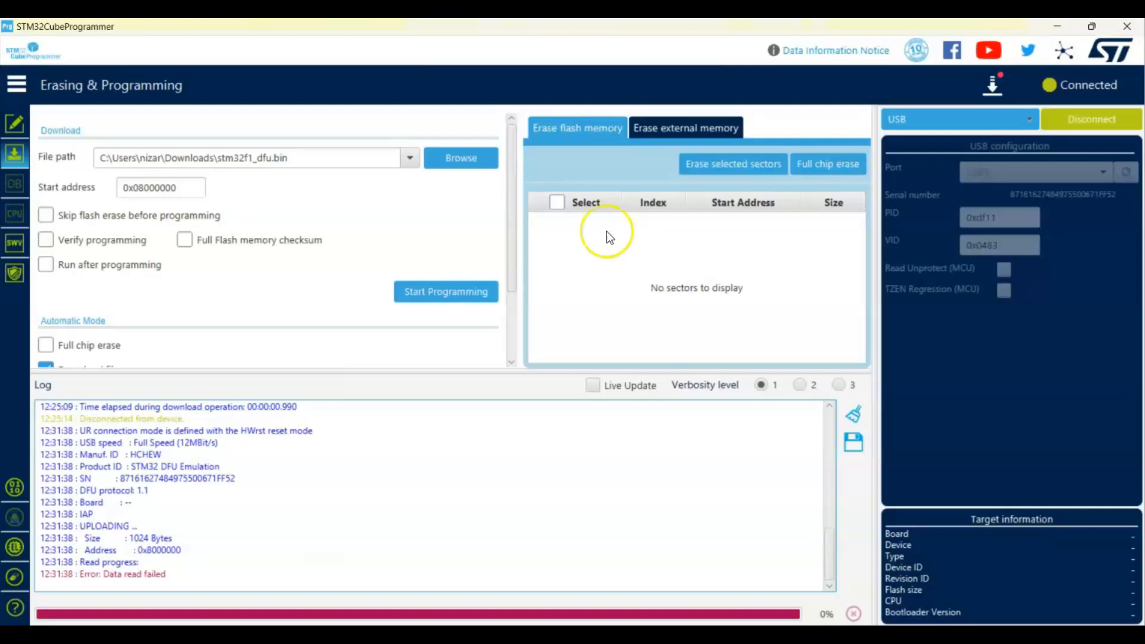
{"action": "mouse_move", "coordinate": [14, 159]}
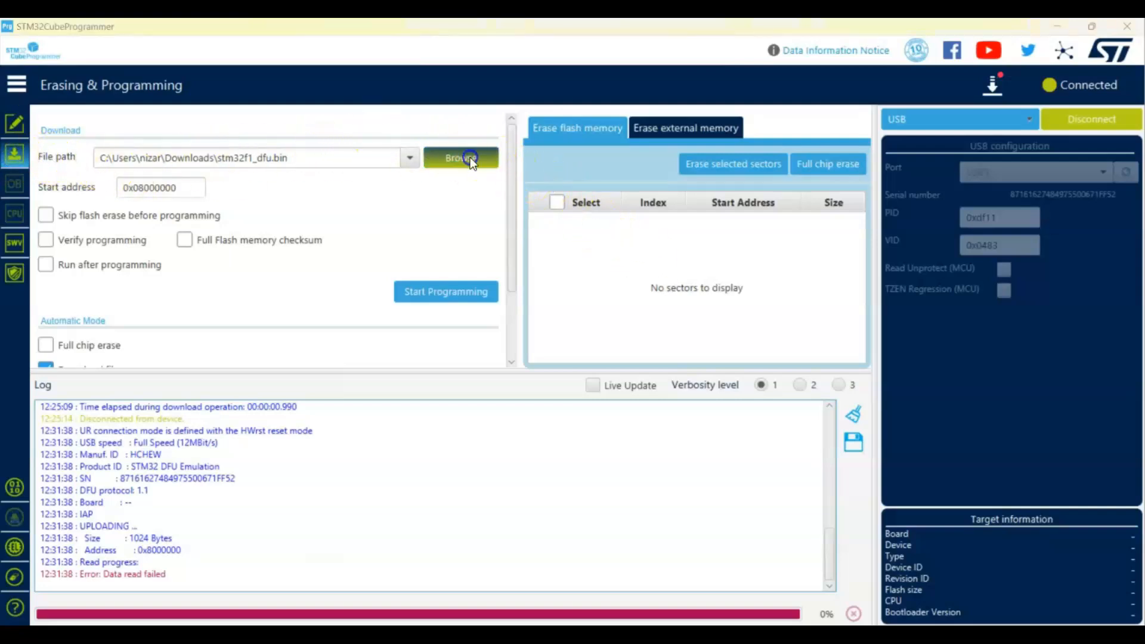
Load C13ms100.hex from Downloads as the firmware to program
{"action": "left_click", "coordinate": [461, 158]}
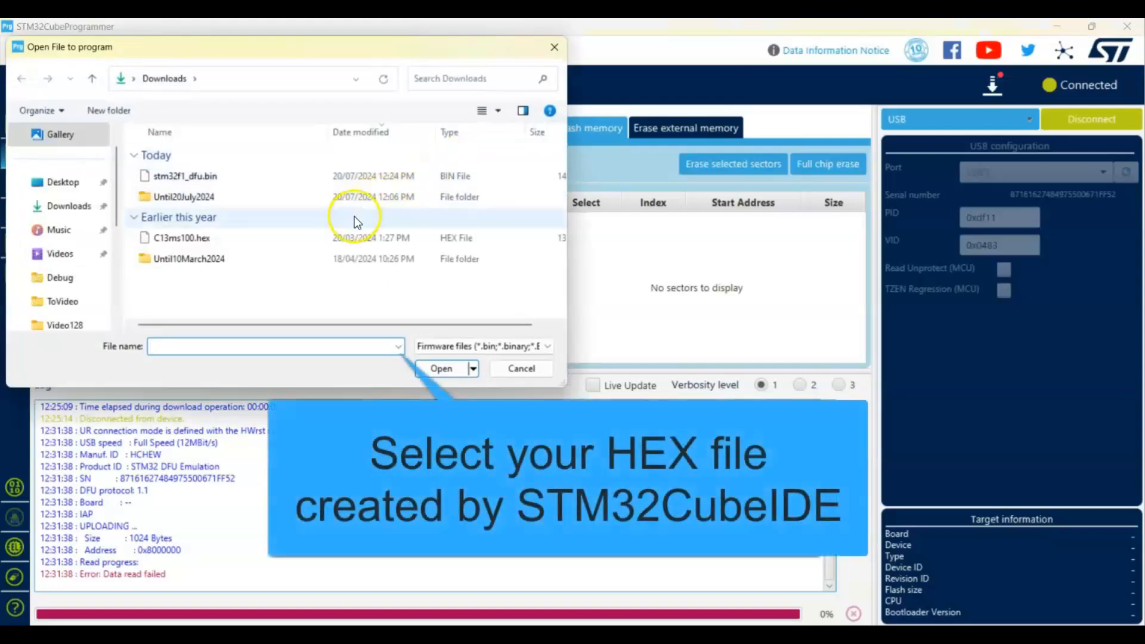
{"action": "mouse_move", "coordinate": [138, 245]}
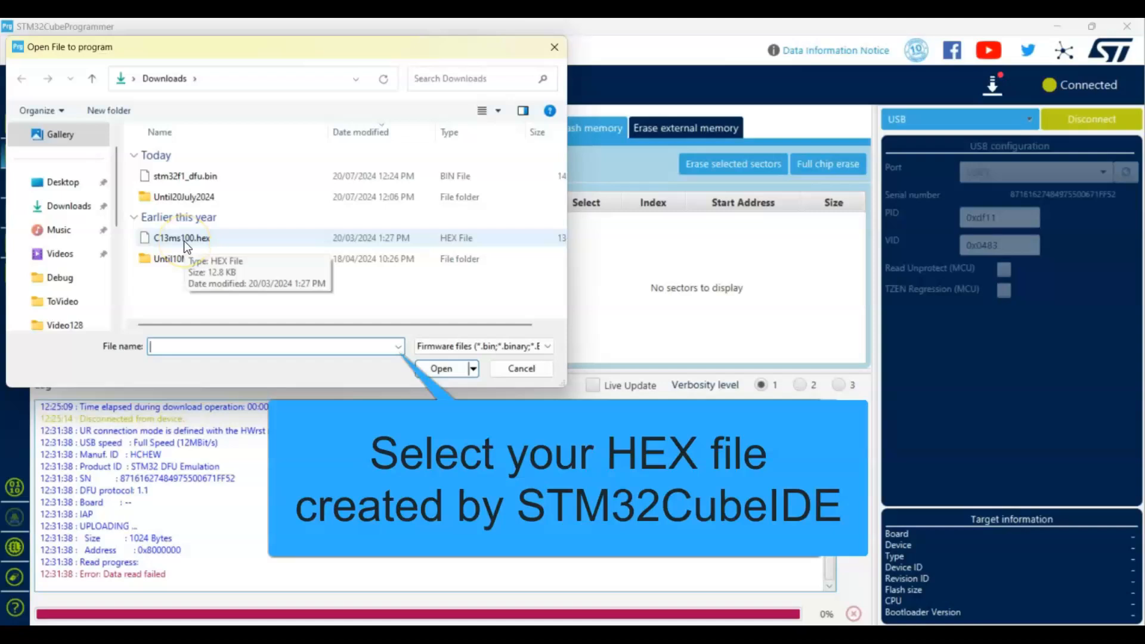
{"action": "left_click", "coordinate": [180, 237]}
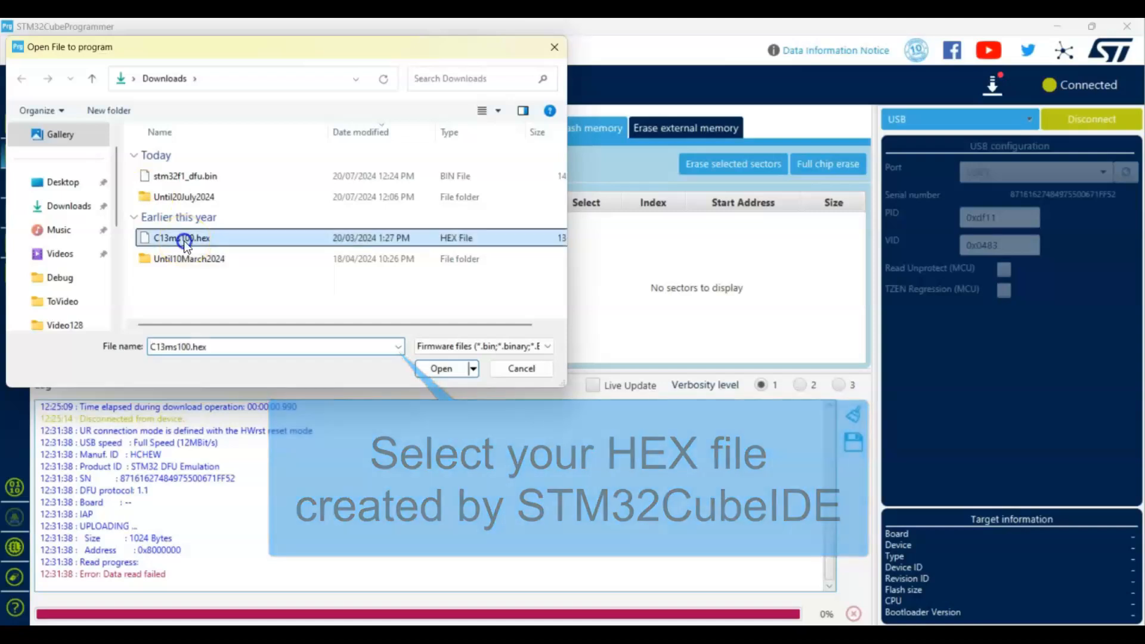
{"action": "left_click", "coordinate": [440, 368]}
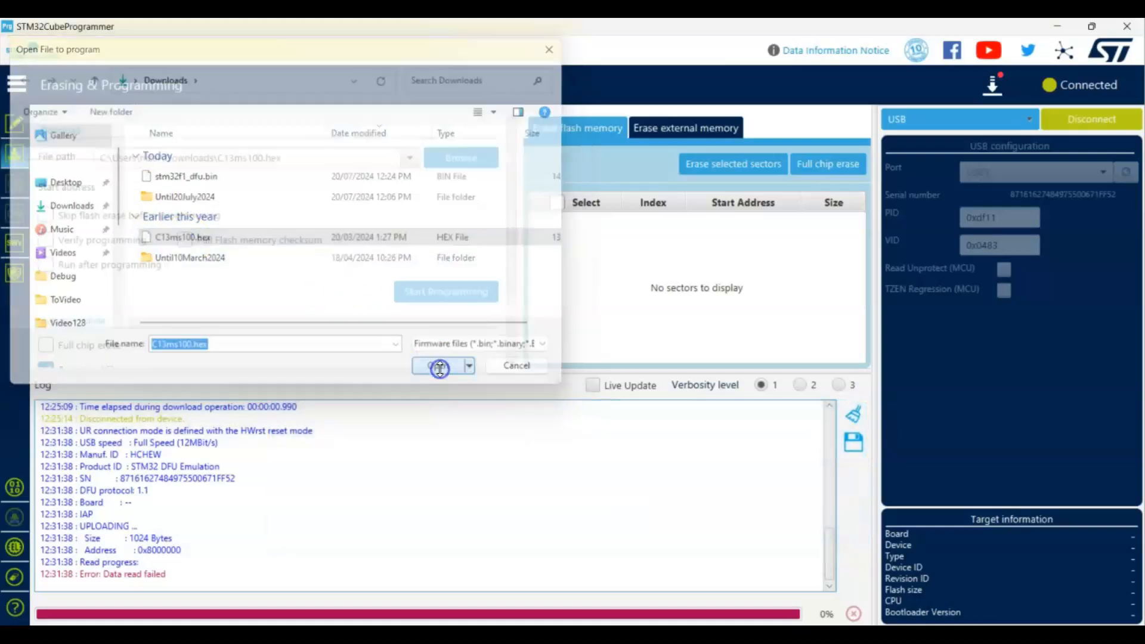
Flash the hex file over USB and close the download complete message
{"action": "left_click", "coordinate": [437, 365]}
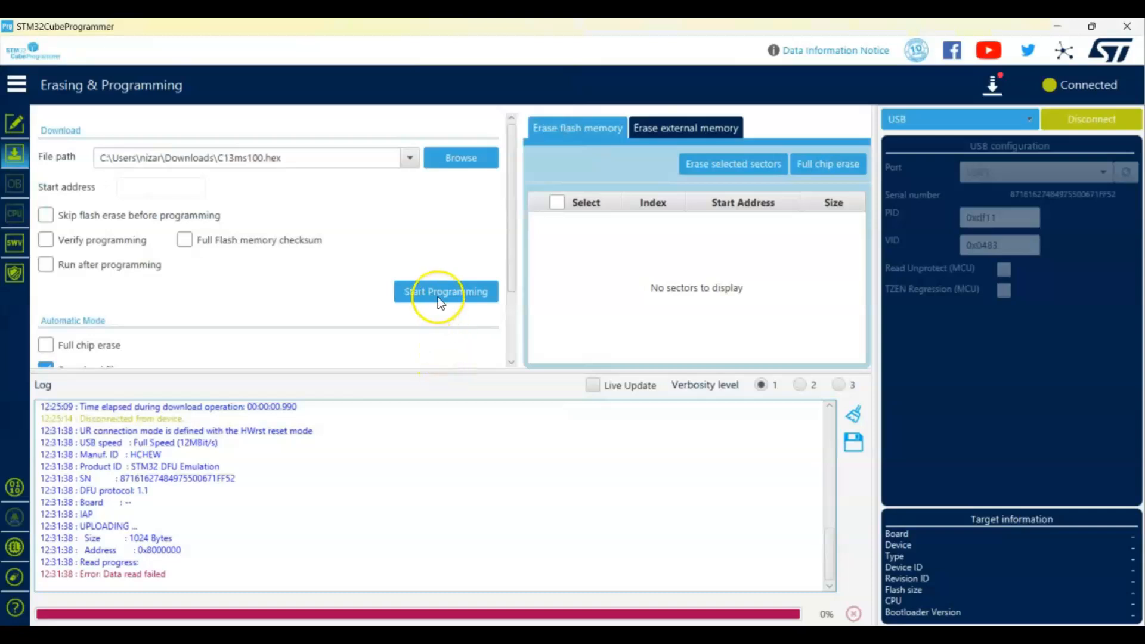
{"action": "left_click", "coordinate": [445, 291]}
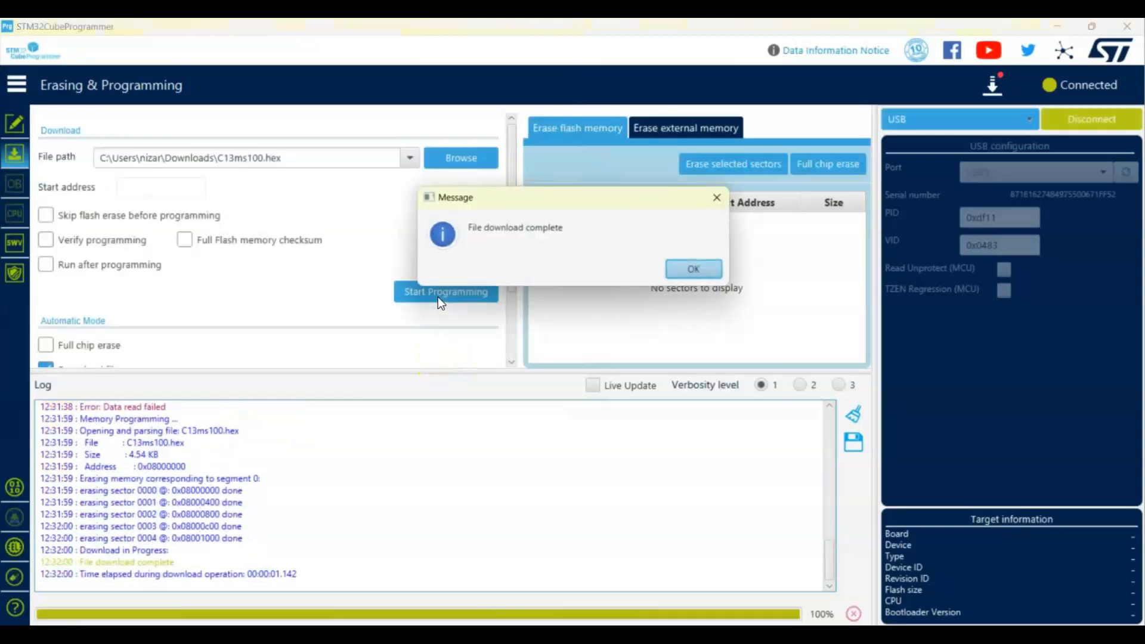
{"action": "left_click", "coordinate": [692, 269]}
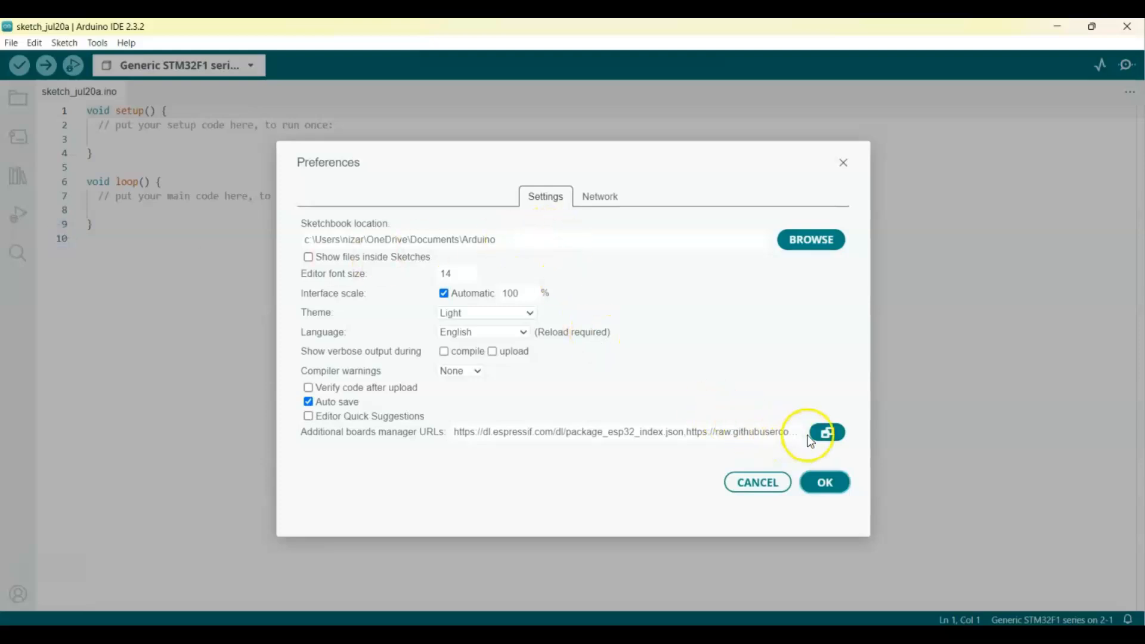
Show the Additional Boards Manager URLs list with the esp32 and stm32duino links
{"action": "left_click", "coordinate": [825, 432]}
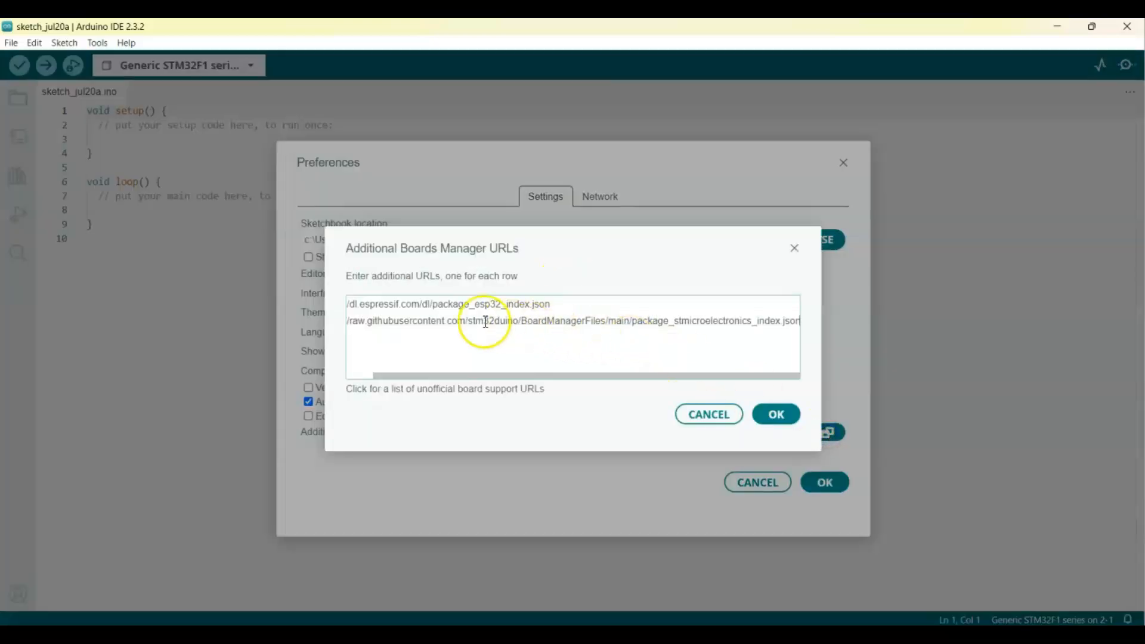
{"action": "mouse_move", "coordinate": [476, 342]}
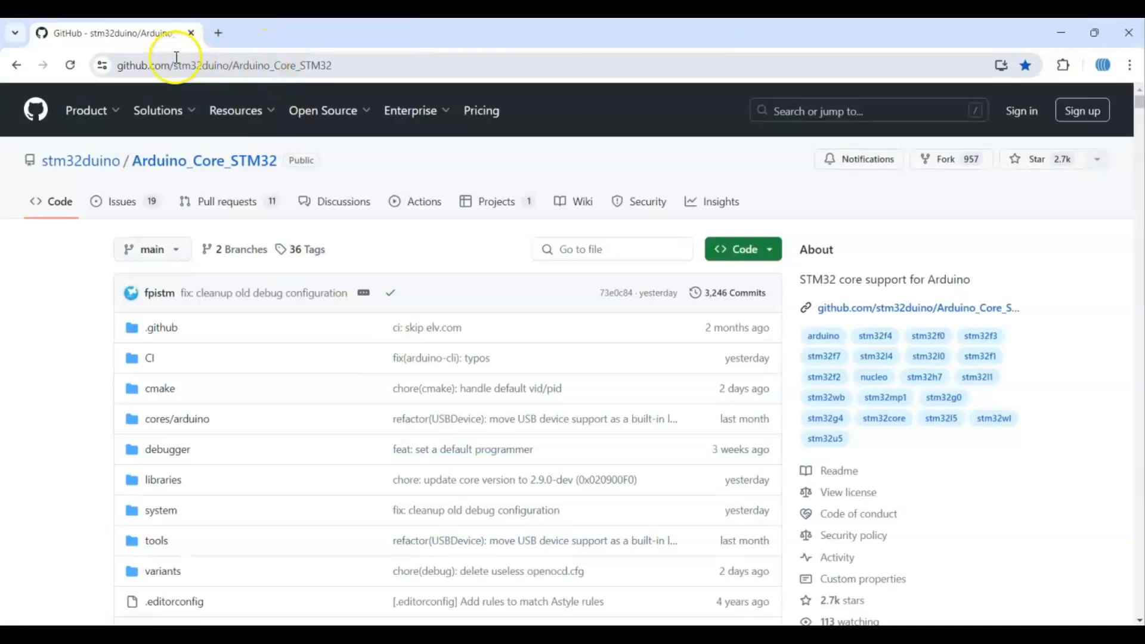
{"action": "mouse_move", "coordinate": [1137, 102]}
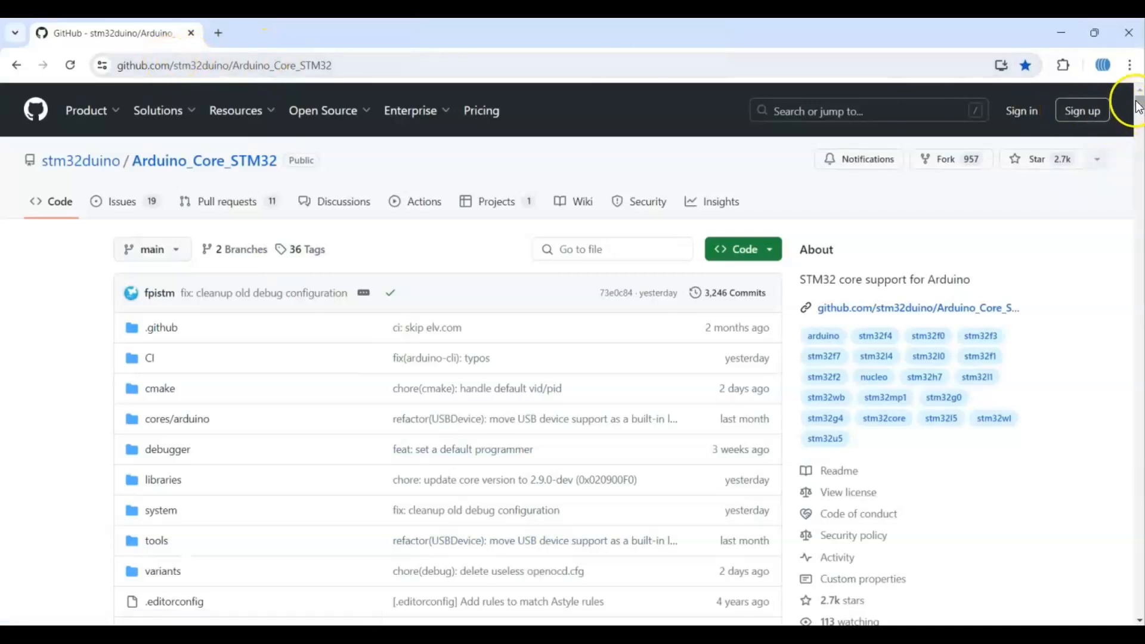
Scroll the Arduino_Core_STM32 README down to Getting Started and its index link
{"action": "scroll", "scroll_direction": "down", "scroll_amount": 3}
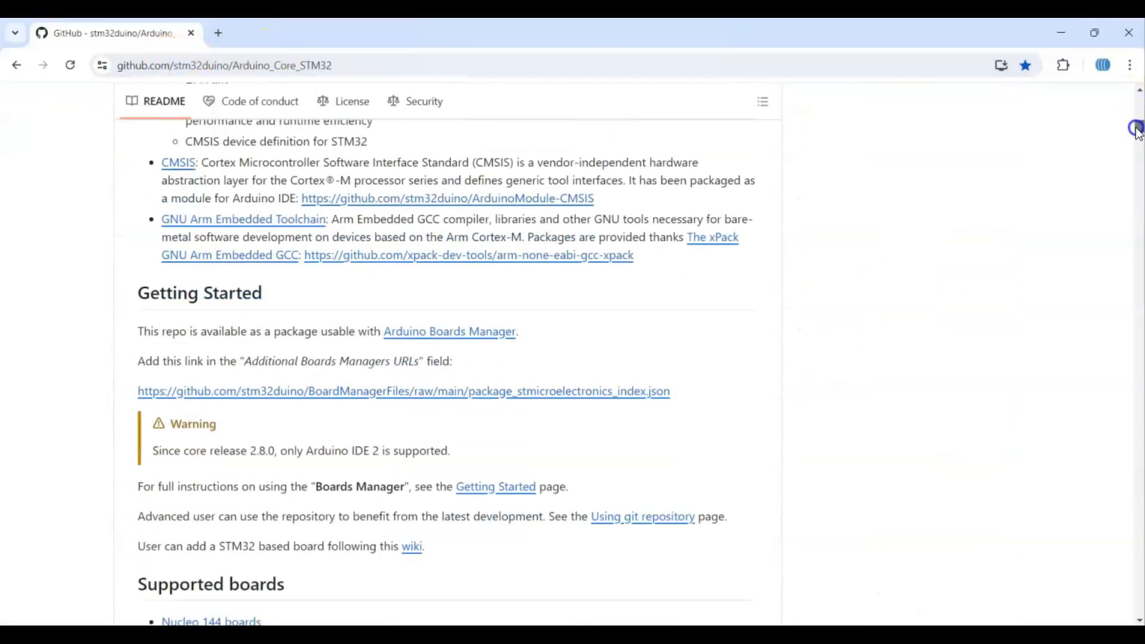
{"action": "scroll", "scroll_direction": "down", "scroll_amount": 3}
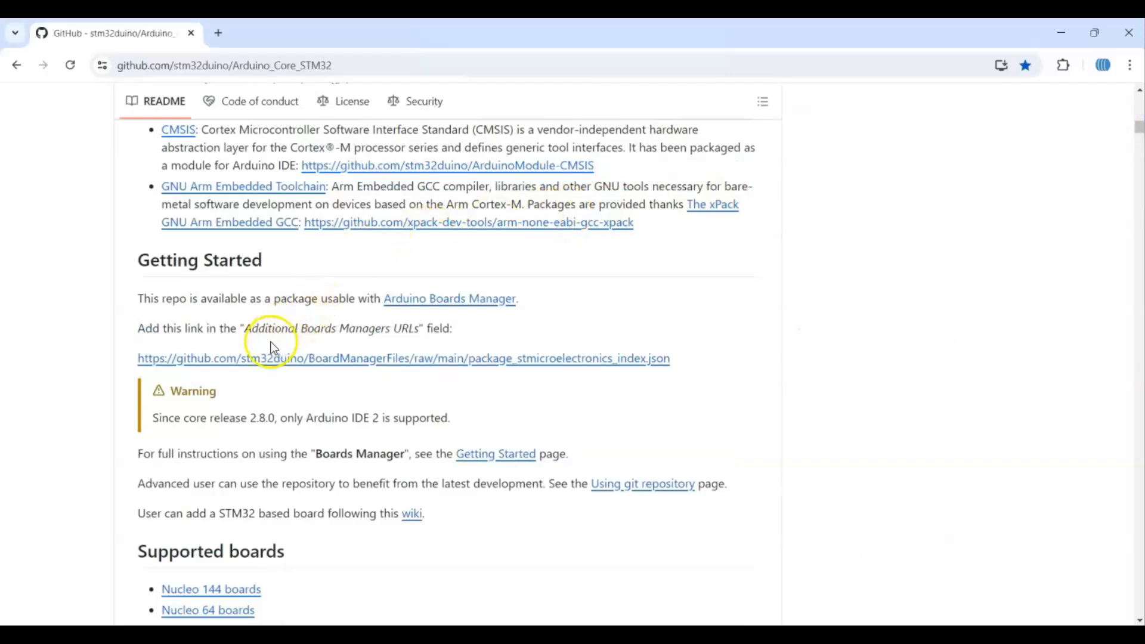
{"action": "mouse_move", "coordinate": [422, 138]}
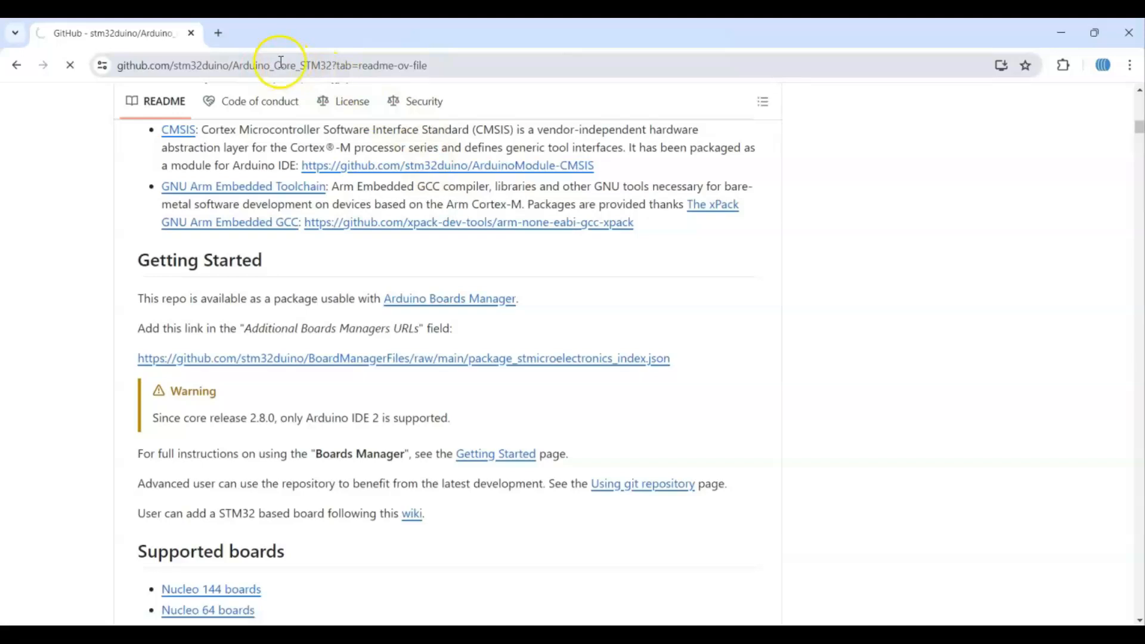
{"action": "left_click", "coordinate": [402, 358]}
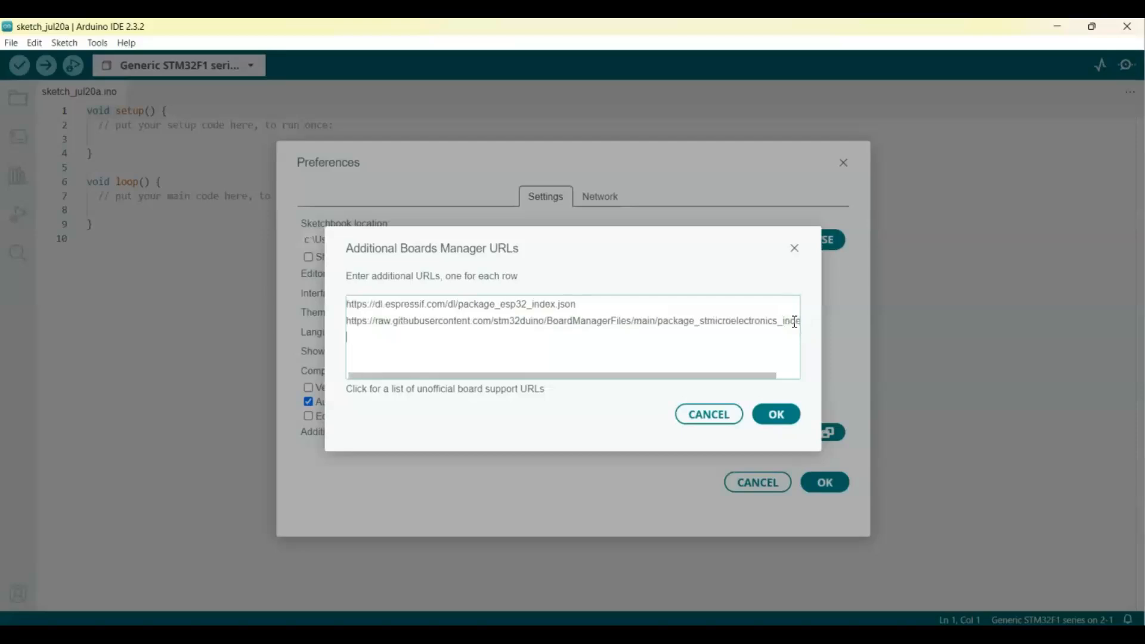
{"action": "mouse_move", "coordinate": [752, 432]}
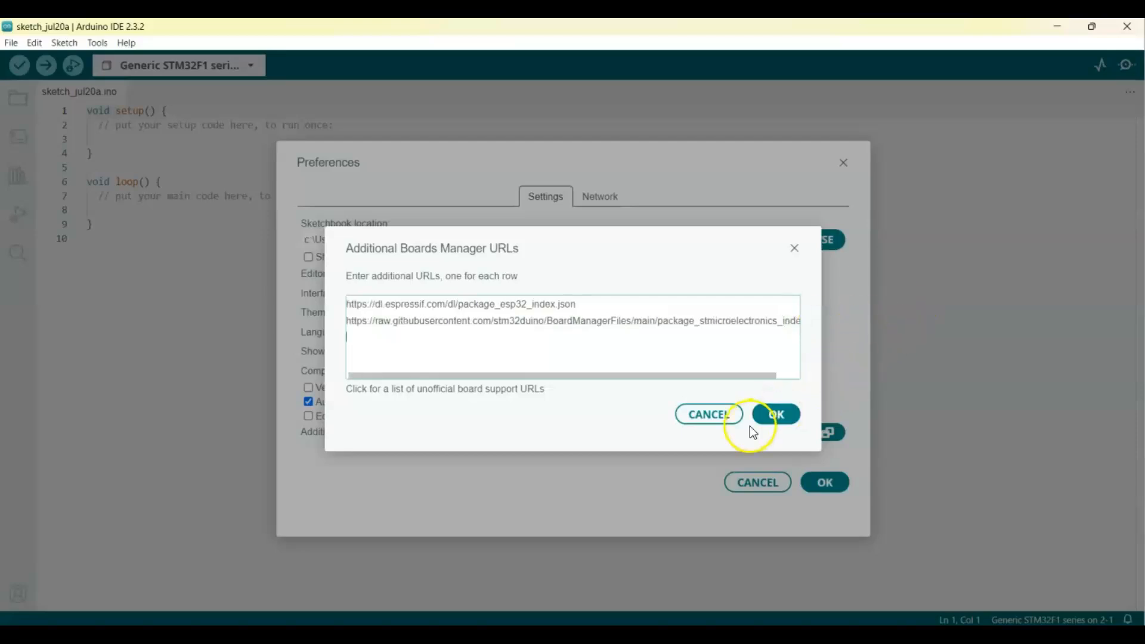
Confirm the board URLs, save the preferences and reach the board settings menu
{"action": "left_click", "coordinate": [775, 413]}
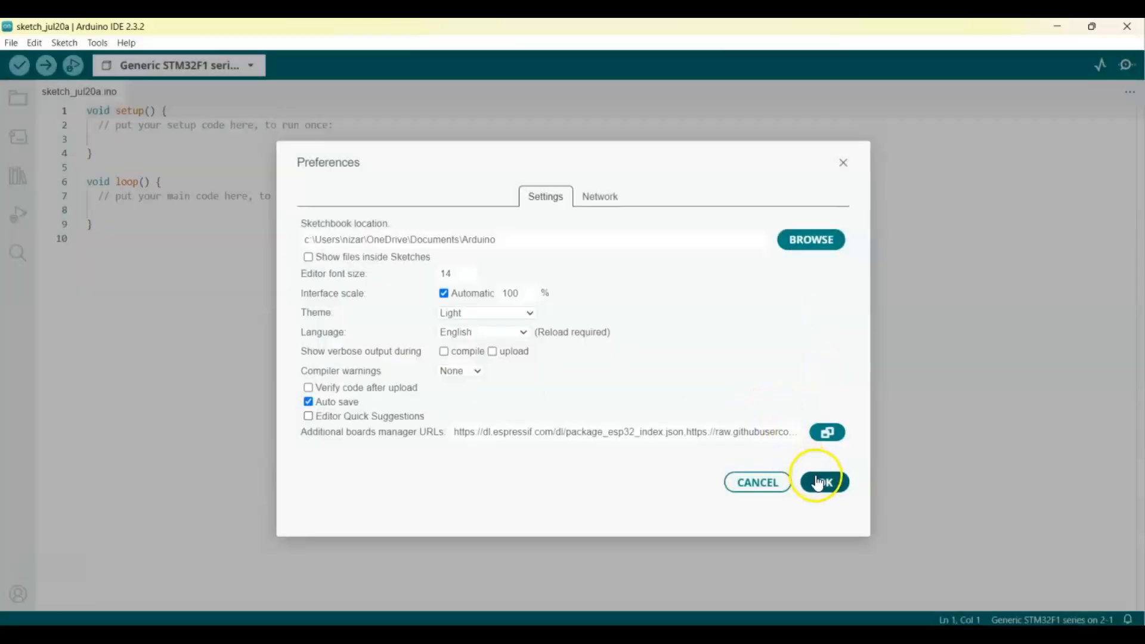
{"action": "left_click", "coordinate": [821, 482]}
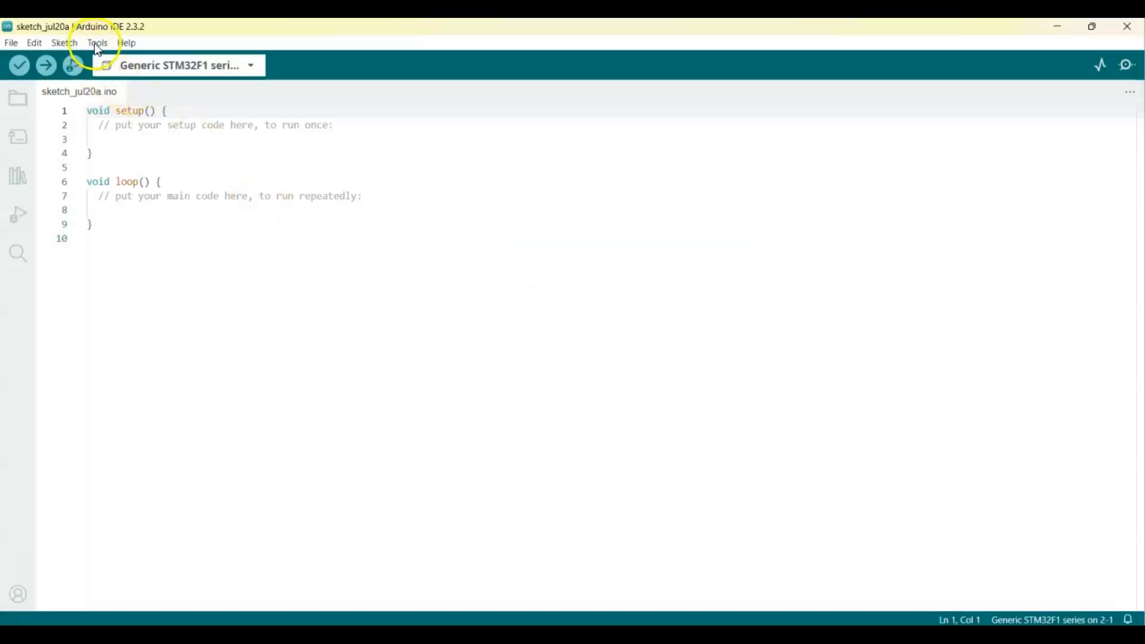
{"action": "left_click", "coordinate": [96, 43]}
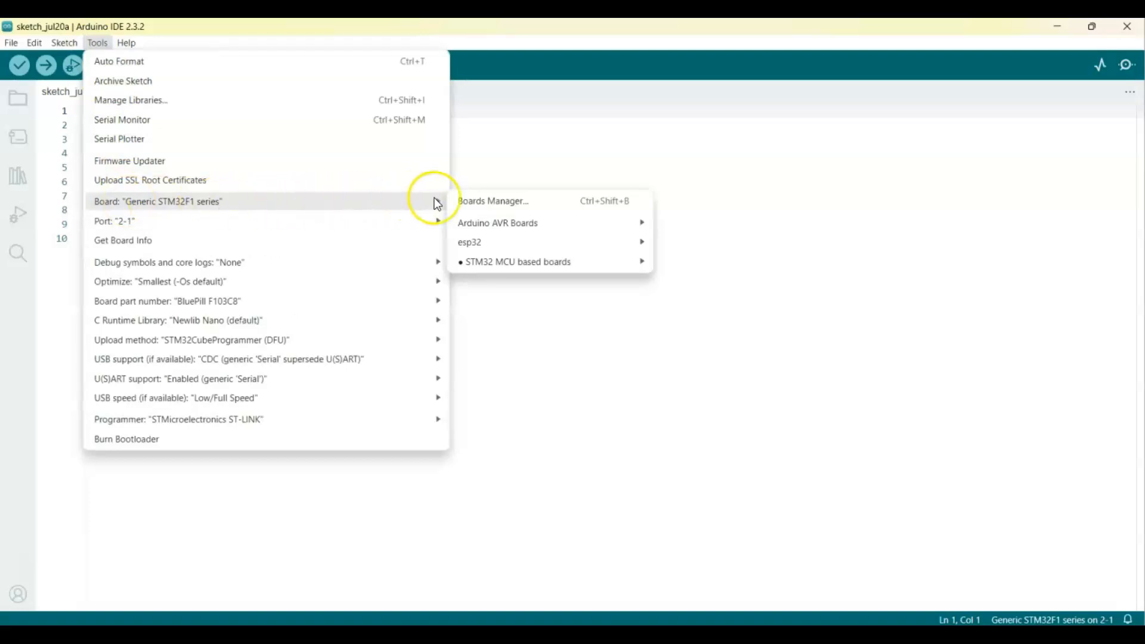
Filter the Boards Manager to 'stm32', confirming STM32 MCU based boards 2.8.0 installed, then head to the examples
{"action": "left_click", "coordinate": [492, 200]}
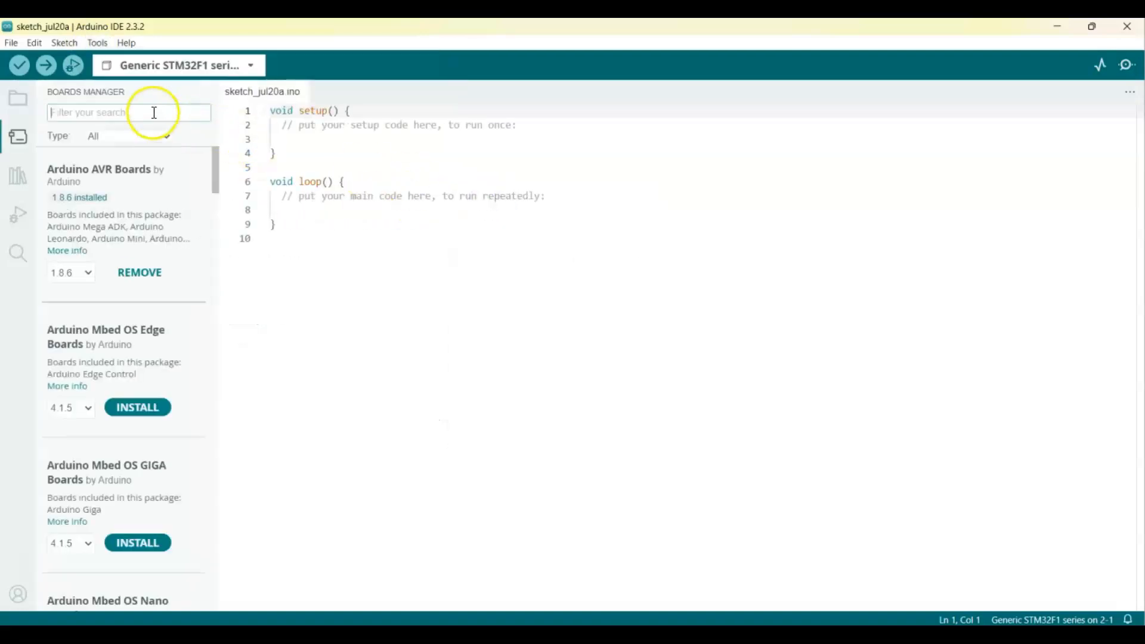
{"action": "type", "text": "s"}
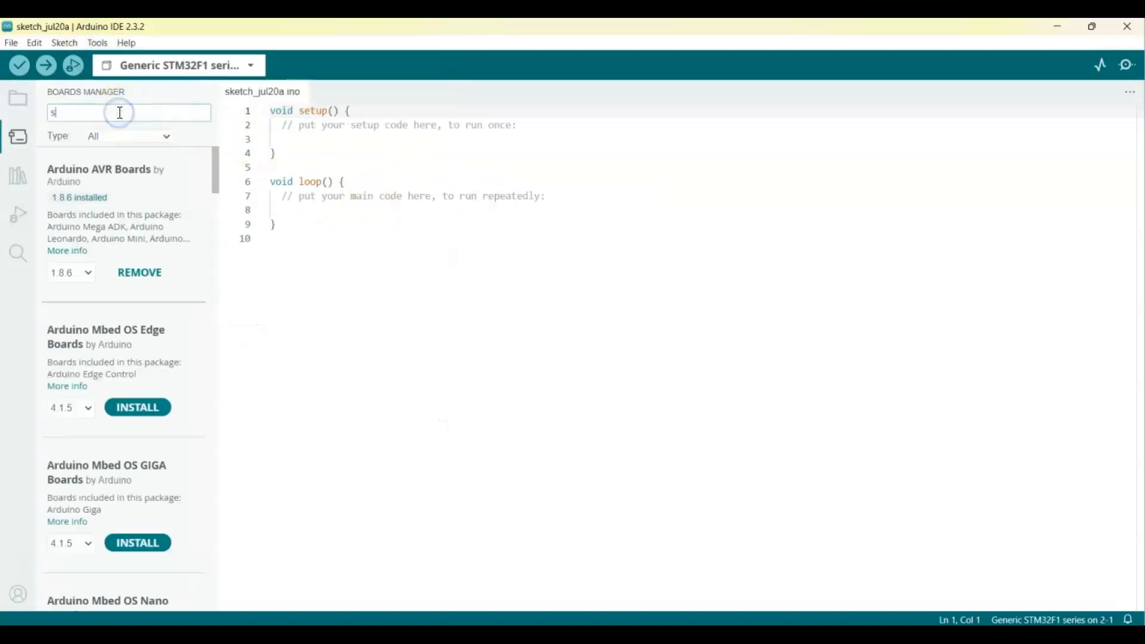
{"action": "type", "text": "tm32"}
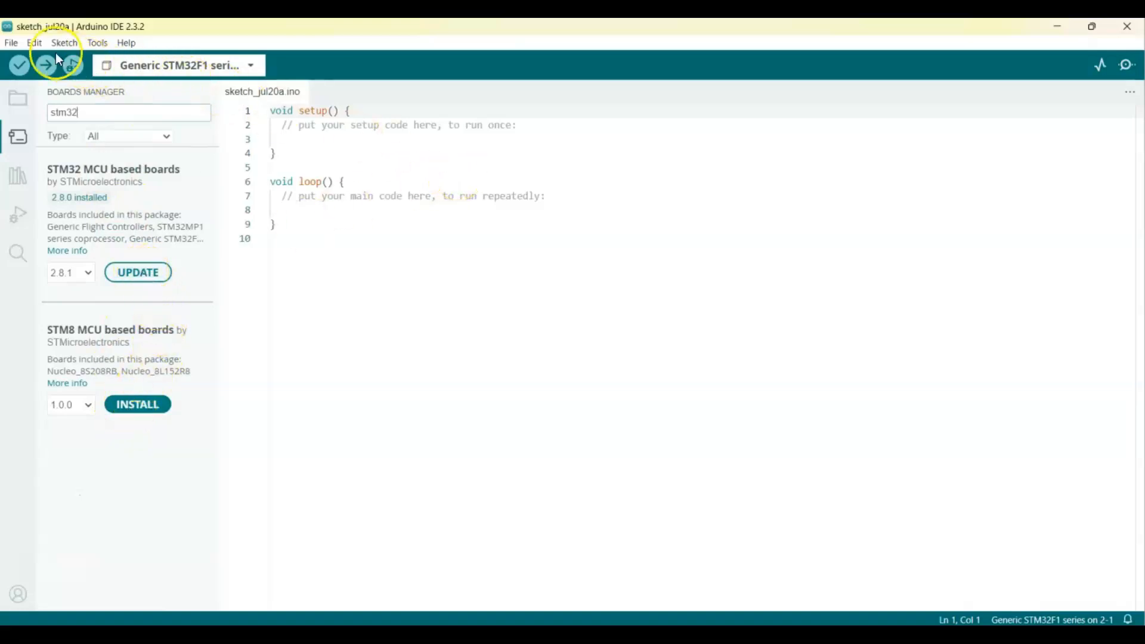
{"action": "left_click", "coordinate": [11, 43]}
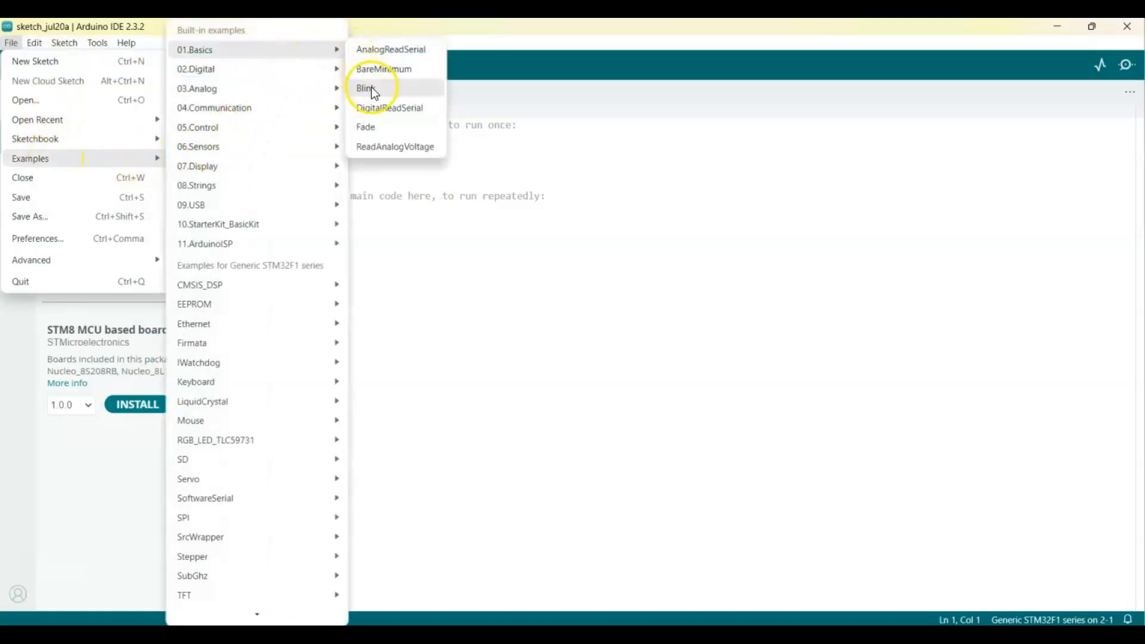
Load the Blink example and replace LED_BUILTIN with PC13 in pinMode and both digitalWrite calls
{"action": "left_click", "coordinate": [365, 87]}
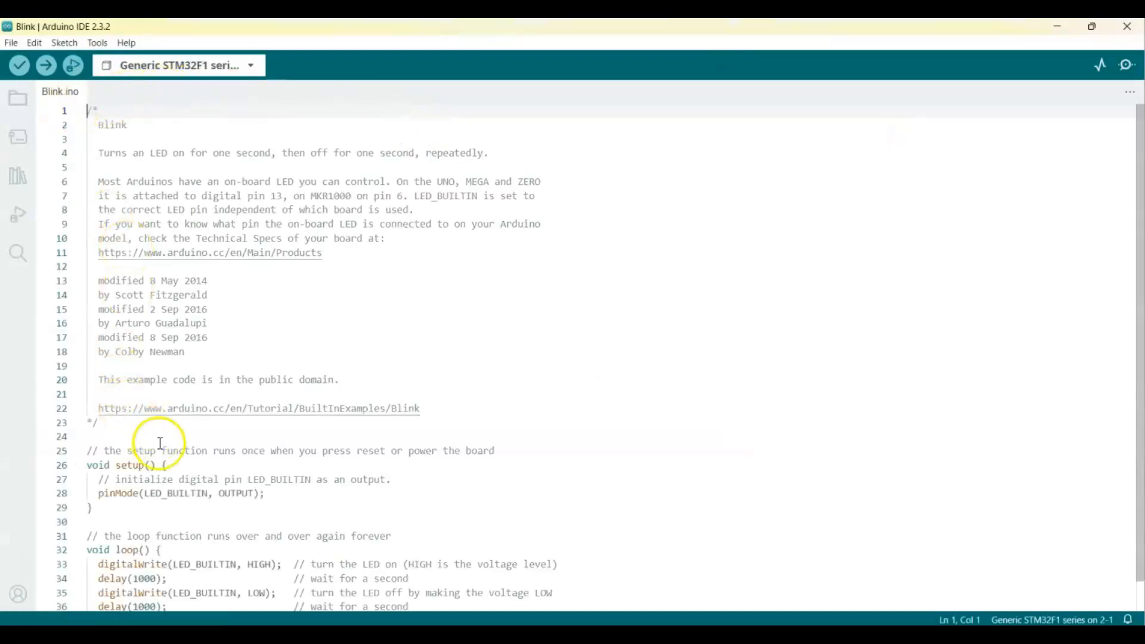
{"action": "double_click", "coordinate": [176, 492]}
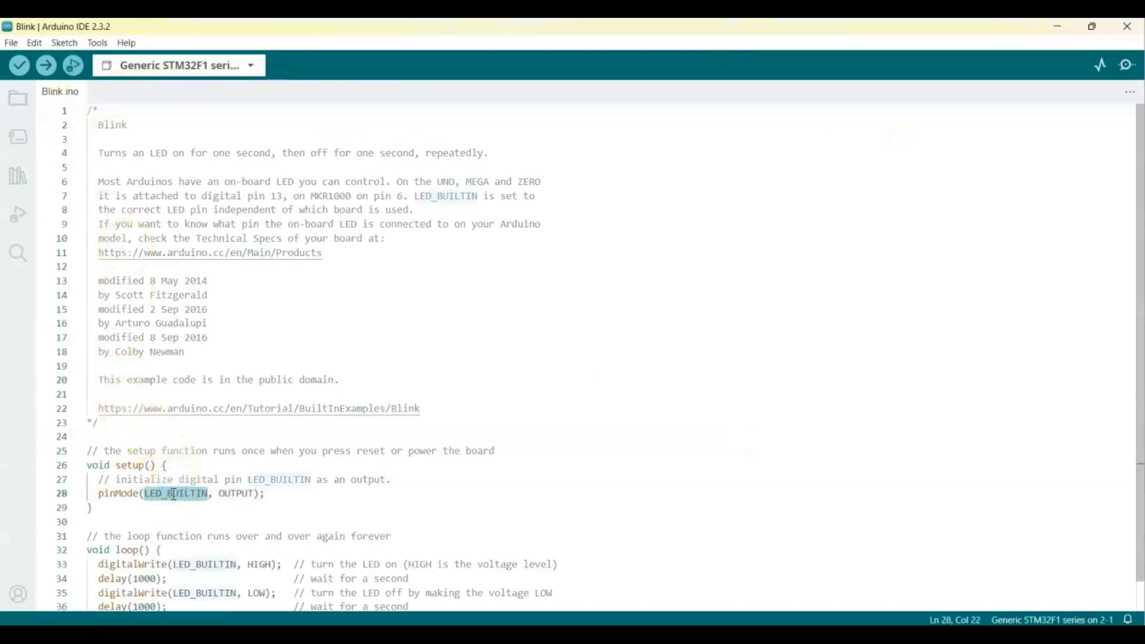
{"action": "type", "text": "PC13"}
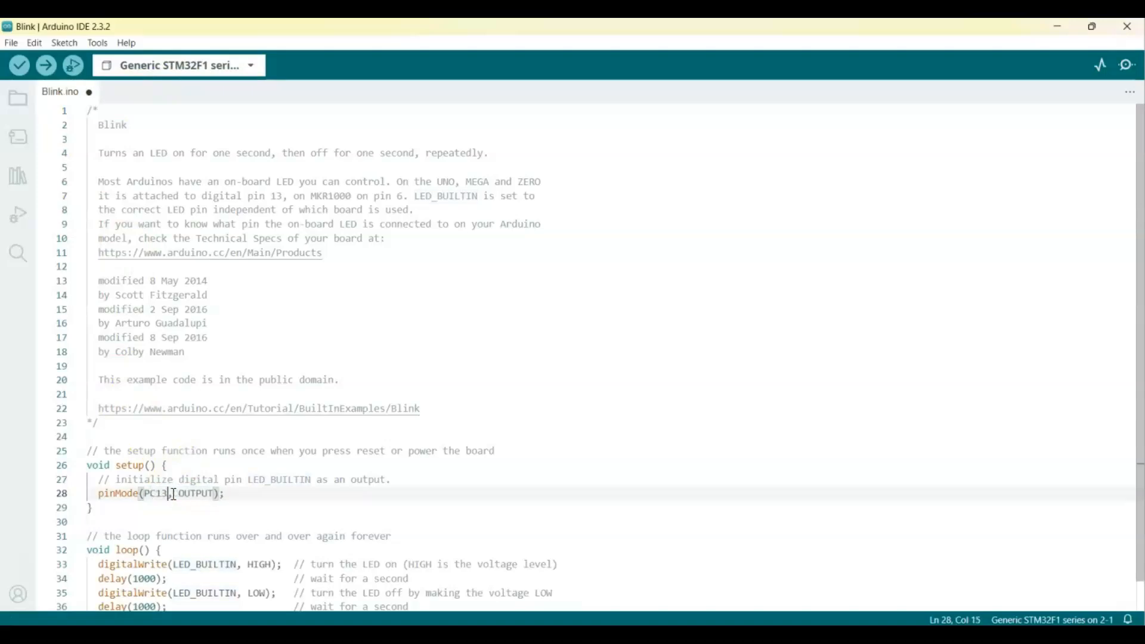
{"action": "double_click", "coordinate": [204, 565]}
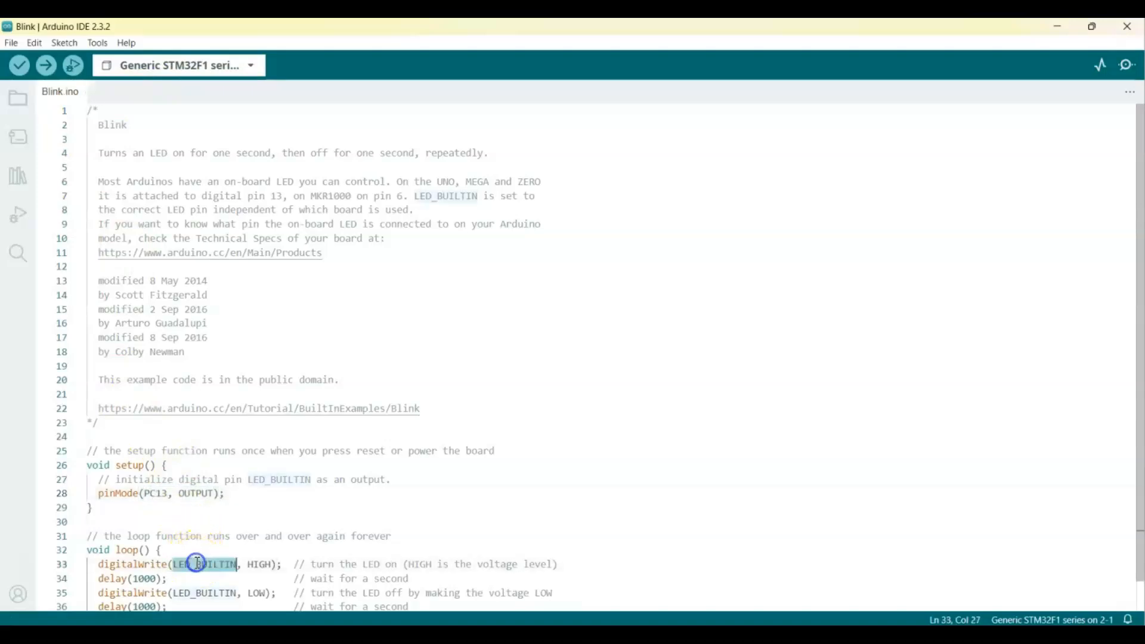
{"action": "type", "text": "PC13"}
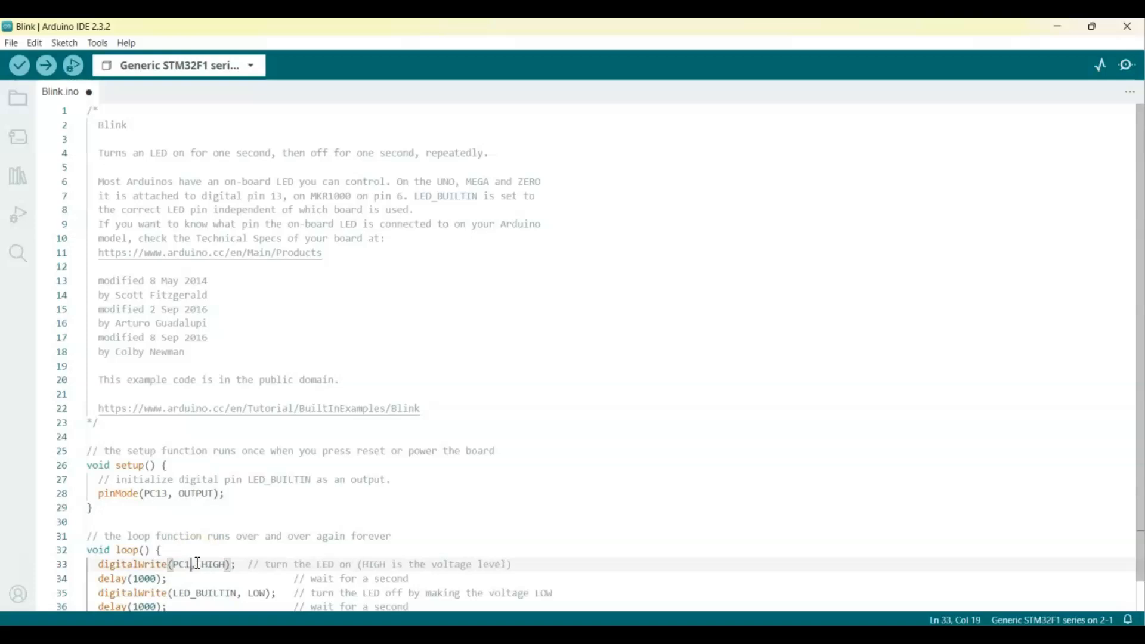
{"action": "double_click", "coordinate": [204, 593]}
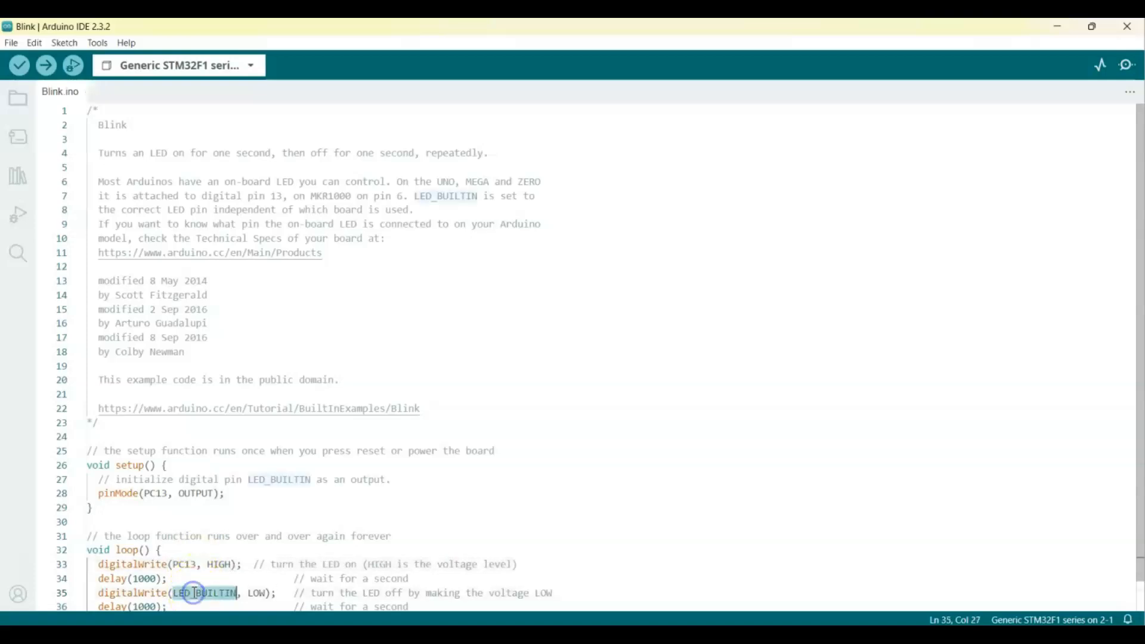
{"action": "type", "text": "PC13"}
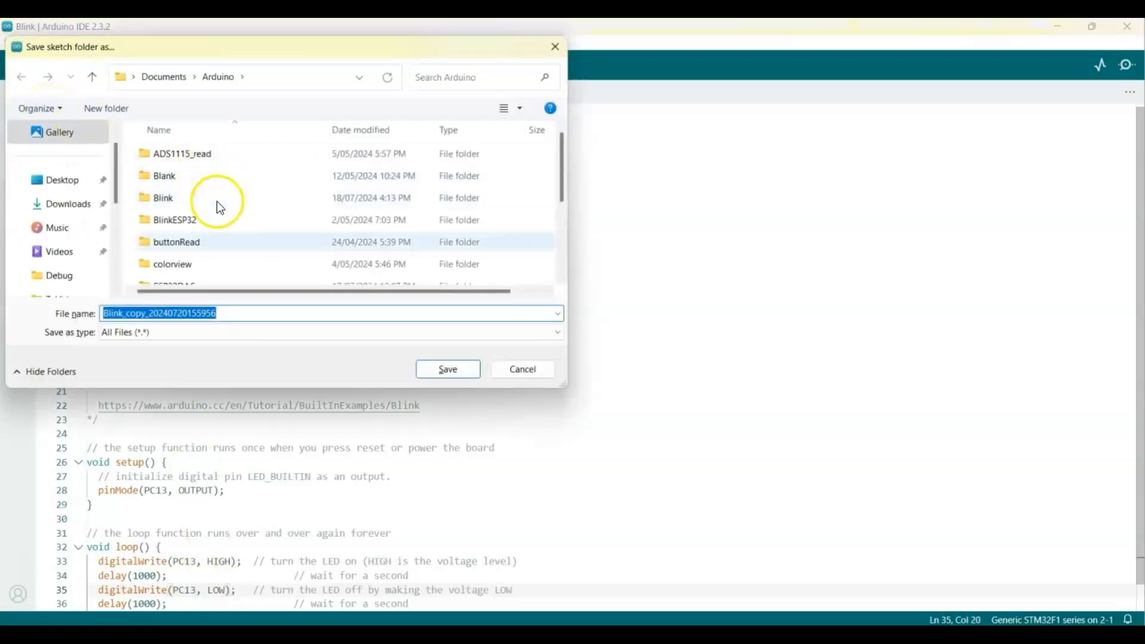
{"action": "left_click", "coordinate": [448, 368]}
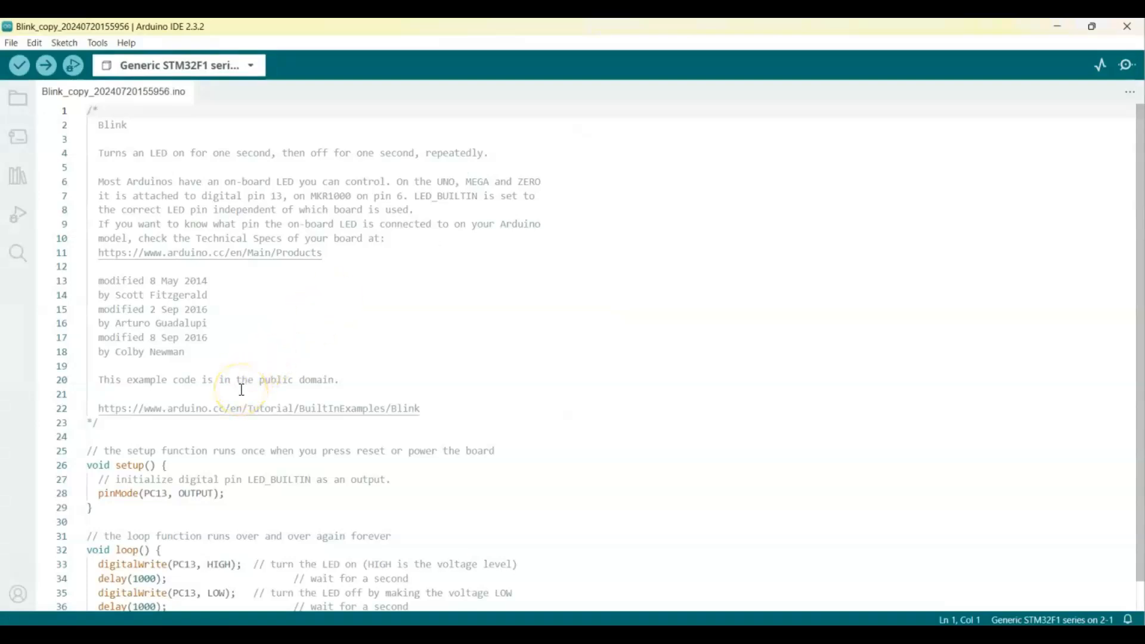
{"action": "mouse_move", "coordinate": [194, 186]}
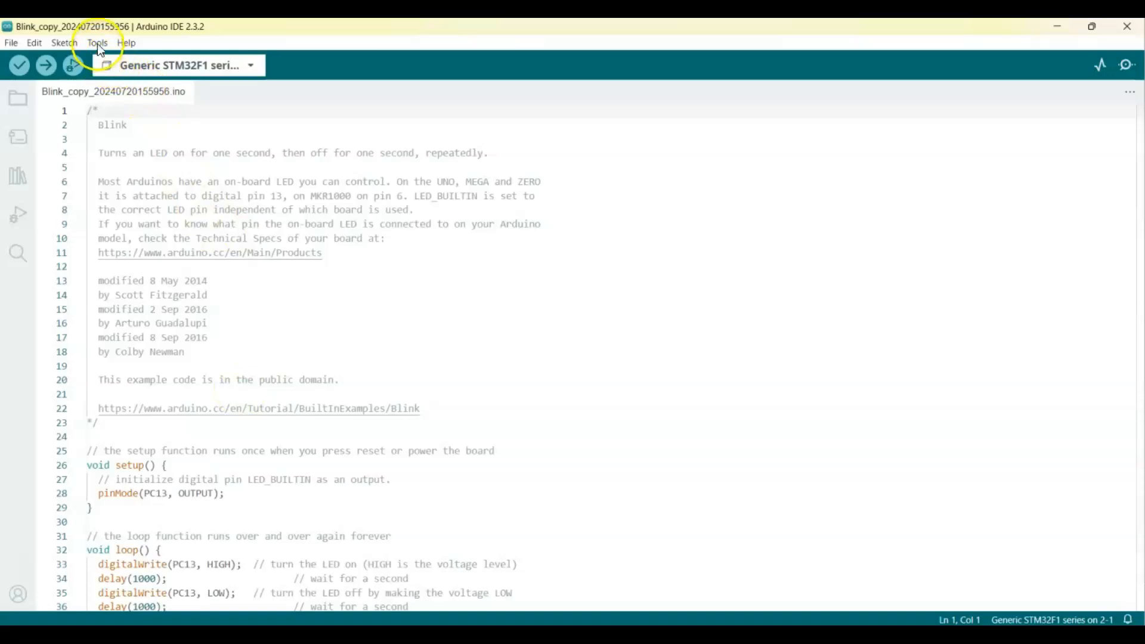
Select the BluePill F103C8 board part number and keep STM32CubeProgrammer (DFU) as upload method
{"action": "left_click", "coordinate": [97, 43]}
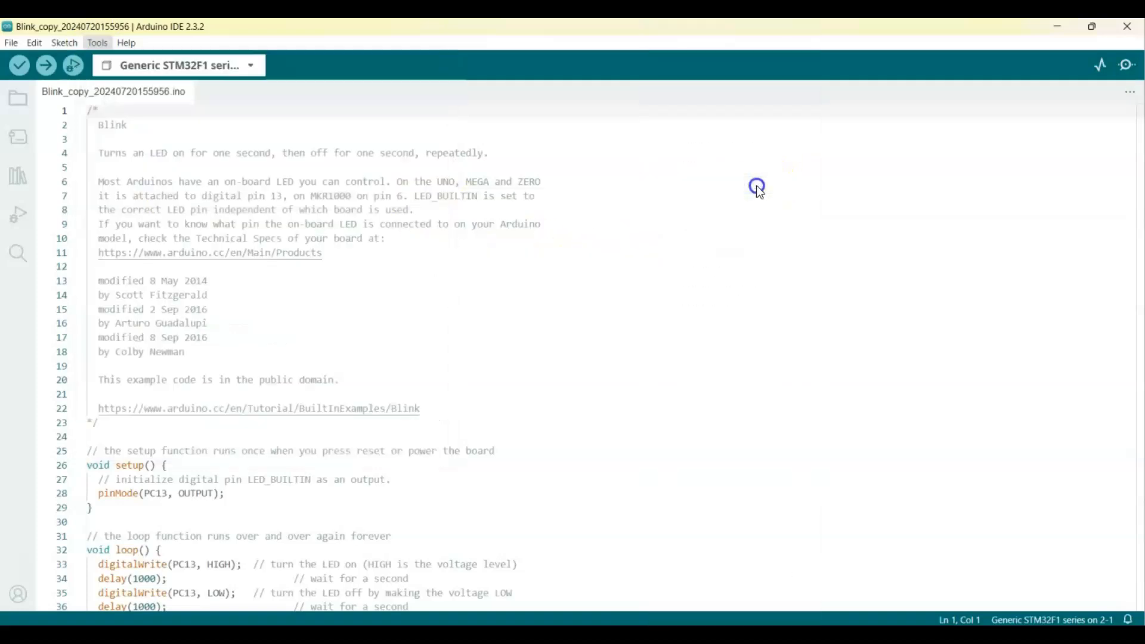
{"action": "left_click", "coordinate": [96, 43]}
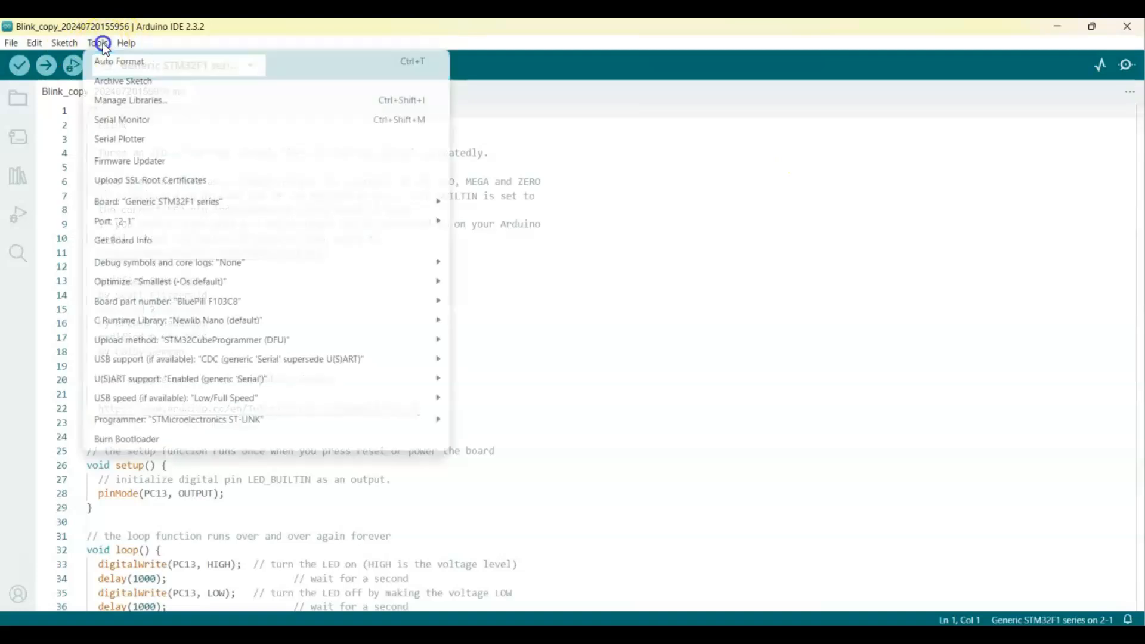
{"action": "left_click", "coordinate": [190, 301]}
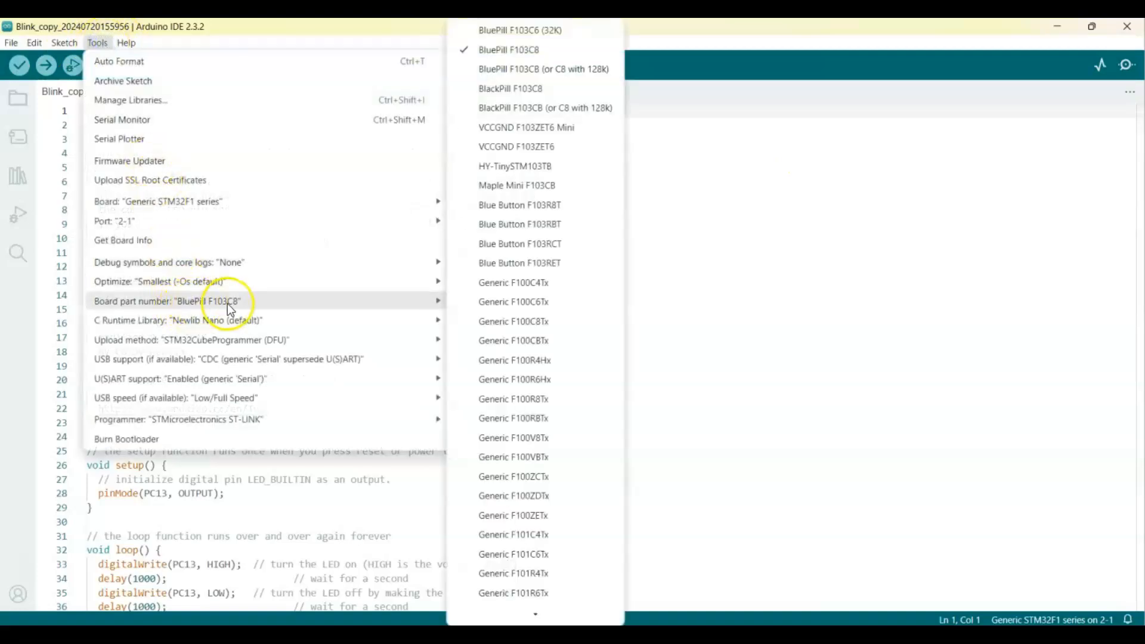
{"action": "mouse_move", "coordinate": [543, 69]}
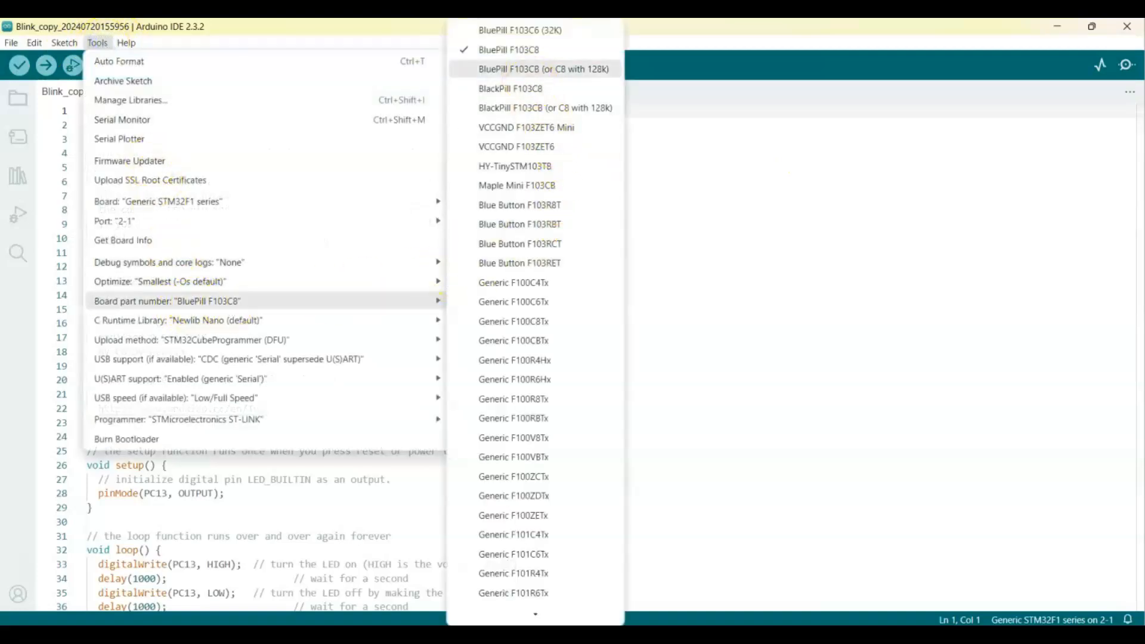
{"action": "mouse_move", "coordinate": [167, 301]}
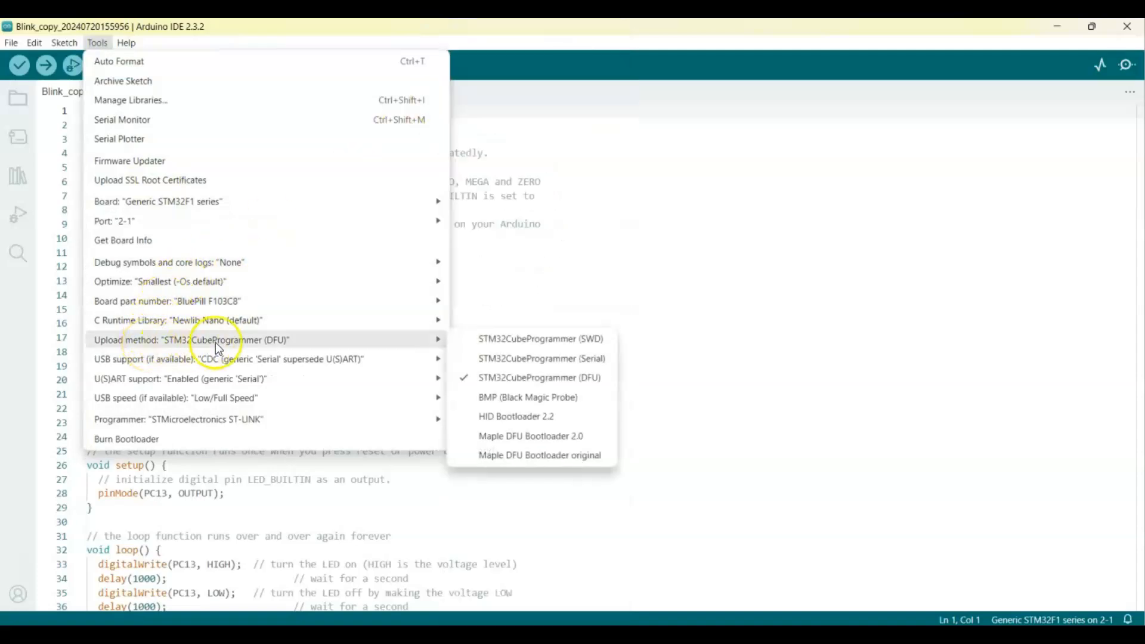
{"action": "mouse_move", "coordinate": [539, 378]}
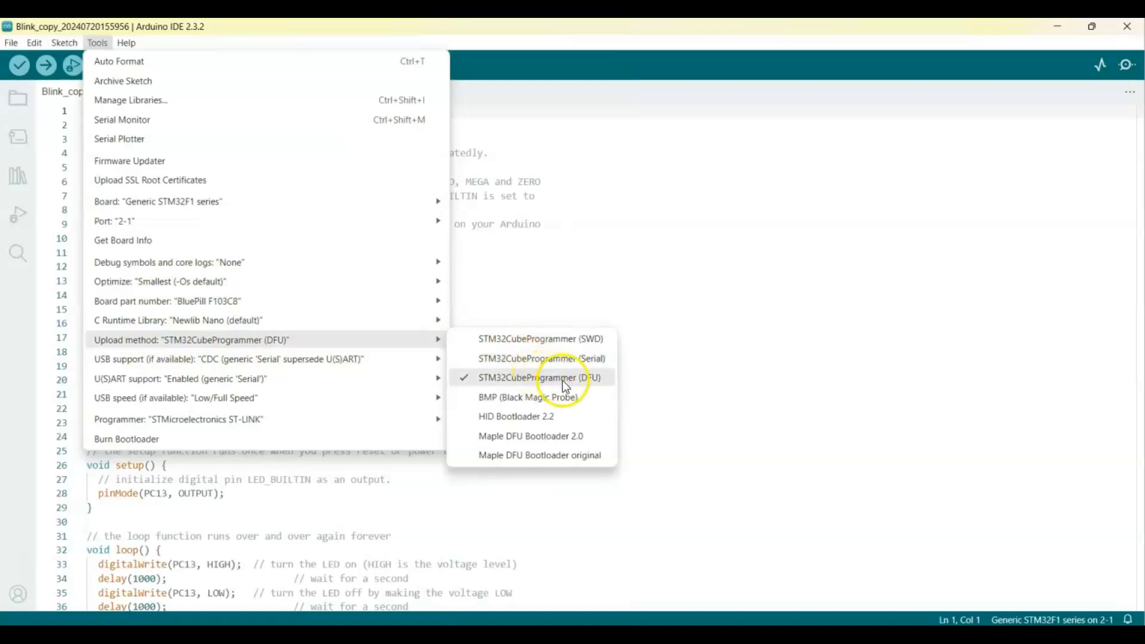
{"action": "left_click", "coordinate": [539, 378]}
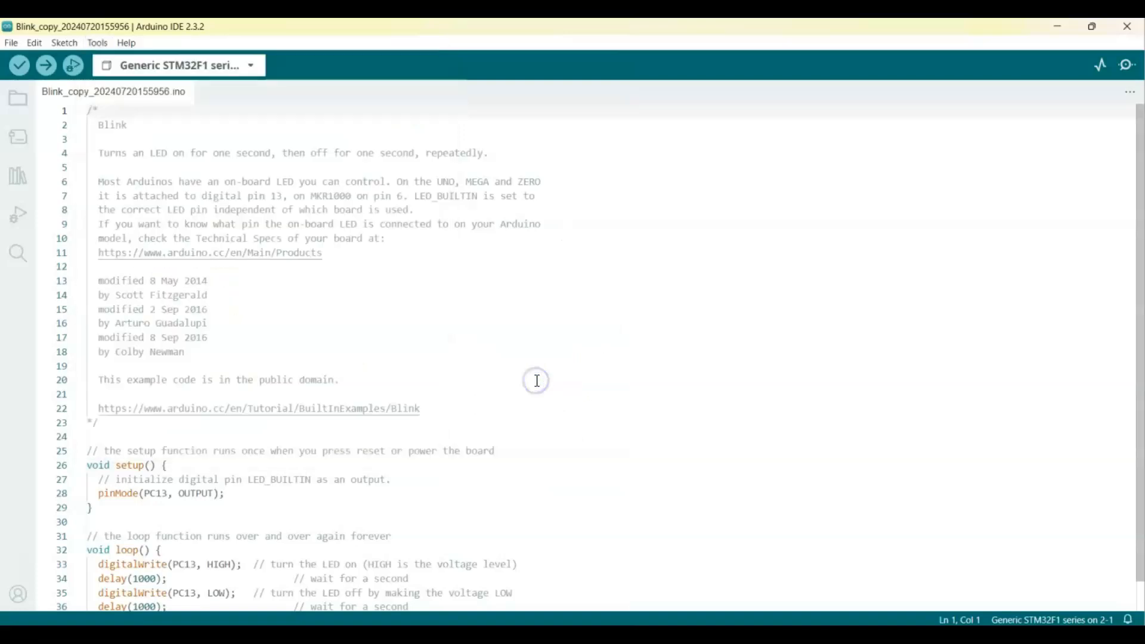
{"action": "left_click", "coordinate": [97, 43]}
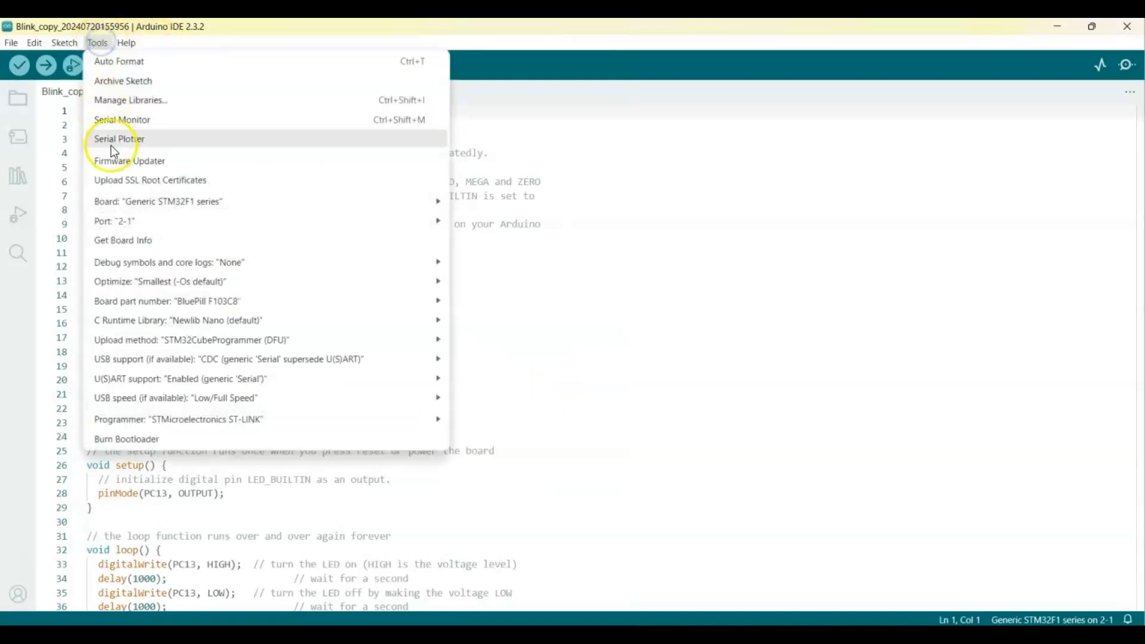
{"action": "mouse_move", "coordinate": [180, 320]}
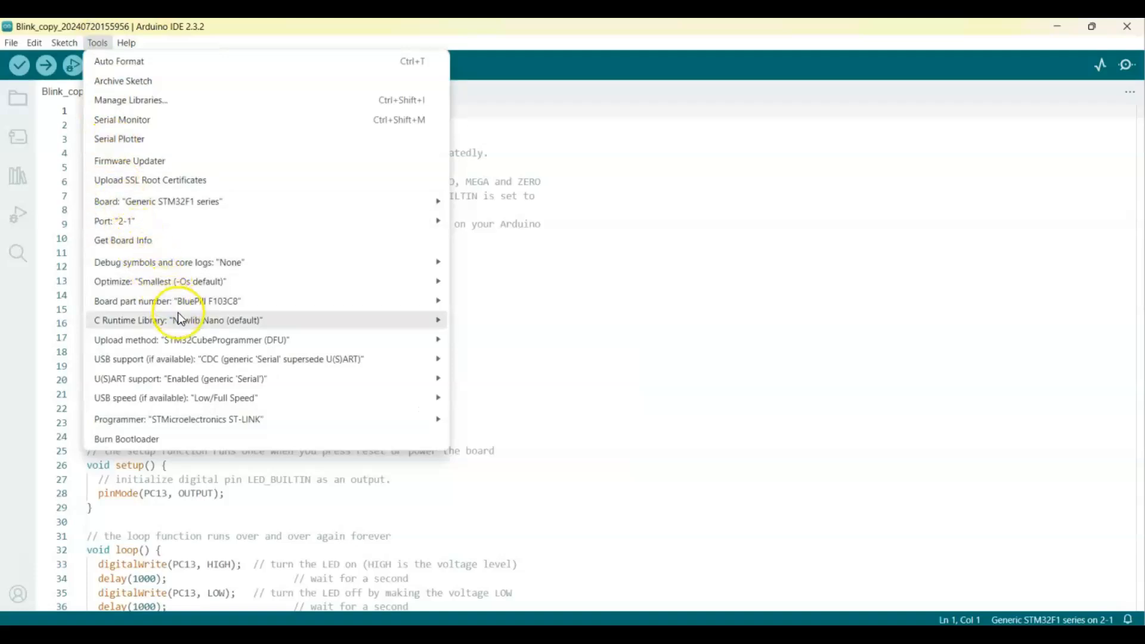
{"action": "left_click", "coordinate": [190, 340]}
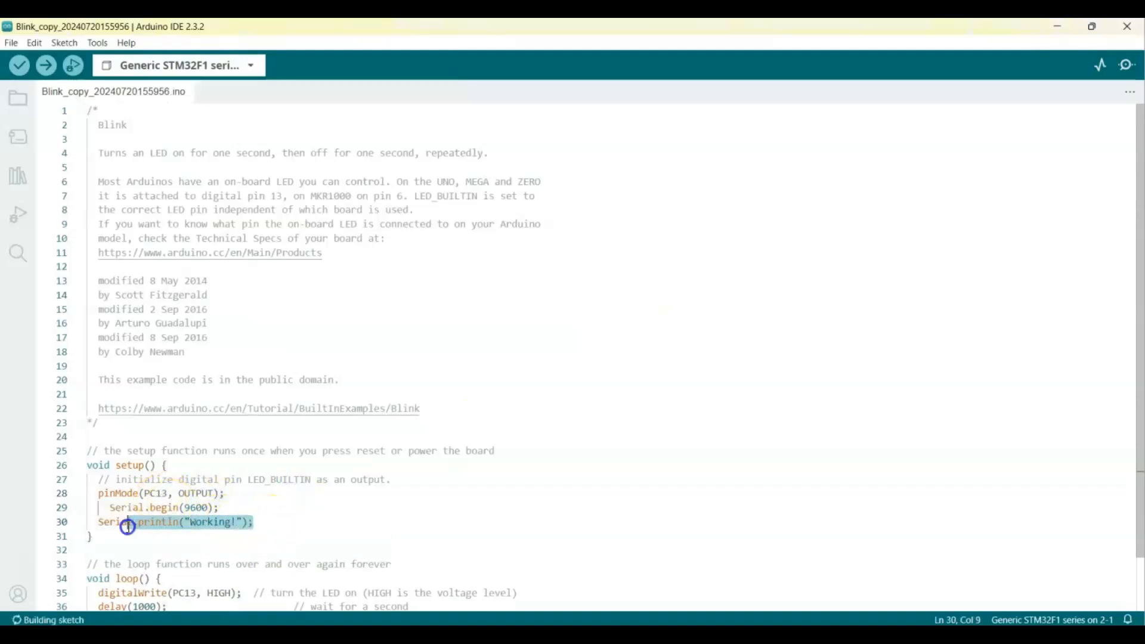
Add Serial.println("Working!"); at the end of loop() after the last delay
{"action": "key", "text": "Delete"}
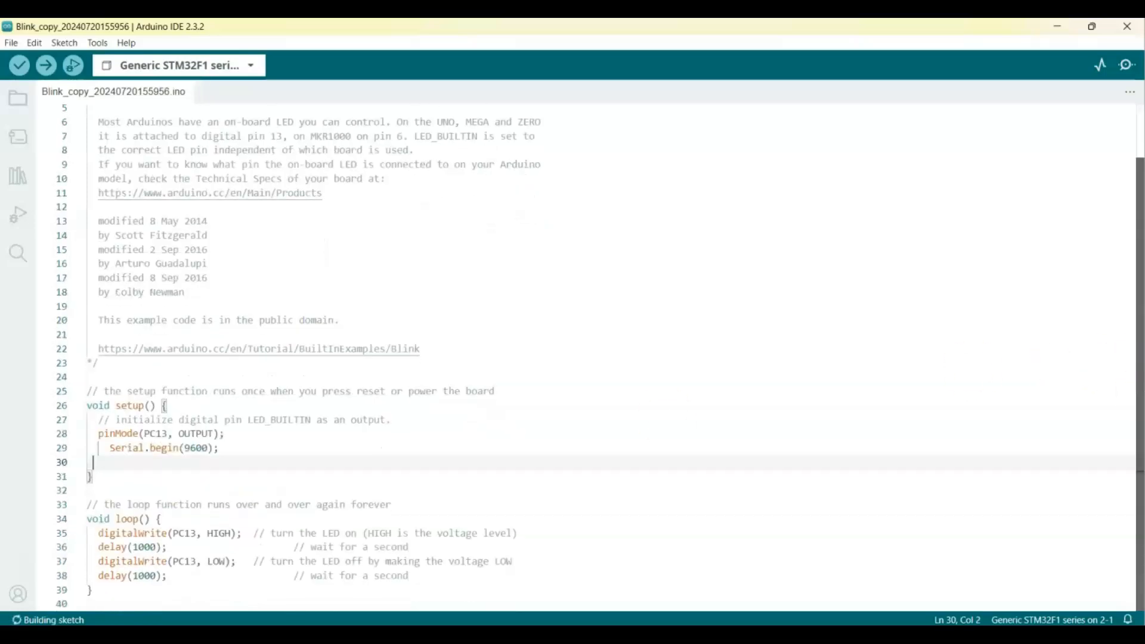
{"action": "mouse_move", "coordinate": [458, 578]}
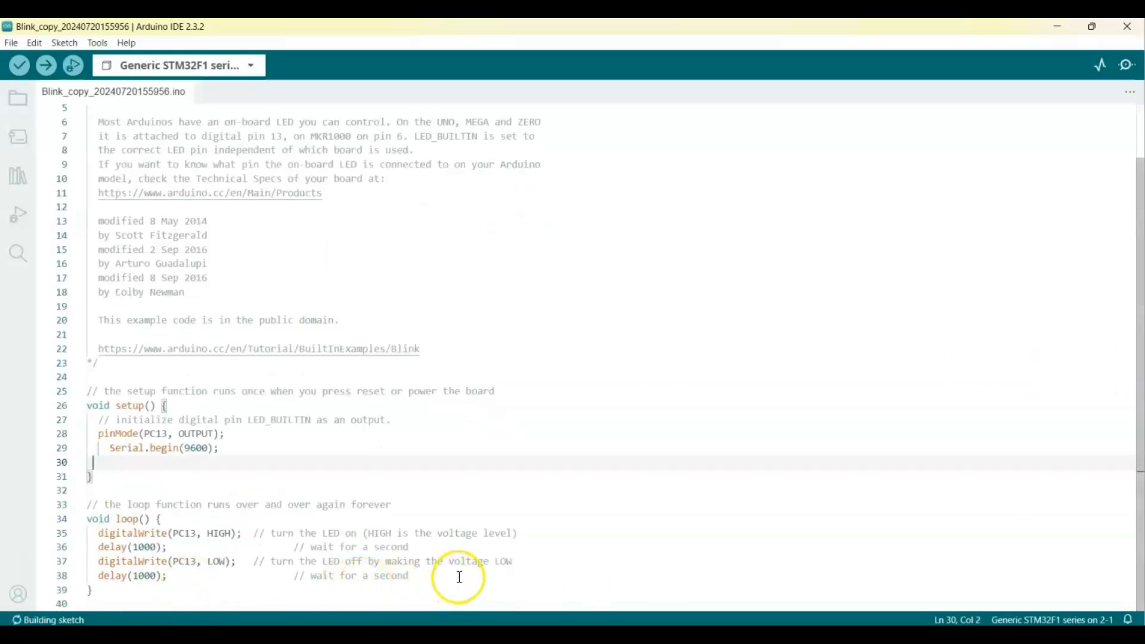
{"action": "type", "text": "Serial.println(\"Working!\");"}
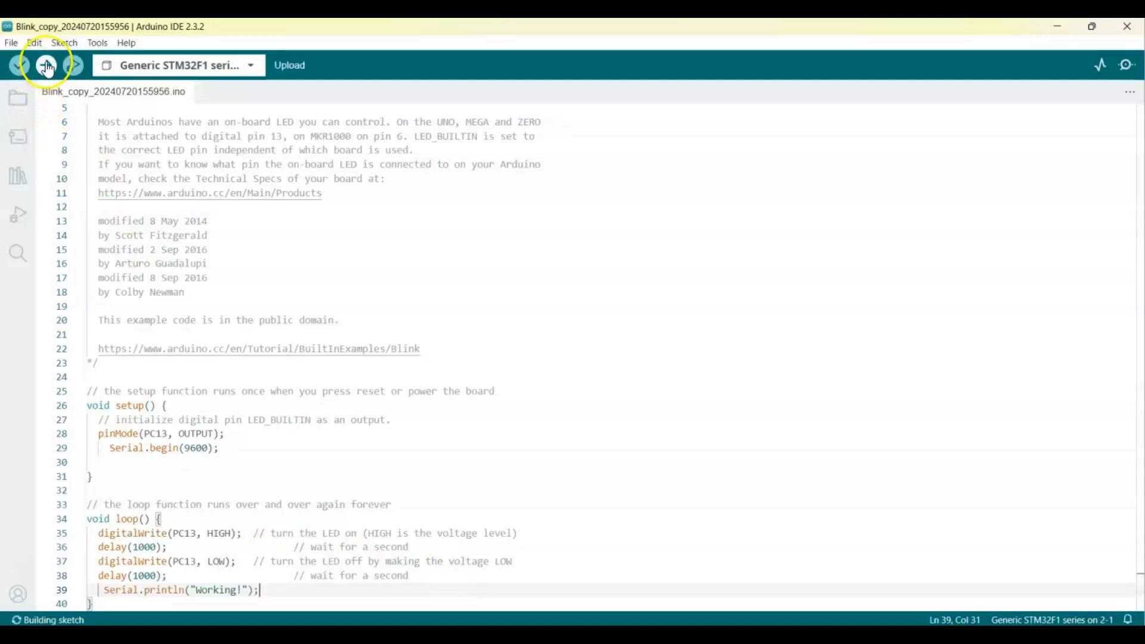
Upload the sketch to the Blue Pill over DFU until the download completes and the program starts
{"action": "left_click", "coordinate": [45, 64]}
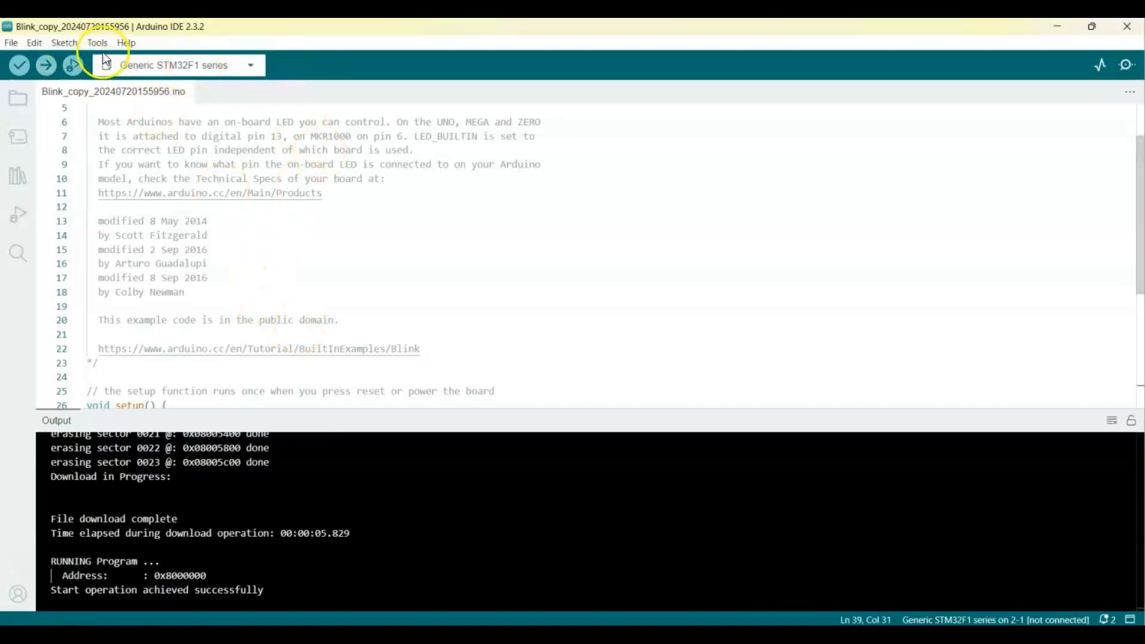
Switch the board port to COM8 and start the Serial Monitor to watch the Working! output
{"action": "left_click", "coordinate": [97, 43]}
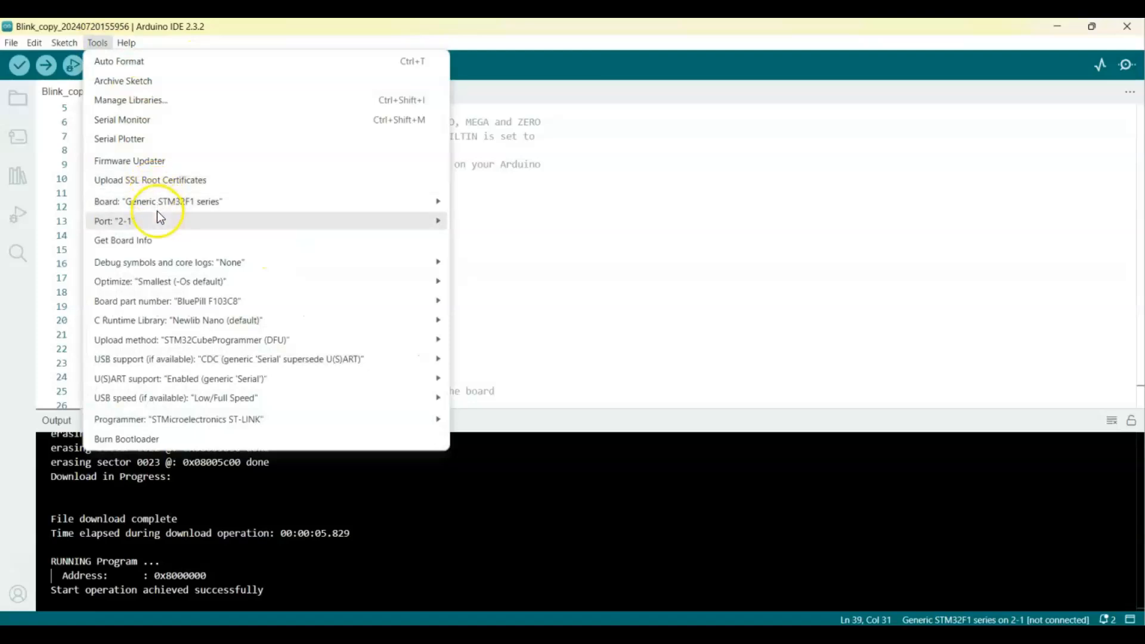
{"action": "mouse_move", "coordinate": [460, 226]}
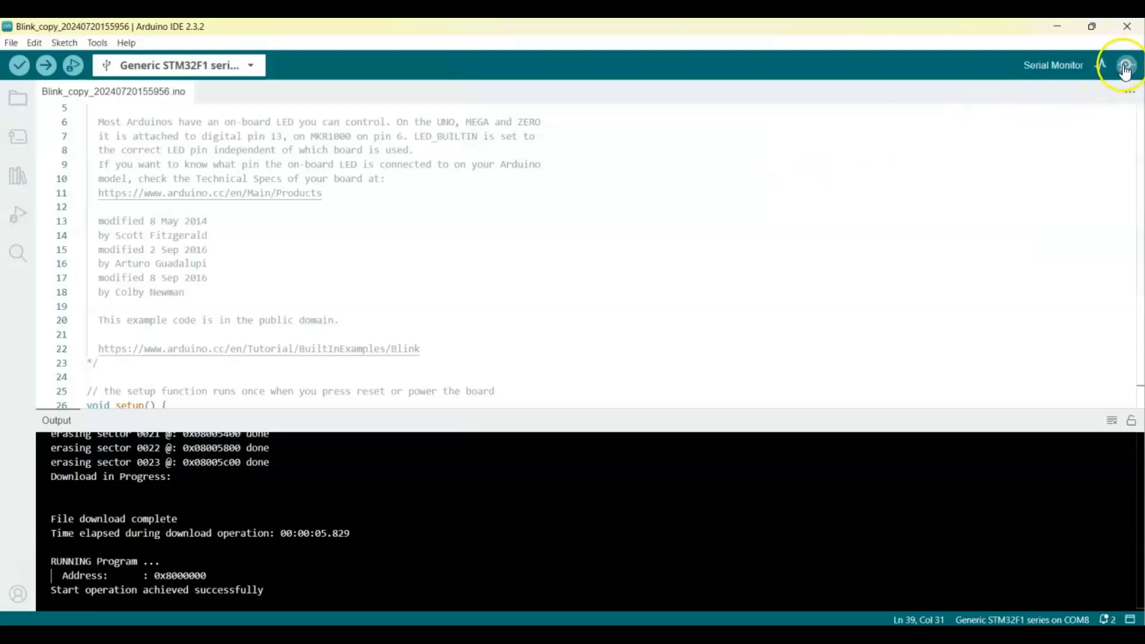
{"action": "left_click", "coordinate": [1125, 64]}
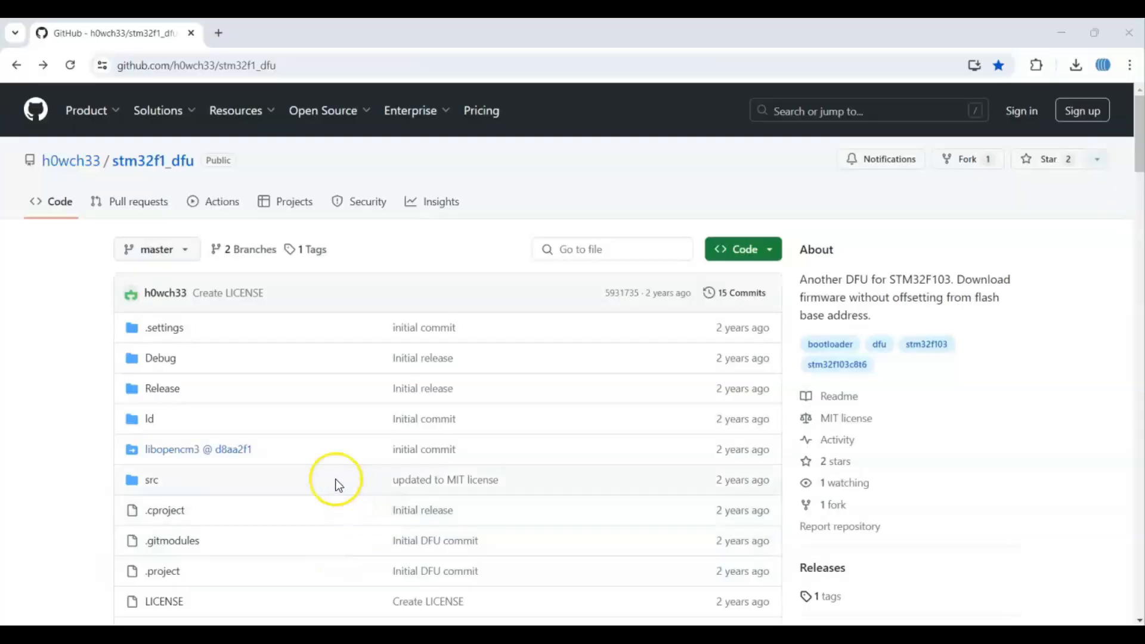
{"action": "mouse_move", "coordinate": [116, 445]}
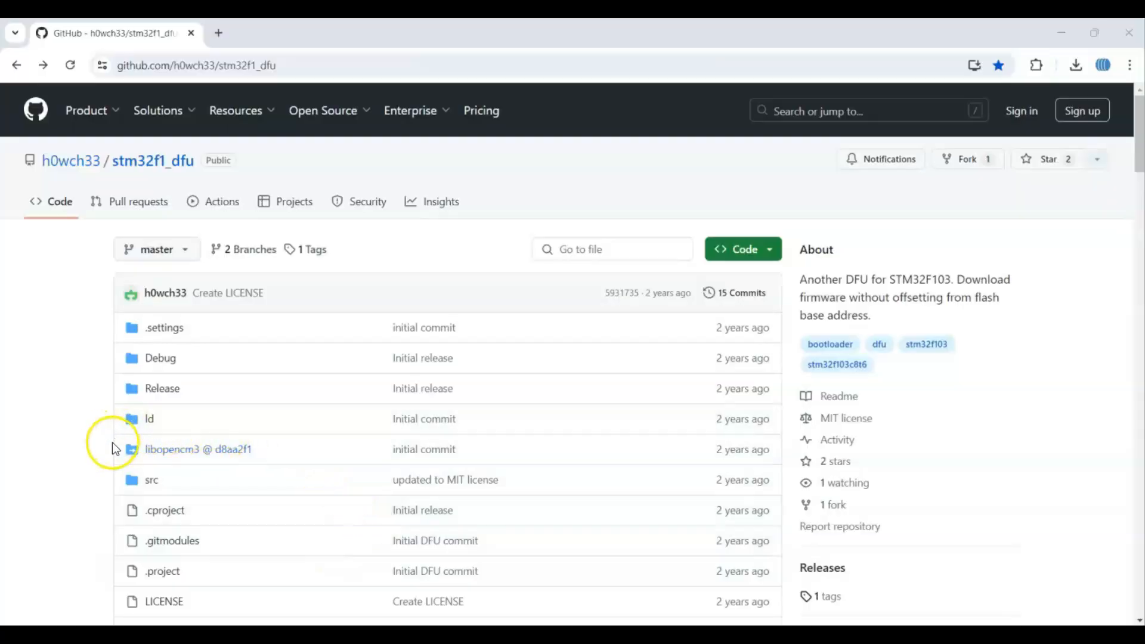
{"action": "mouse_move", "coordinate": [154, 449]}
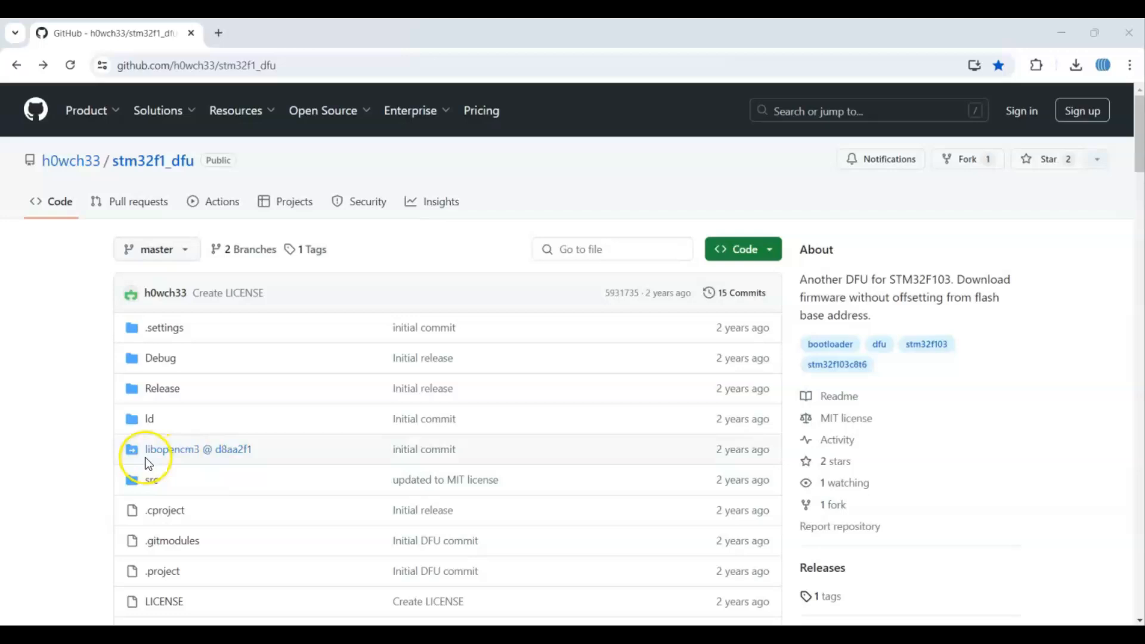
{"action": "mouse_move", "coordinate": [199, 450]}
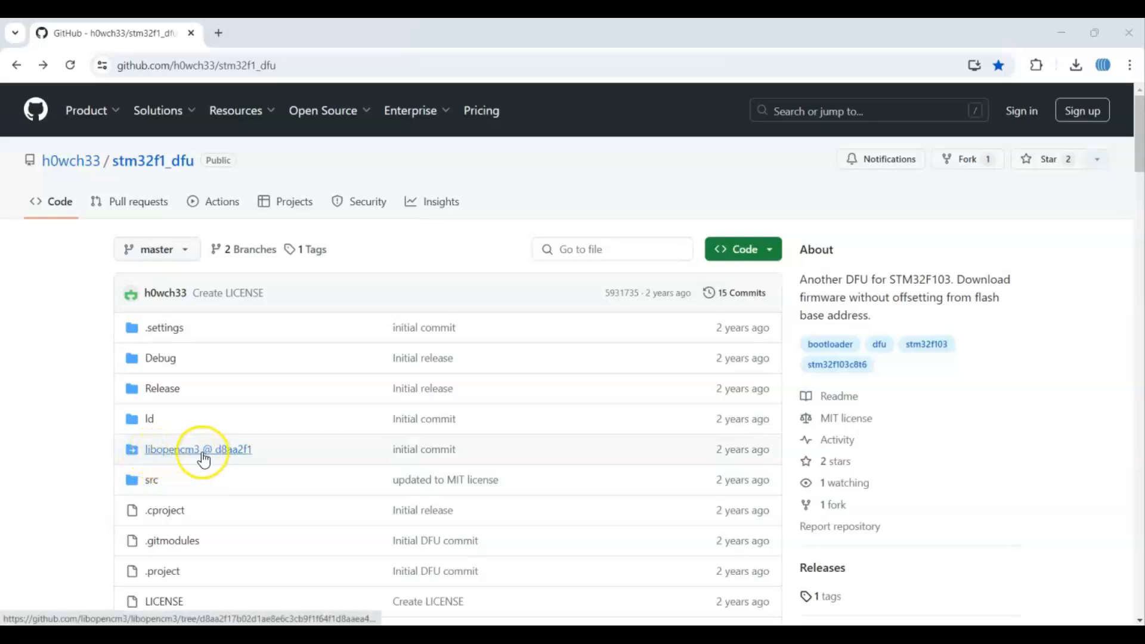
{"action": "mouse_move", "coordinate": [198, 450]}
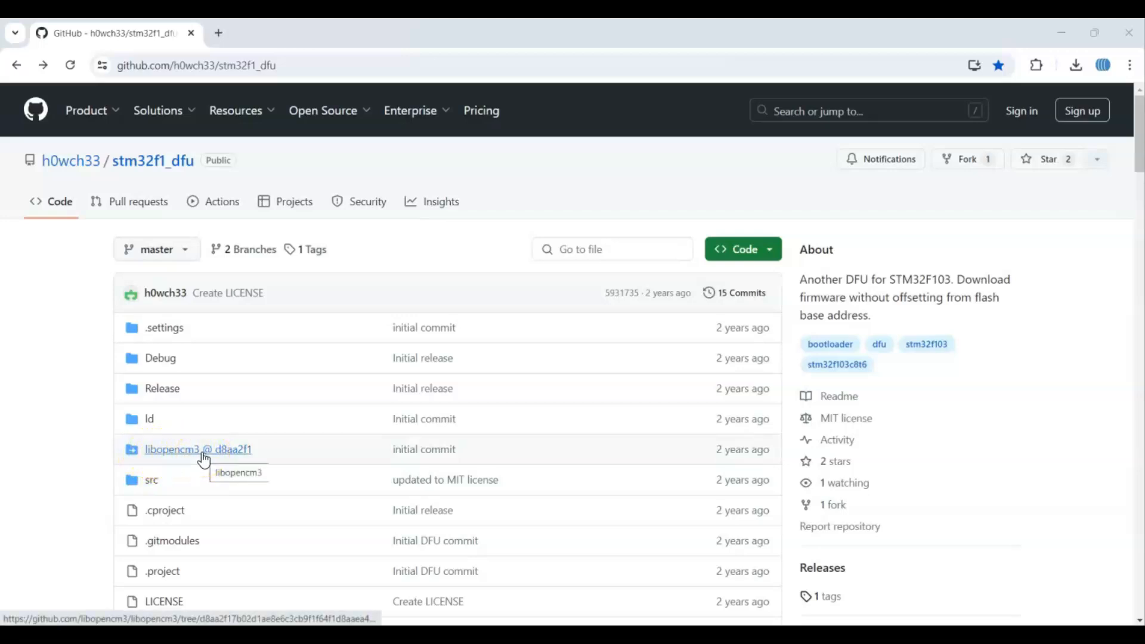
{"action": "mouse_move", "coordinate": [159, 482]}
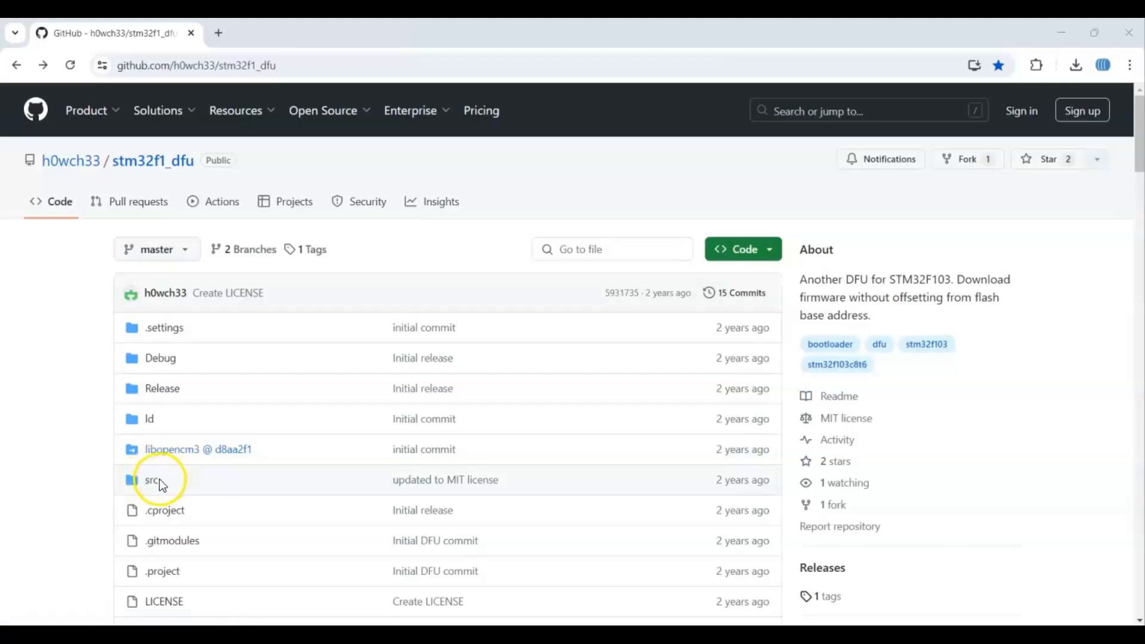
{"action": "mouse_move", "coordinate": [961, 326]}
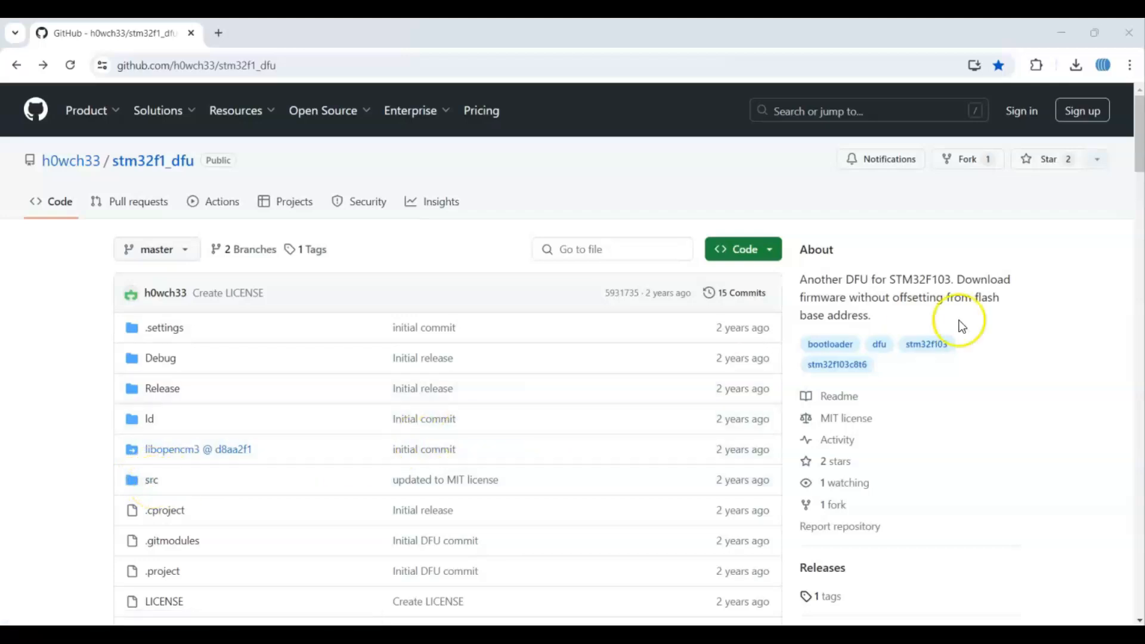
{"action": "scroll", "scroll_direction": "down", "scroll_amount": 3}
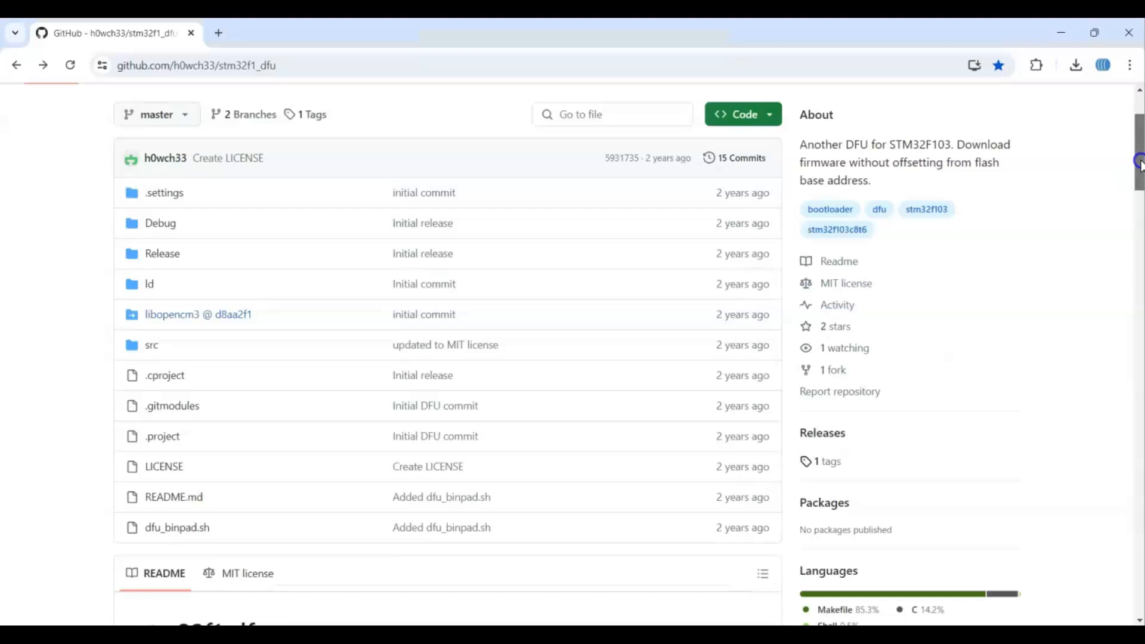
{"action": "scroll", "scroll_direction": "down", "scroll_amount": 3}
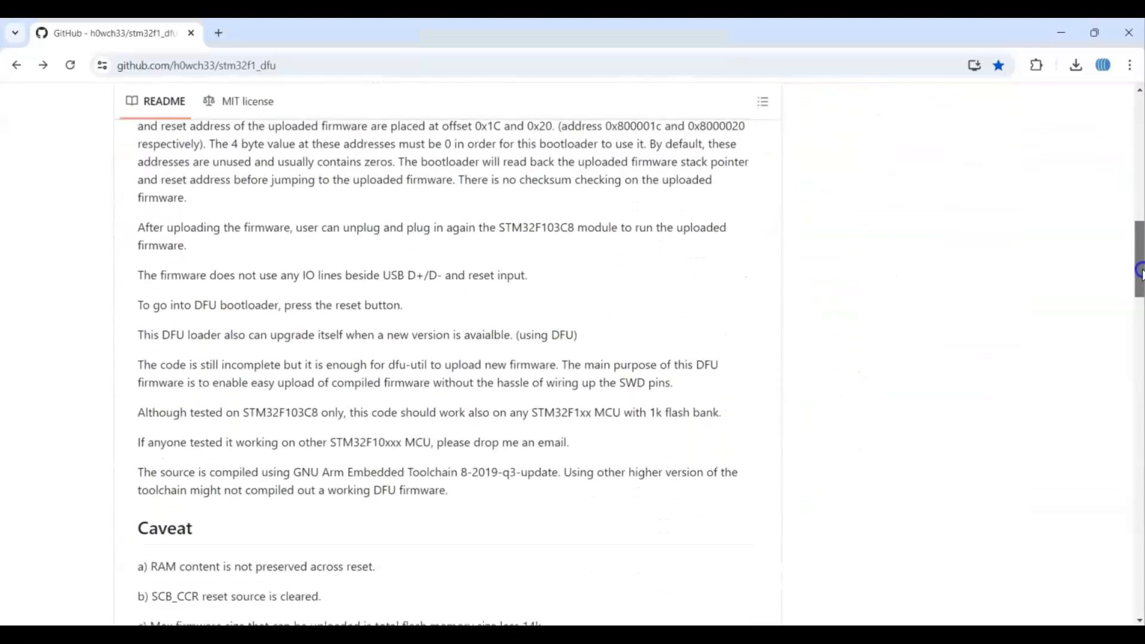
{"action": "scroll", "scroll_direction": "down", "scroll_amount": 3}
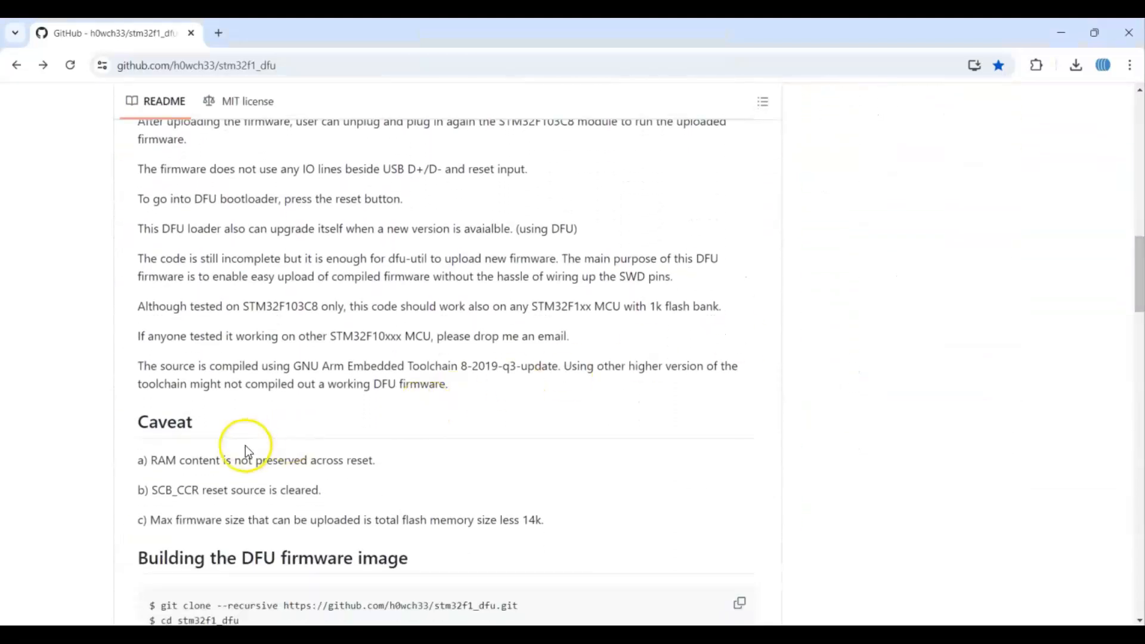
{"action": "mouse_move", "coordinate": [1098, 368]}
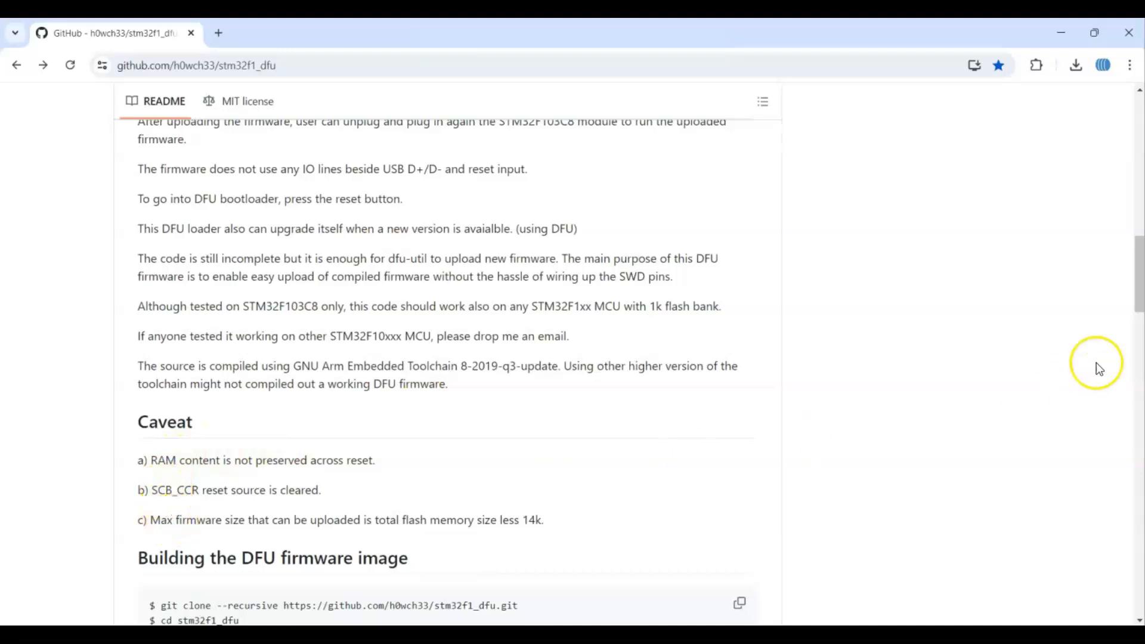
{"action": "scroll", "scroll_direction": "down", "scroll_amount": 3}
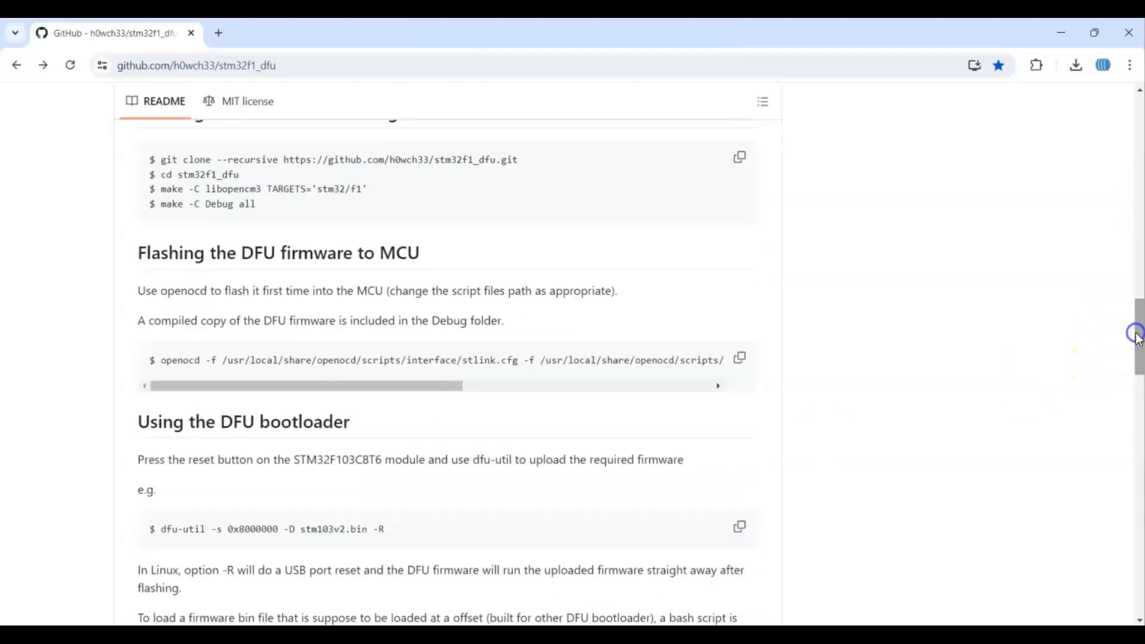
{"action": "mouse_move", "coordinate": [295, 197]}
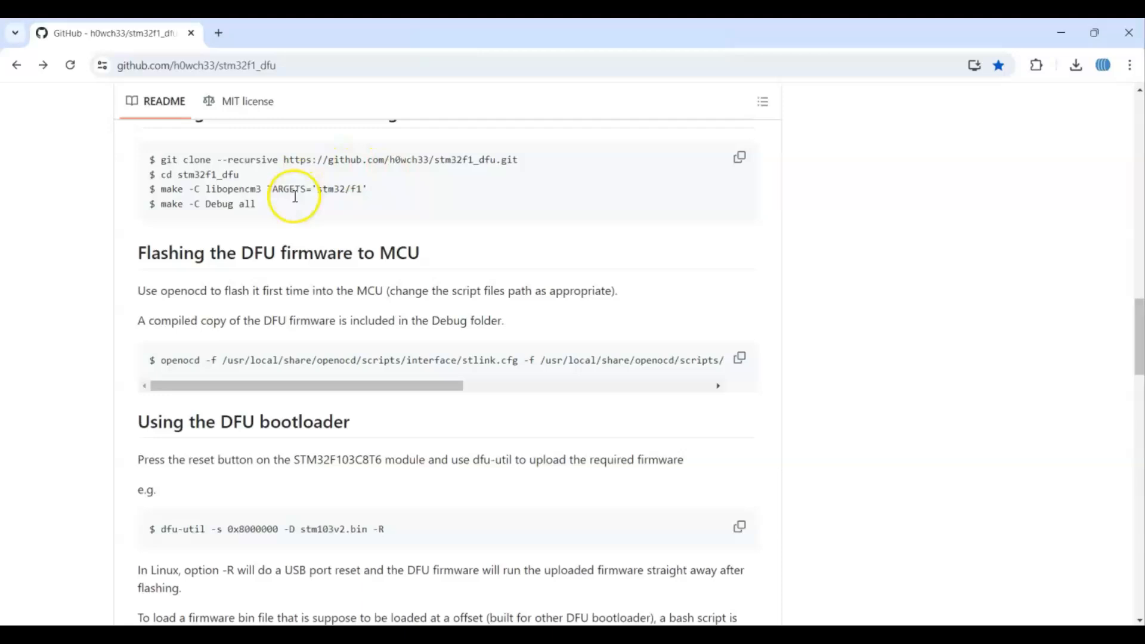
{"action": "mouse_move", "coordinate": [266, 399]}
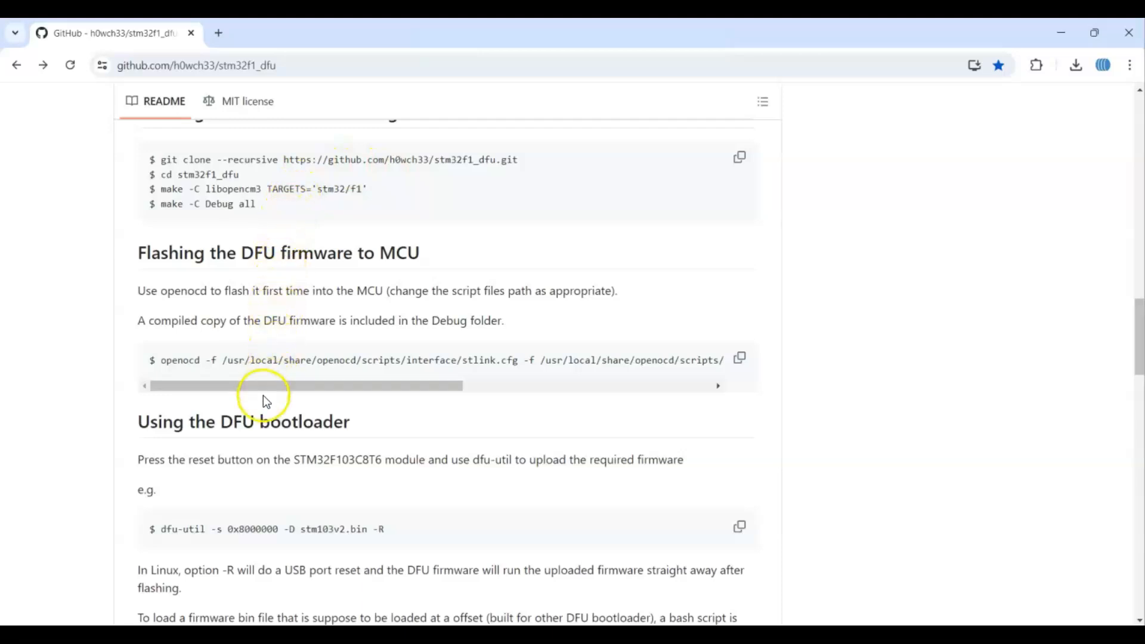
{"action": "mouse_move", "coordinate": [1137, 340]}
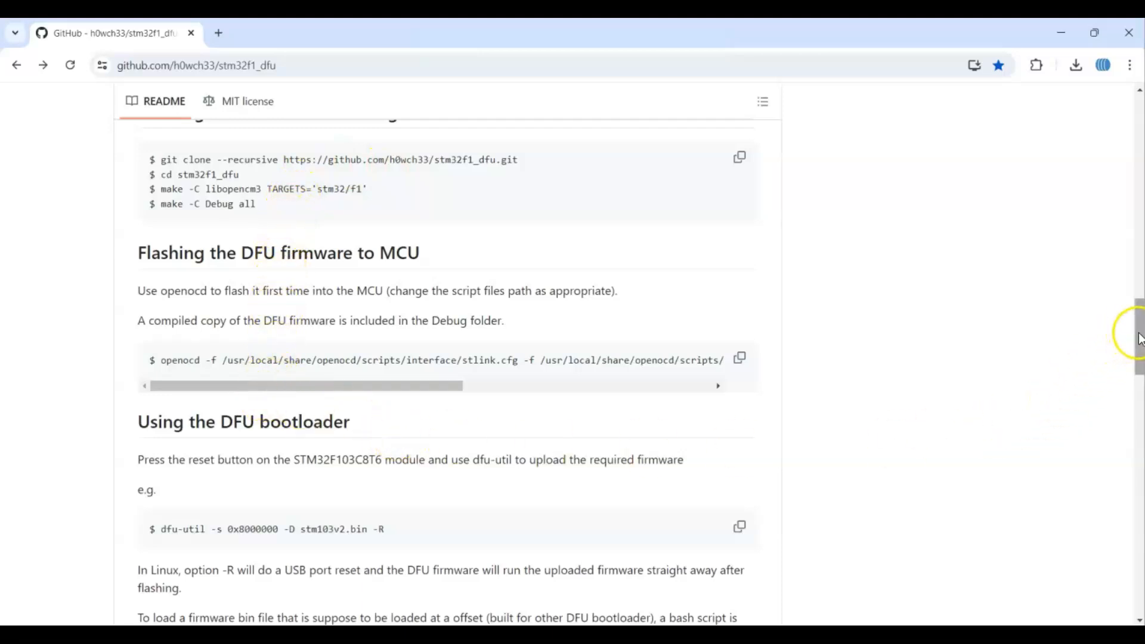
{"action": "scroll", "scroll_direction": "down", "scroll_amount": 3}
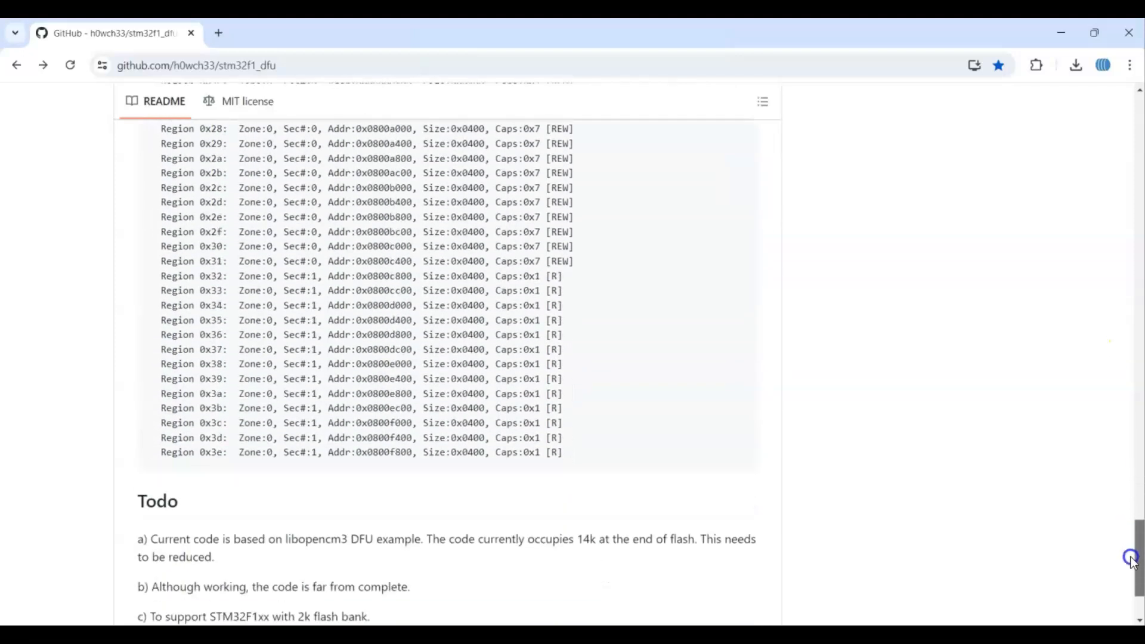
{"action": "scroll", "scroll_direction": "down", "scroll_amount": 3}
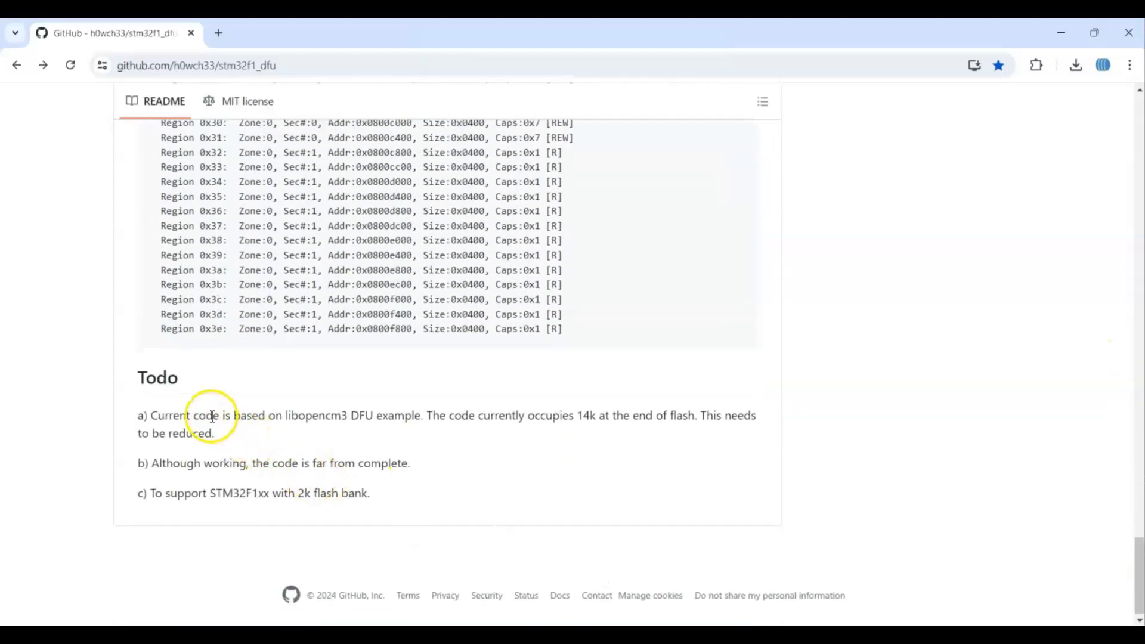
{"action": "mouse_move", "coordinate": [201, 492]}
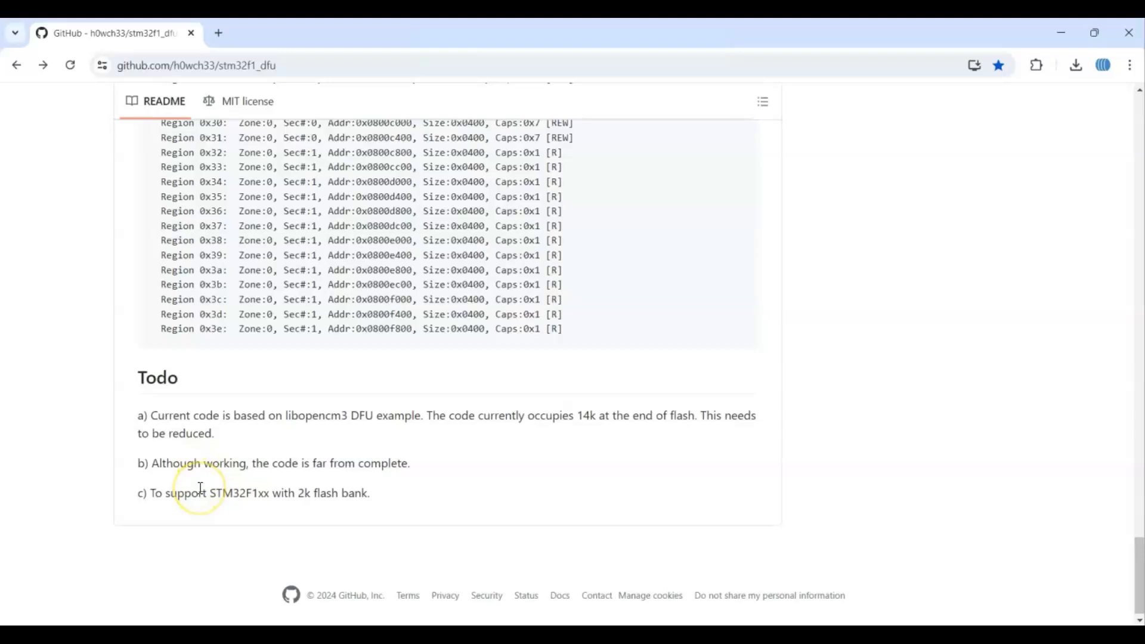